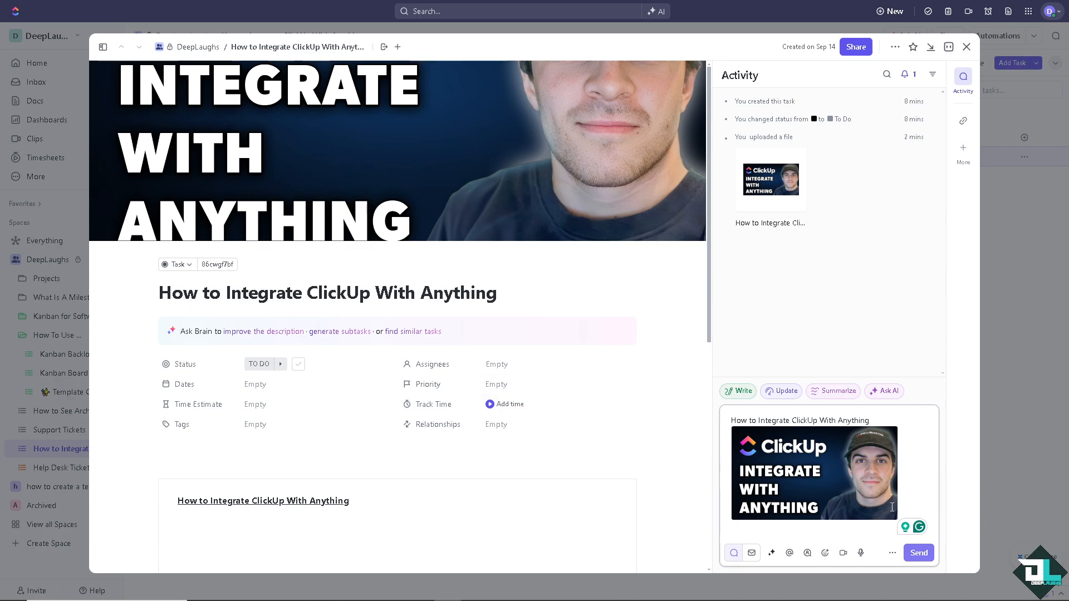
# Step: Send the task comment with the attached thumbnail image
pyautogui.click(918, 552)
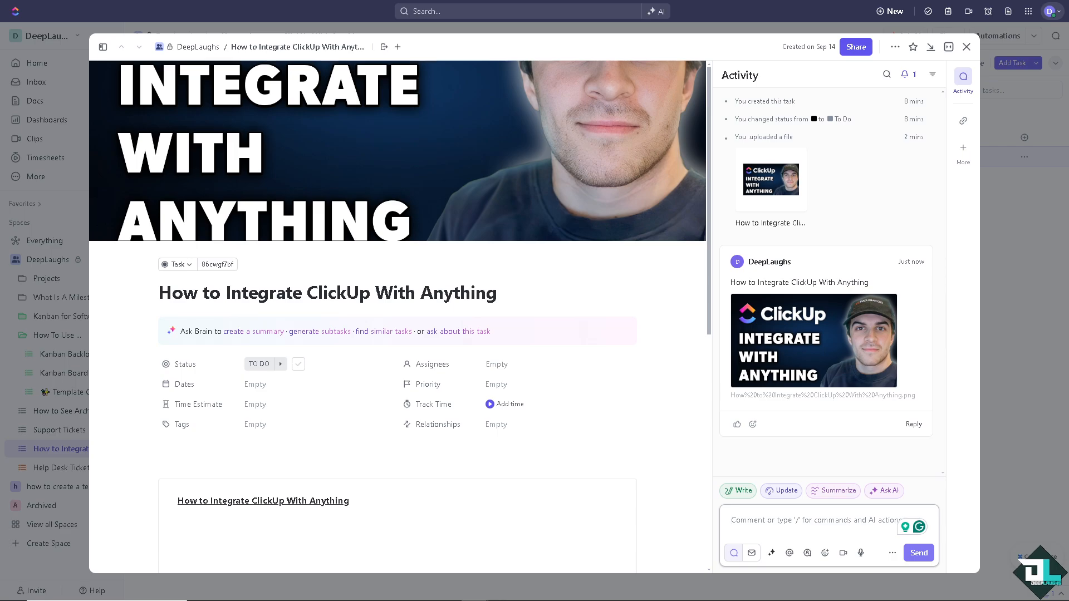
pyautogui.moveTo(704, 235)
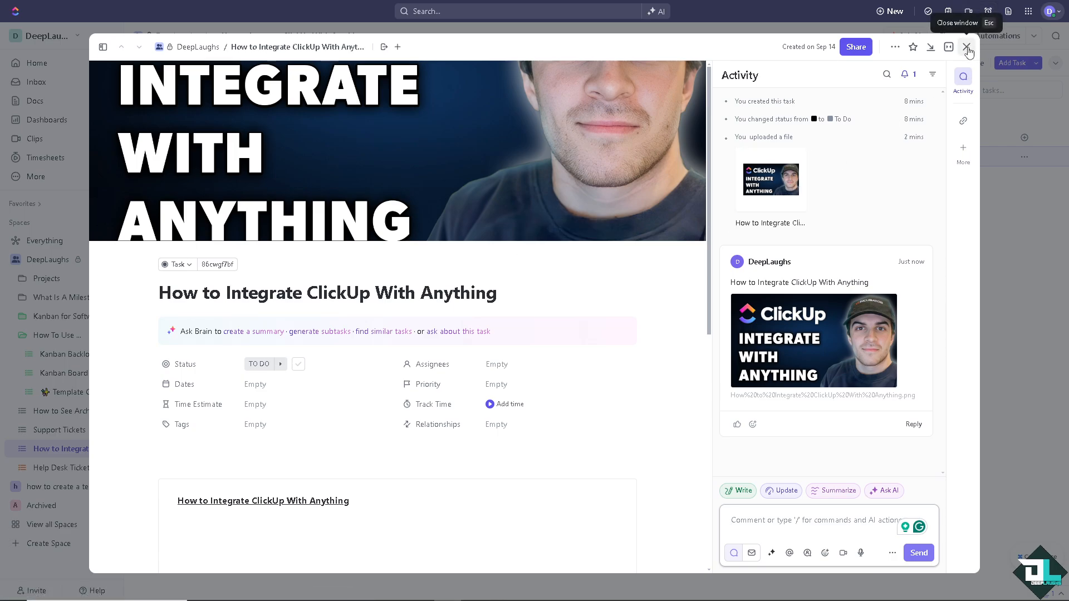
# Step: Close the task to return to the list and open the Quick Action Menu
pyautogui.click(966, 47)
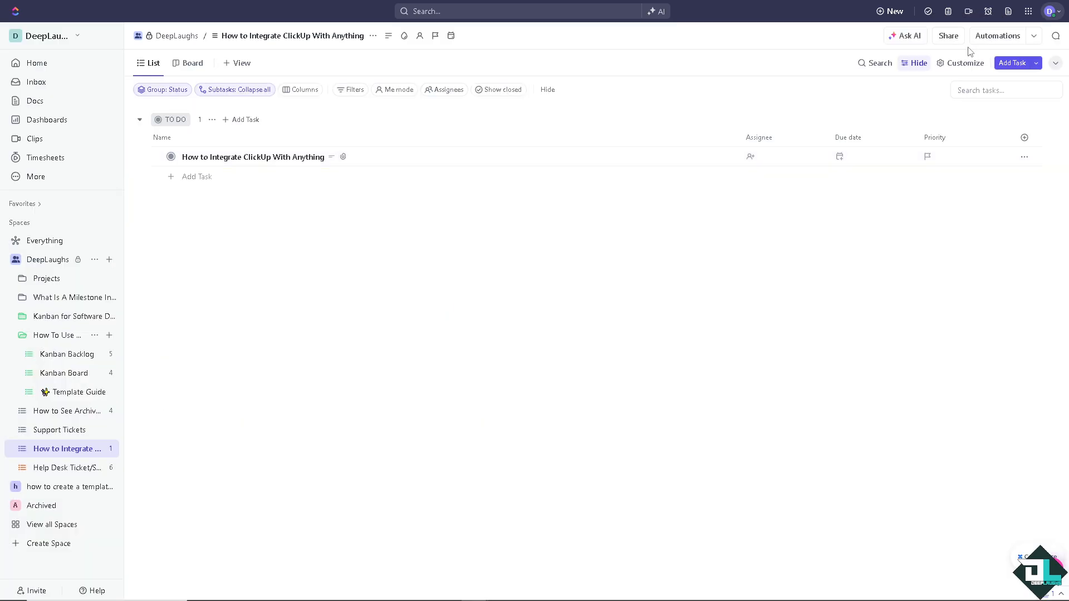
pyautogui.moveTo(1028, 12)
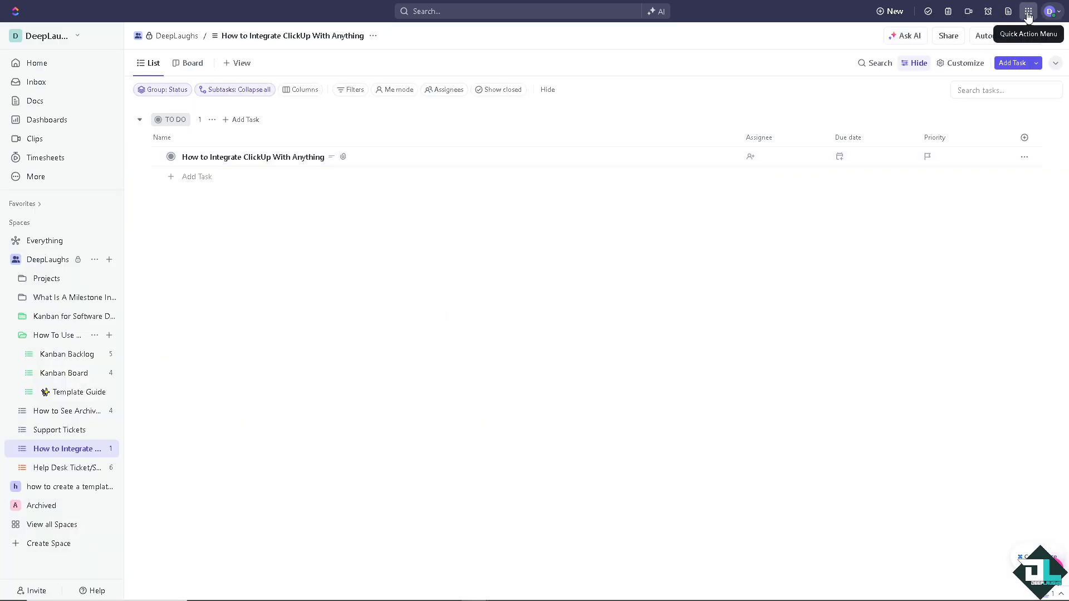
pyautogui.click(1028, 11)
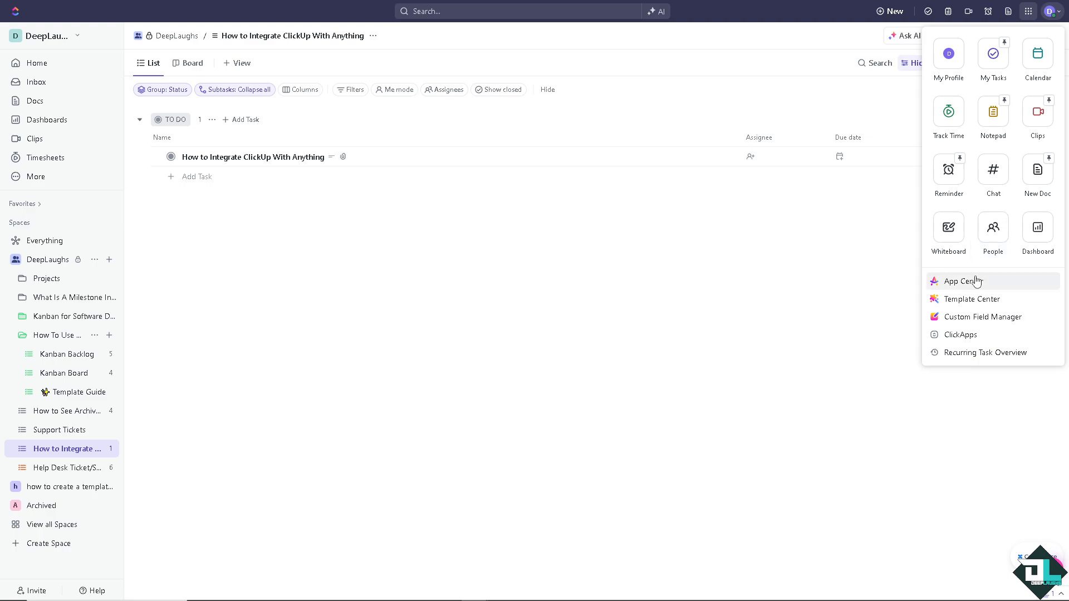
# Step: Open App Center and browse featured integrations like Dropbox, Google Calendar and Slack
pyautogui.click(963, 281)
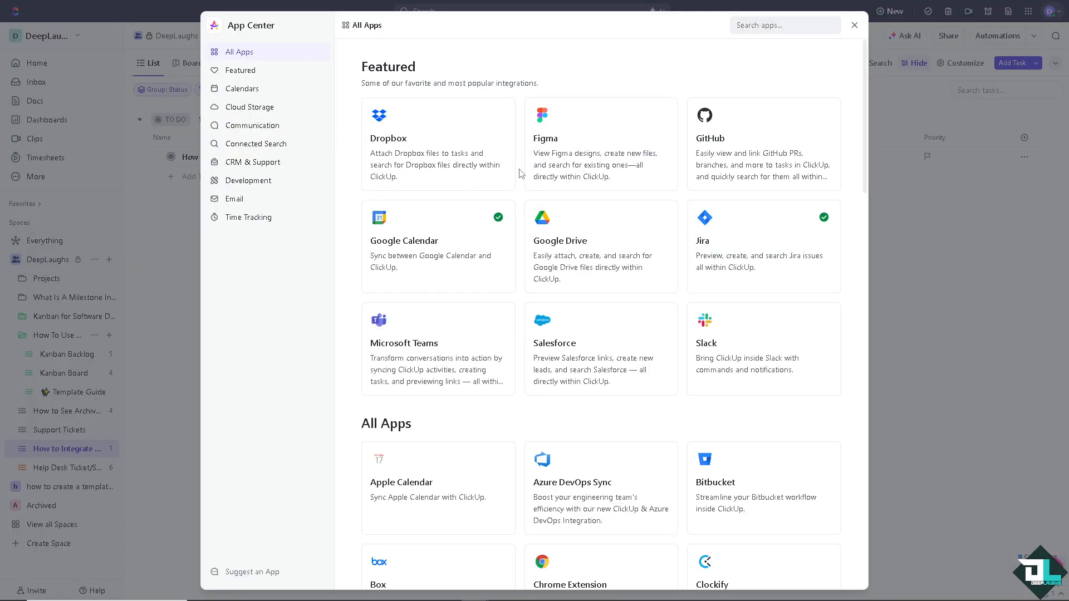
pyautogui.moveTo(399, 94)
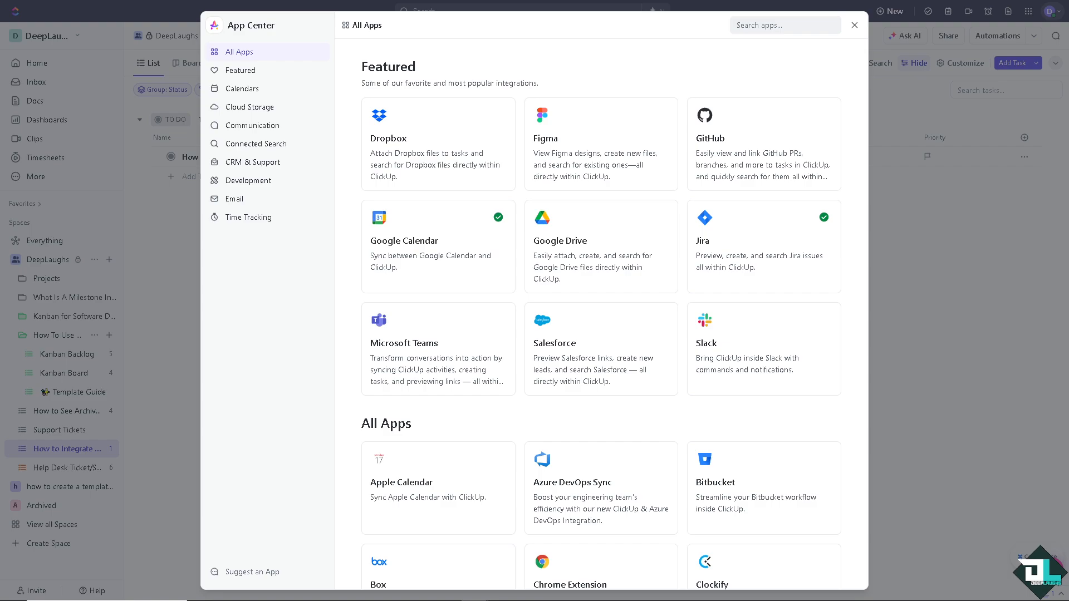
pyautogui.moveTo(430, 155)
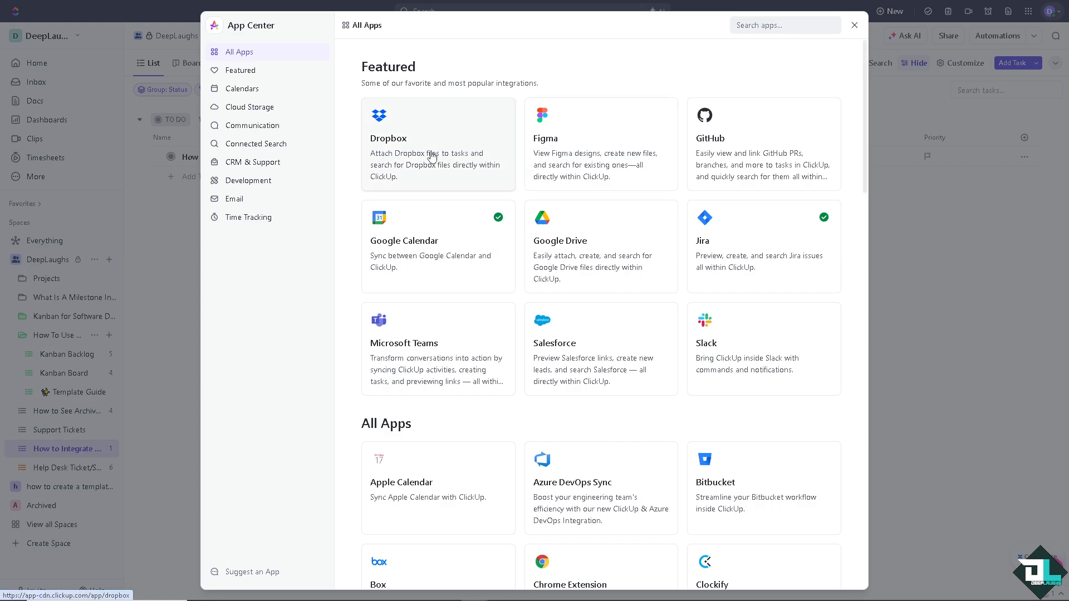
pyautogui.moveTo(448, 205)
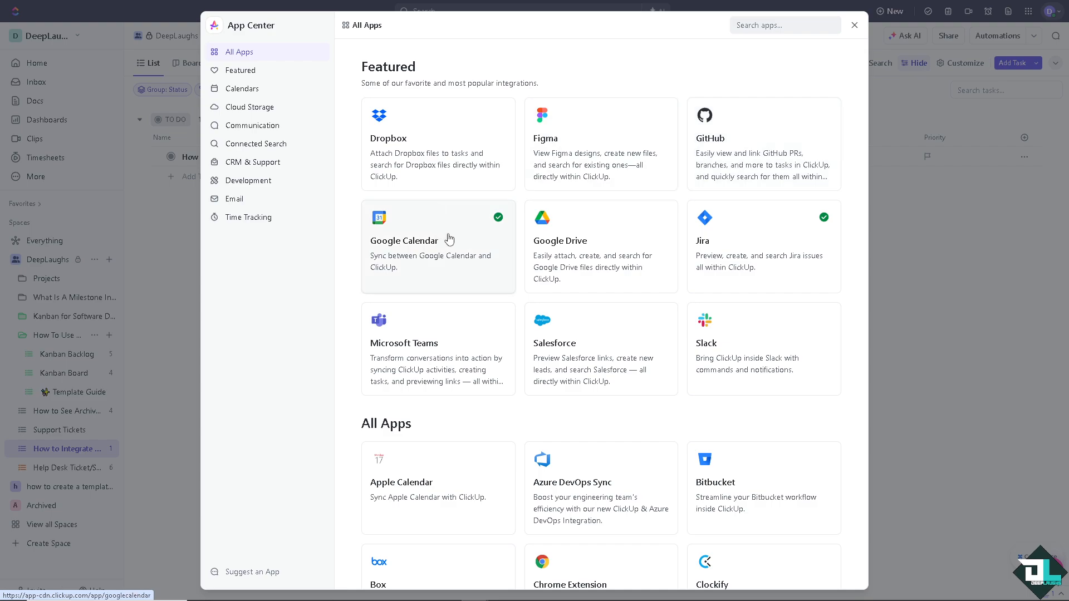
pyautogui.moveTo(467, 350)
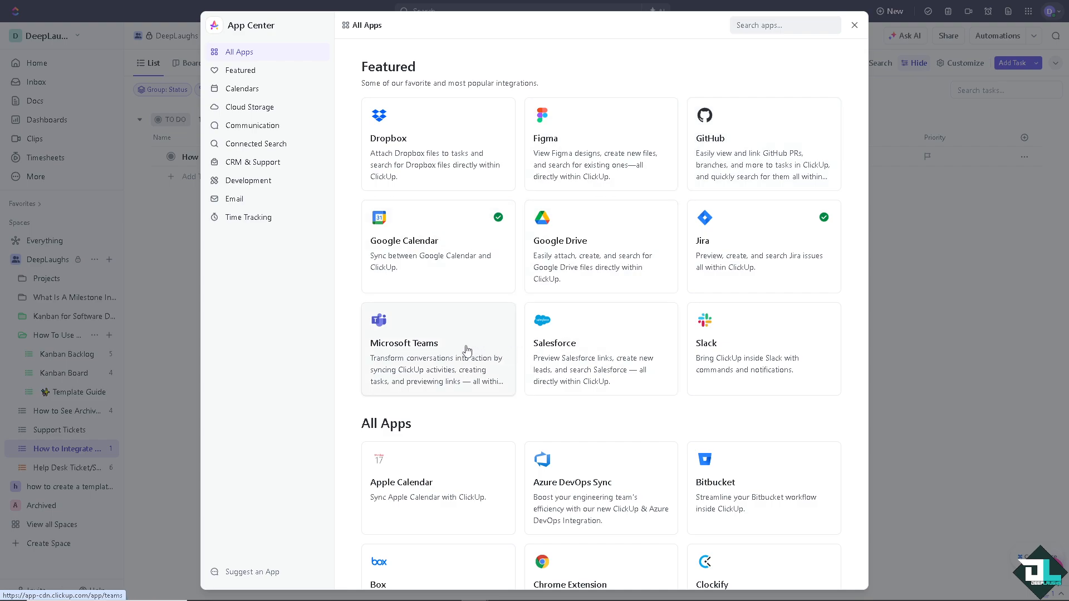
pyautogui.scroll(-3)
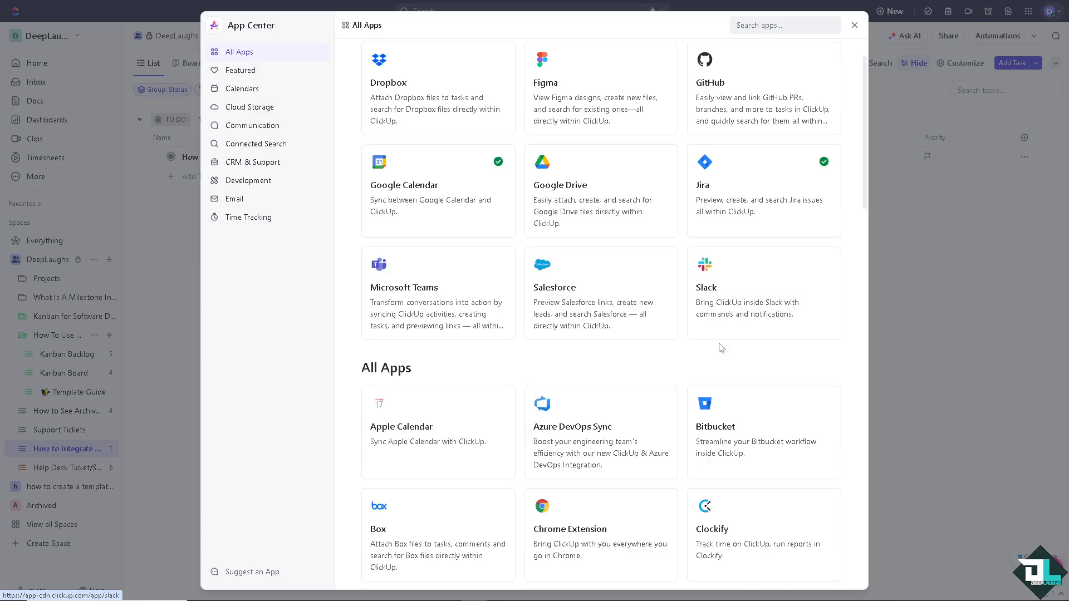
pyautogui.scroll(-3)
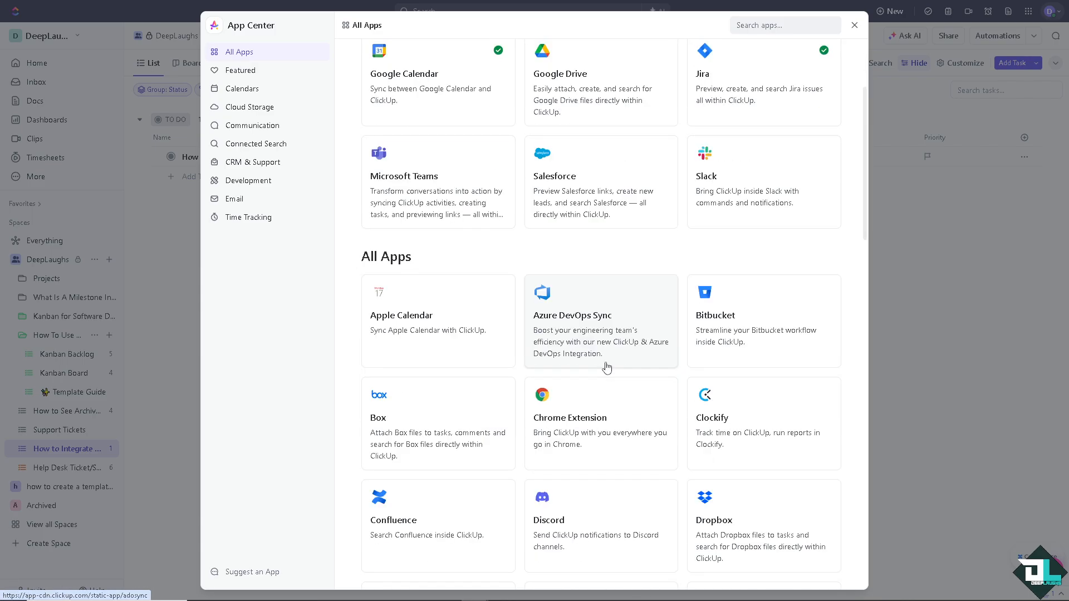
pyautogui.scroll(-3)
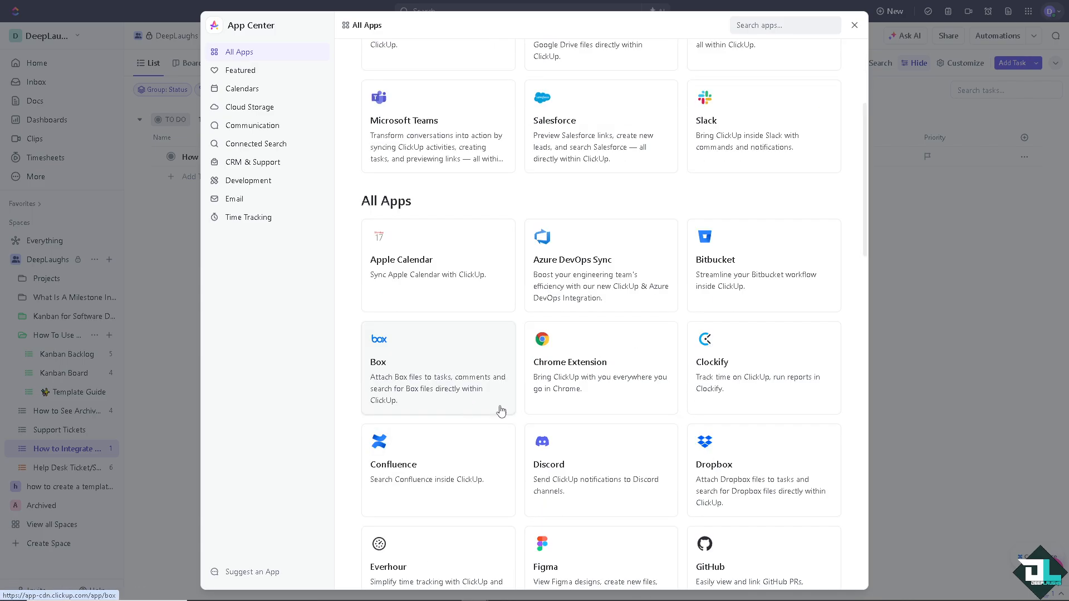
pyautogui.scroll(-3)
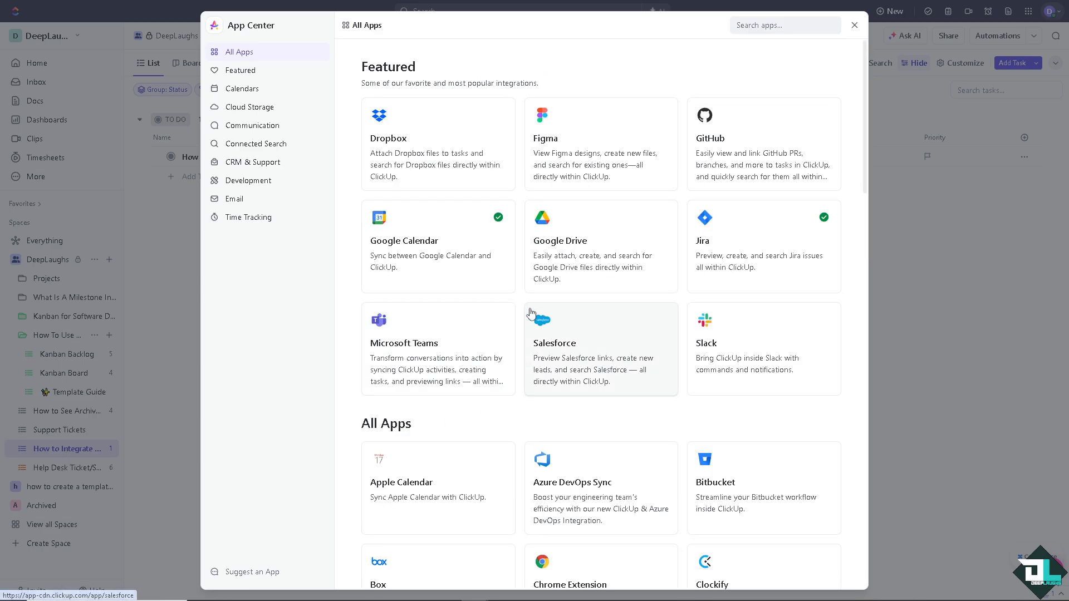
pyautogui.moveTo(660, 230)
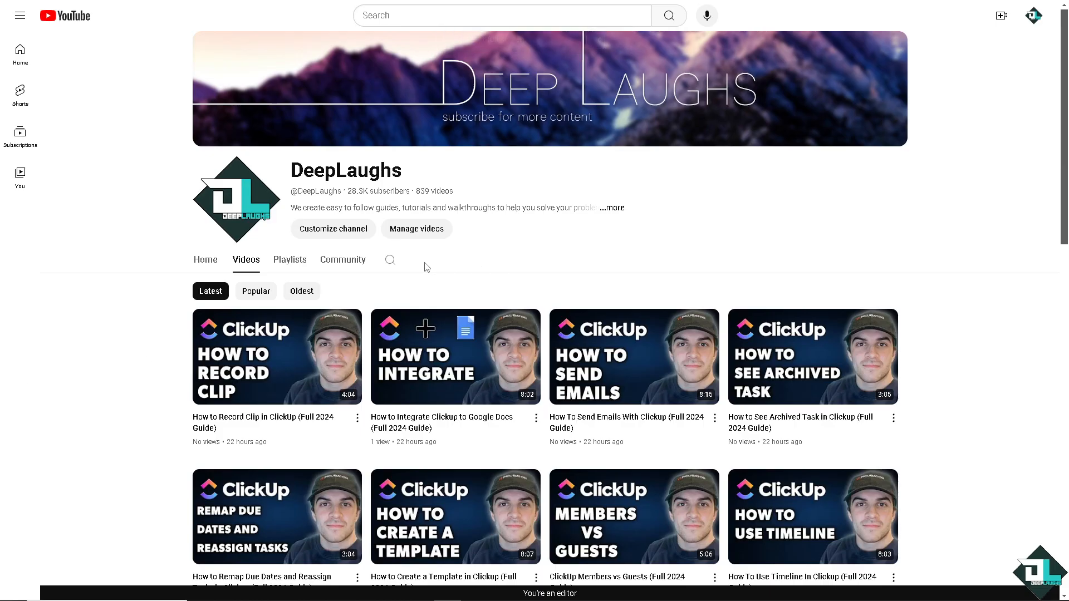
# Step: Search the DeepLaughs channel for 'click up', then view and close its About details
pyautogui.click(389, 260)
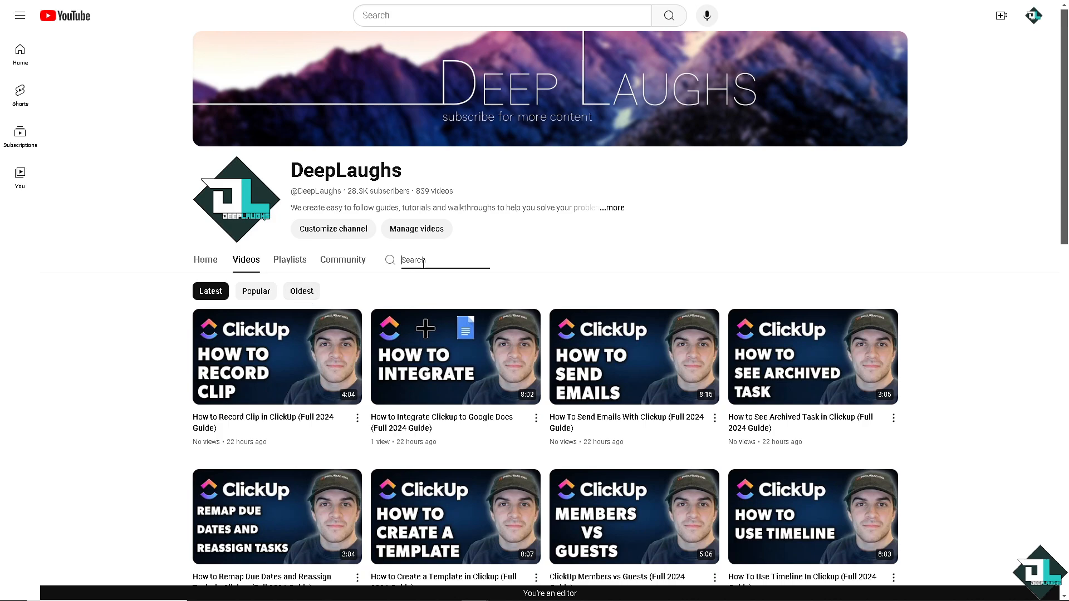
pyautogui.write('click up')
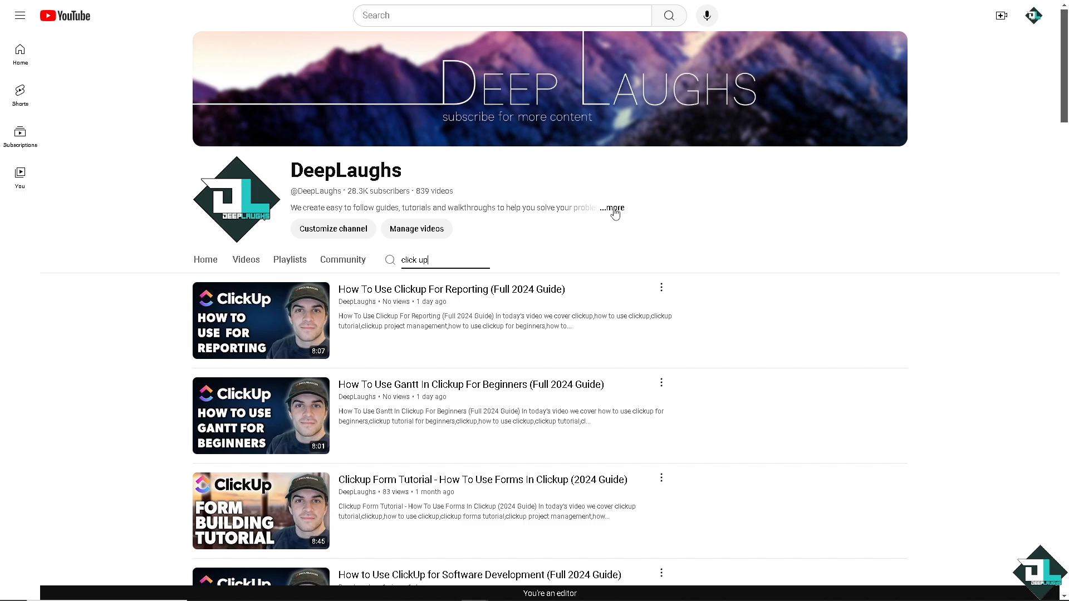
pyautogui.click(612, 209)
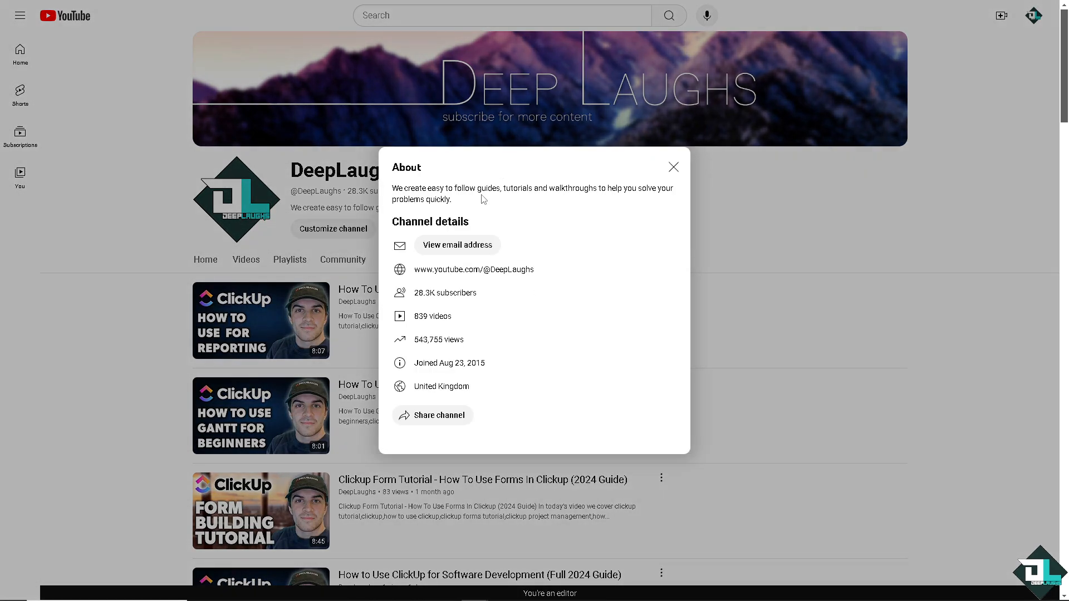
pyautogui.moveTo(483, 196)
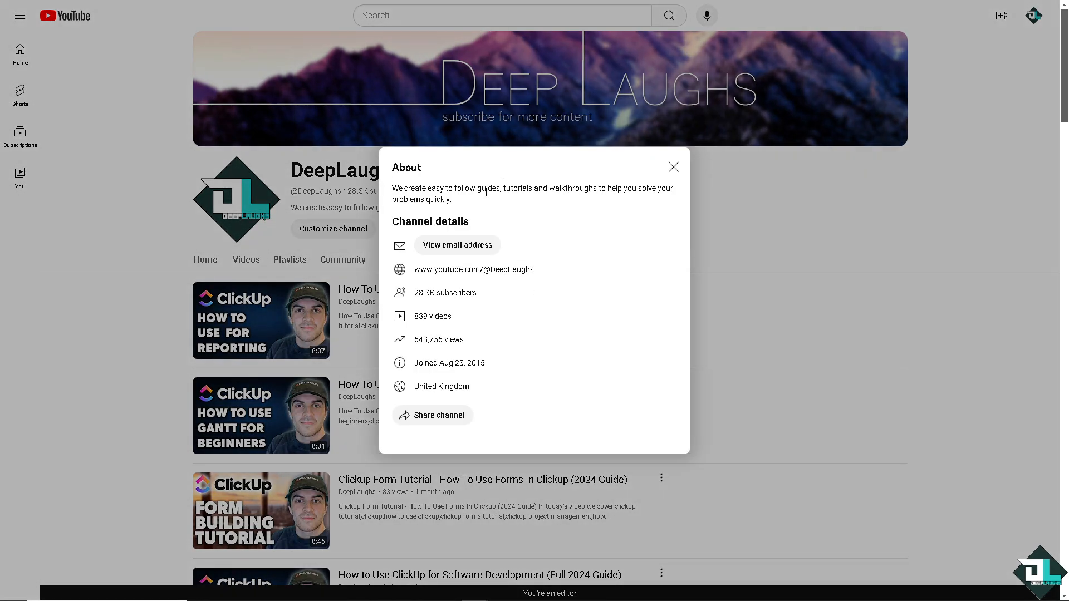
pyautogui.moveTo(596, 201)
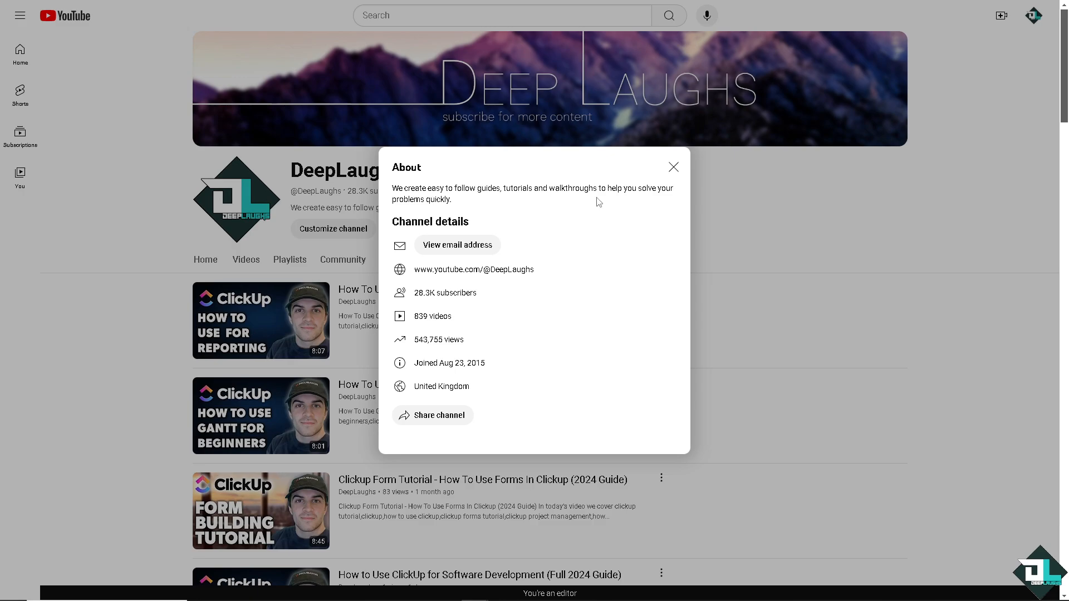
pyautogui.moveTo(673, 167)
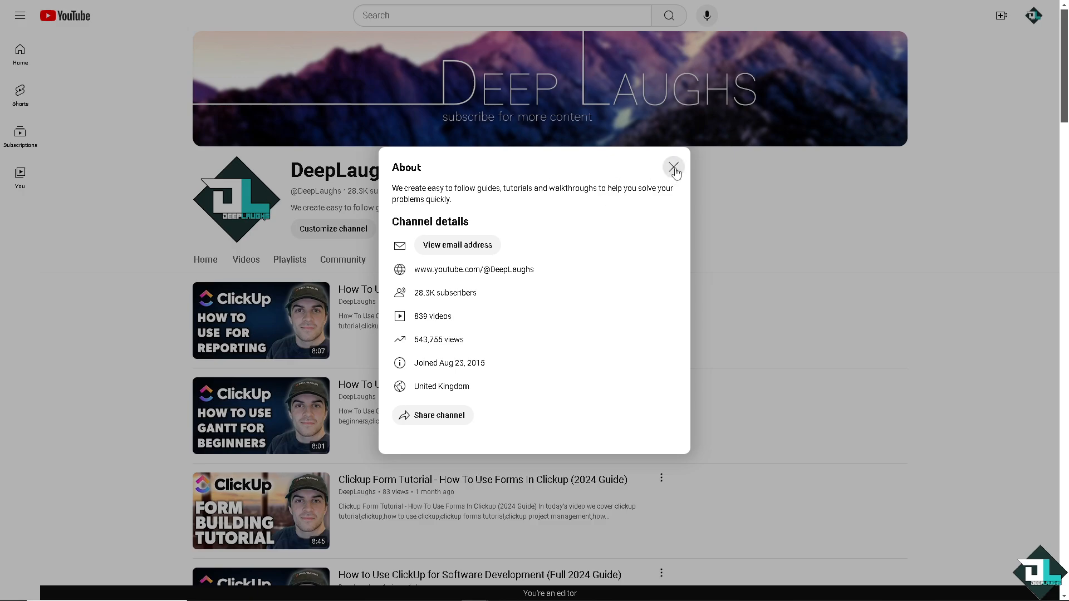
pyautogui.click(674, 167)
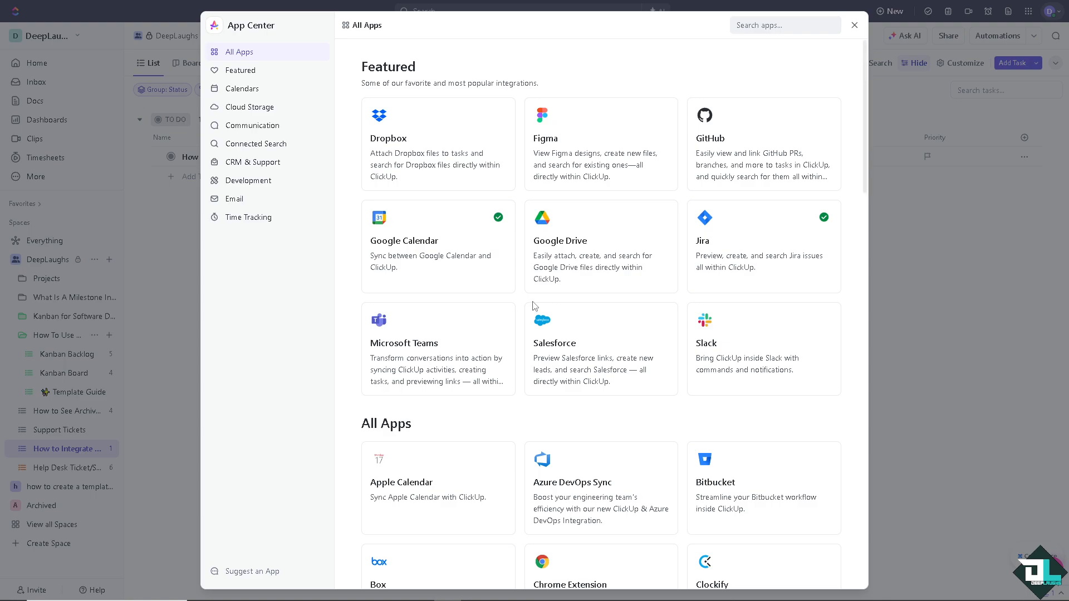
pyautogui.moveTo(569, 261)
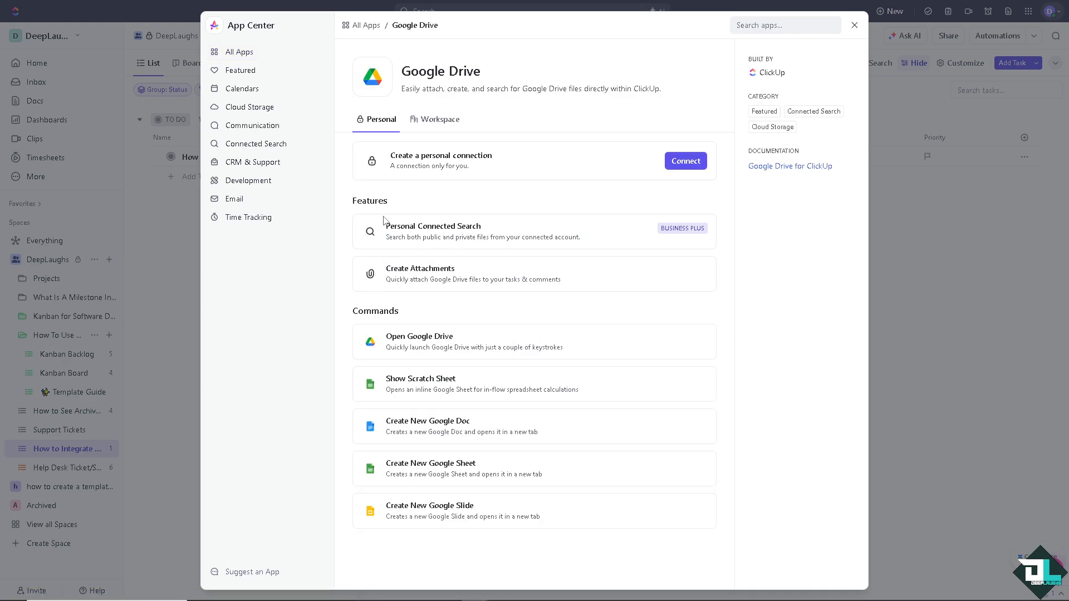
pyautogui.moveTo(537, 97)
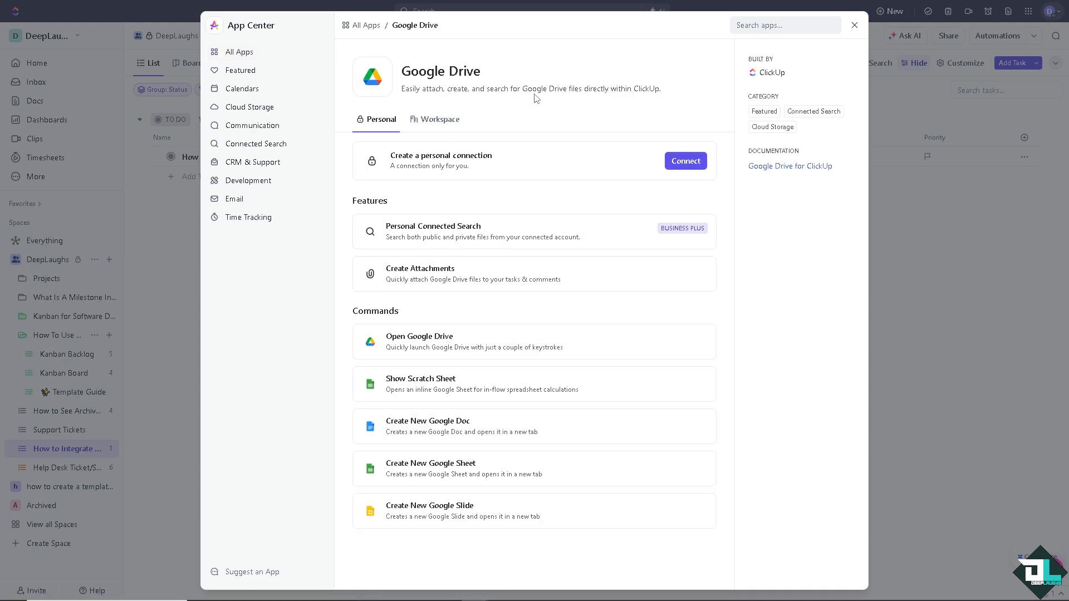
pyautogui.moveTo(611, 103)
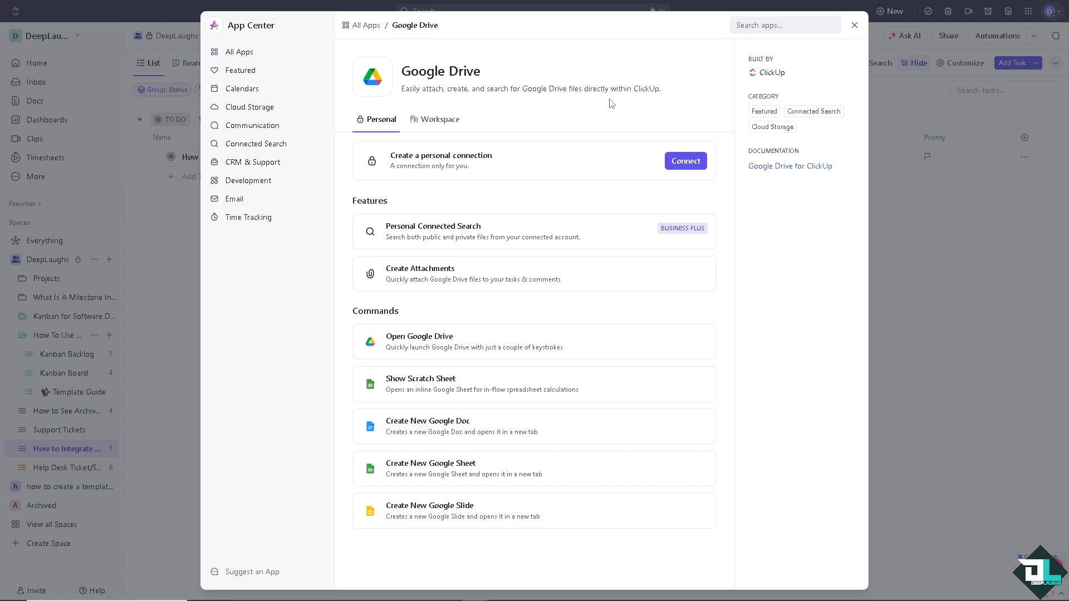
pyautogui.moveTo(452, 167)
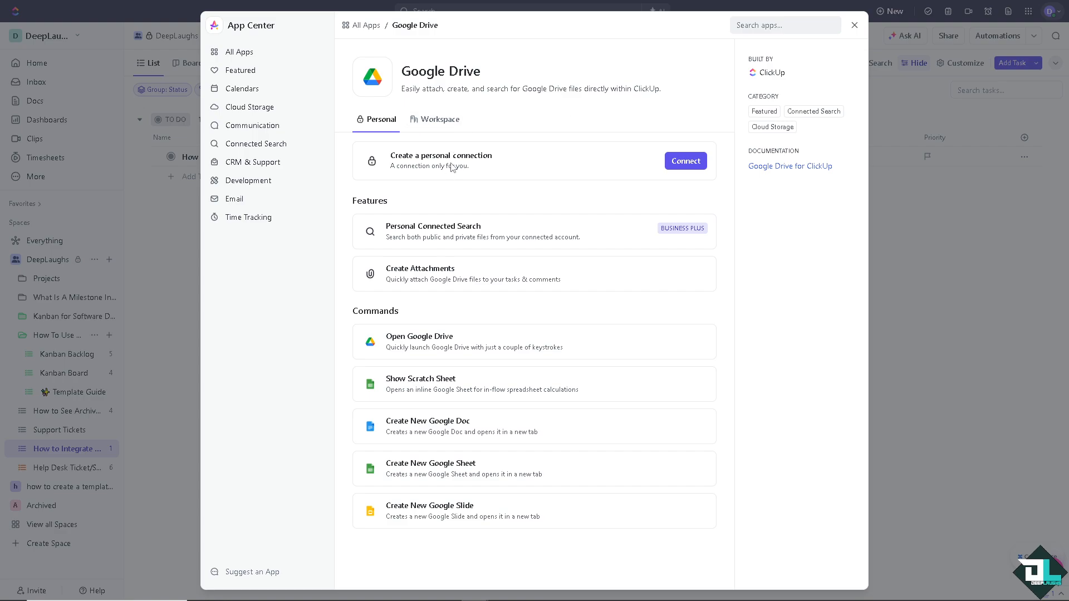
pyautogui.moveTo(433, 242)
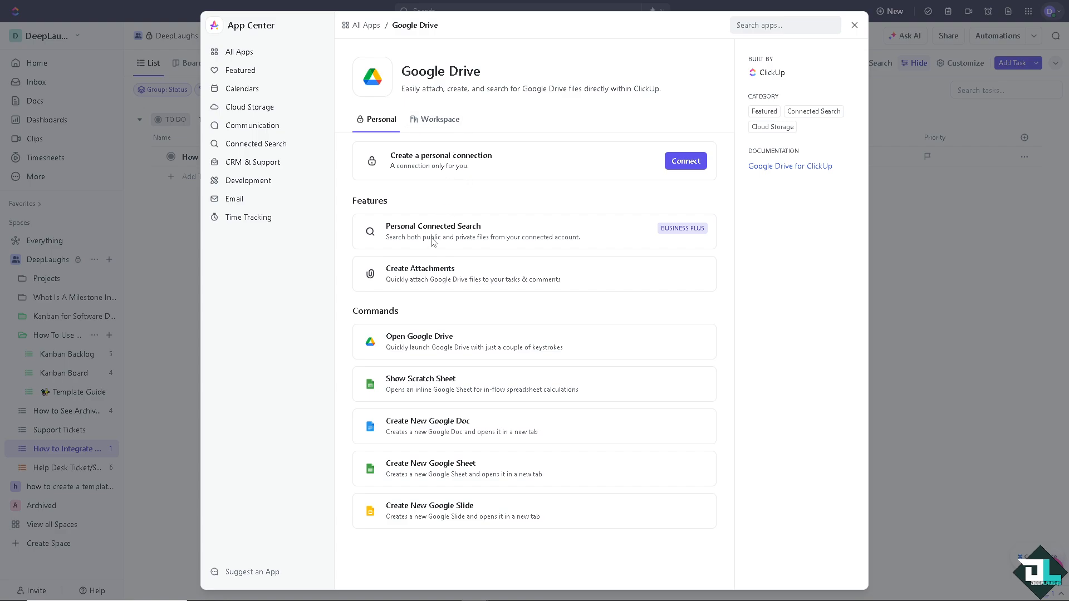
pyautogui.moveTo(374, 339)
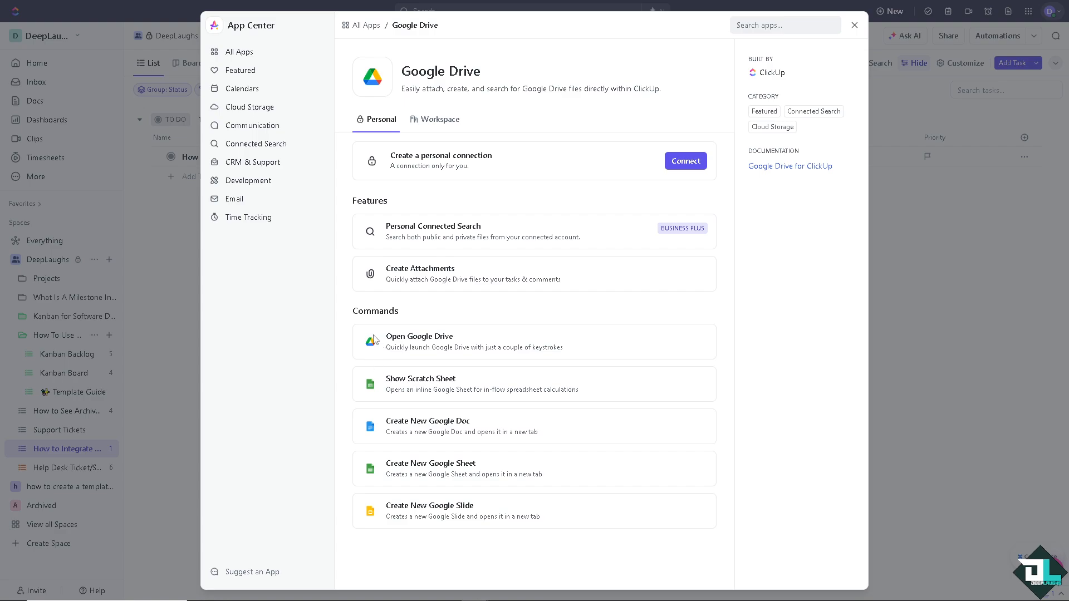
pyautogui.moveTo(425, 397)
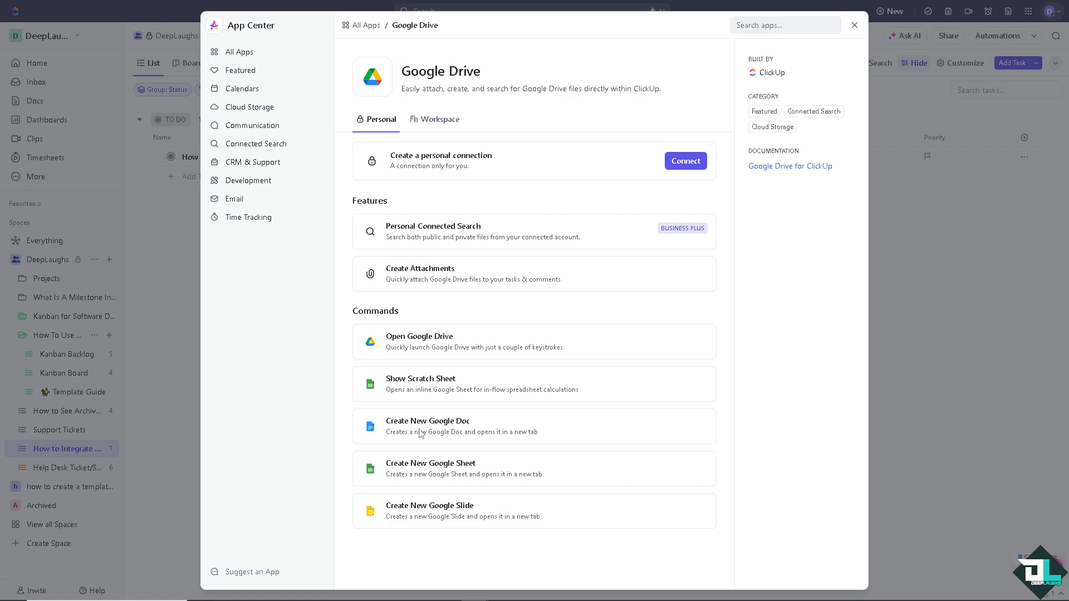
pyautogui.moveTo(455, 517)
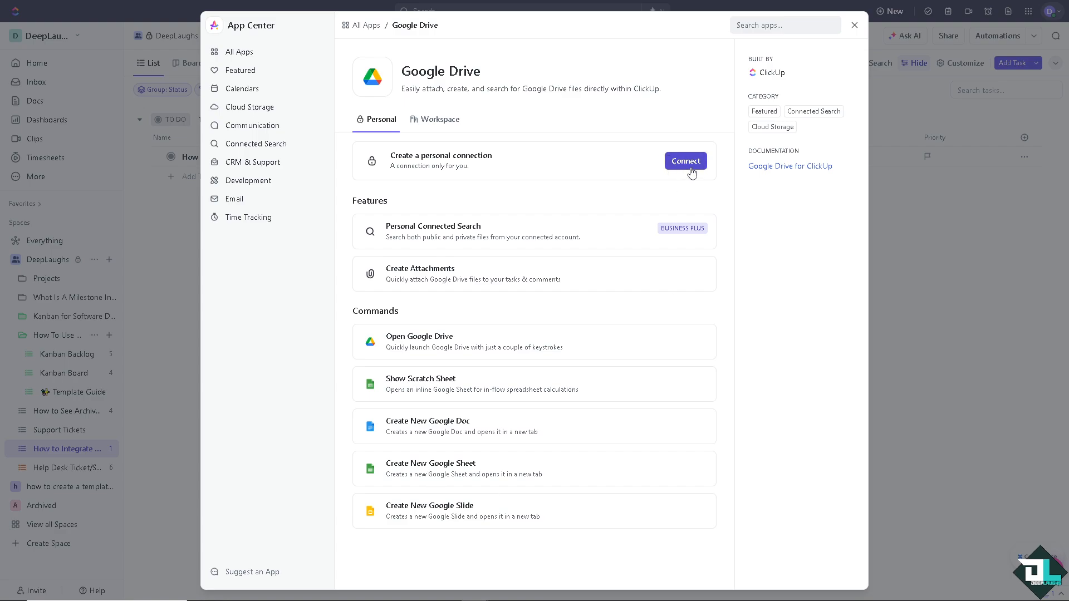
# Step: Connect Google Drive by continuing sign-in and granting ClickUp access to the account
pyautogui.click(685, 161)
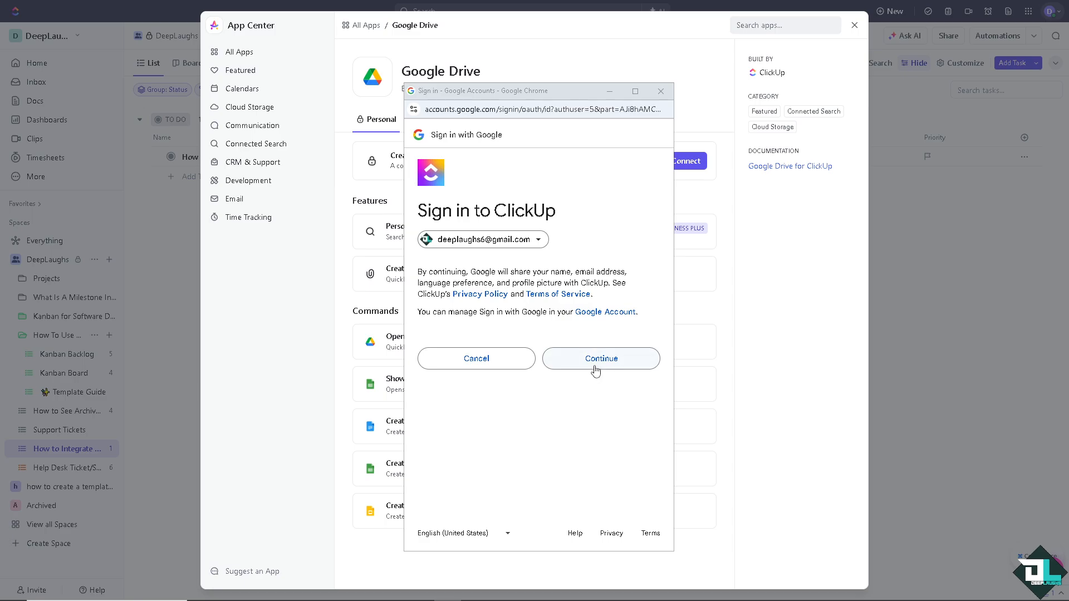
pyautogui.click(600, 358)
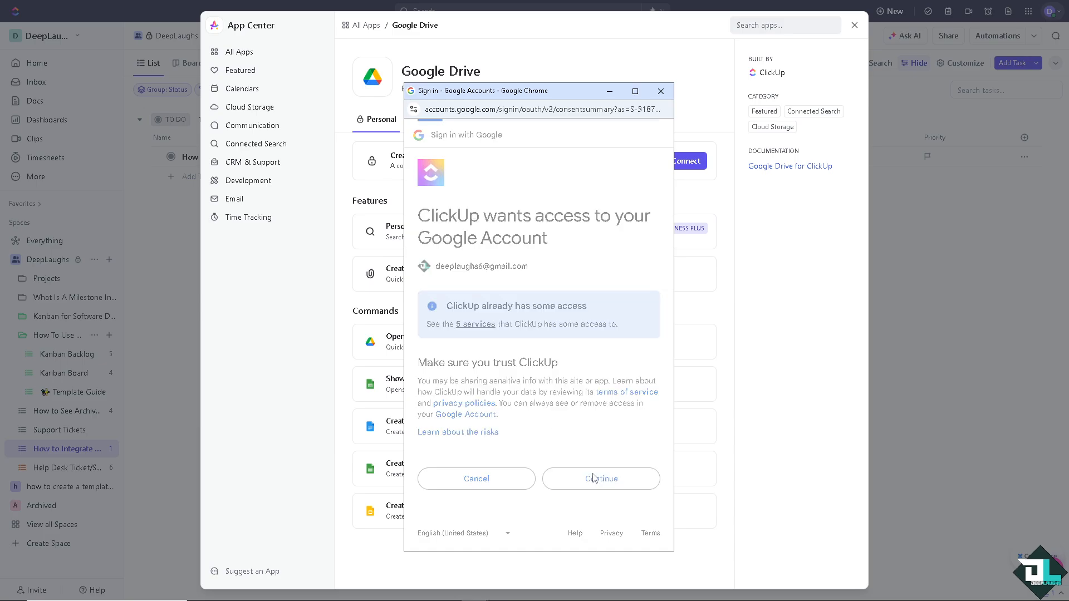
pyautogui.click(600, 479)
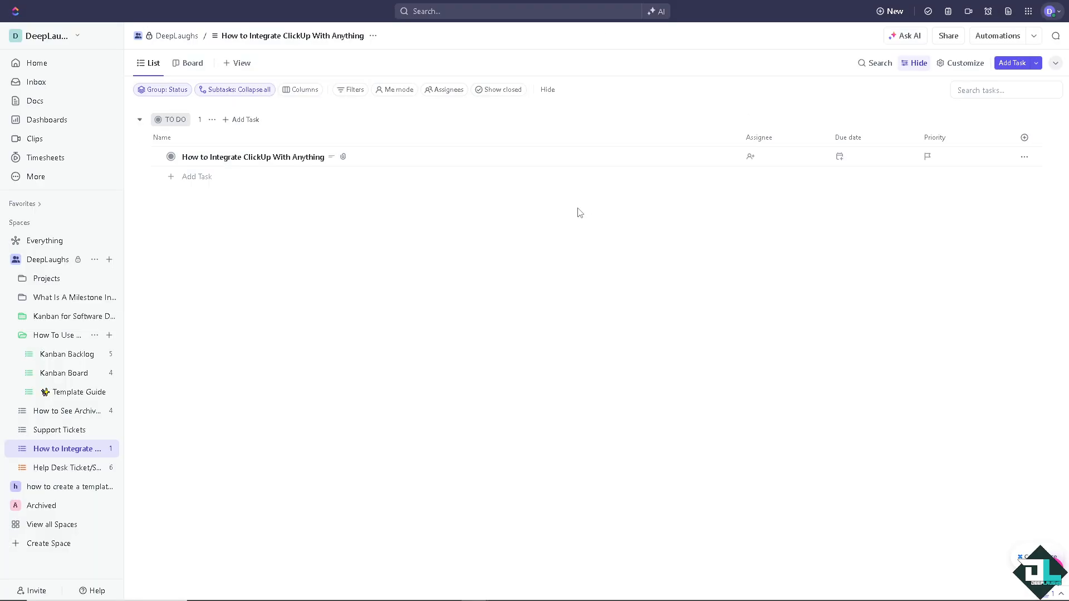
pyautogui.moveTo(1053, 11)
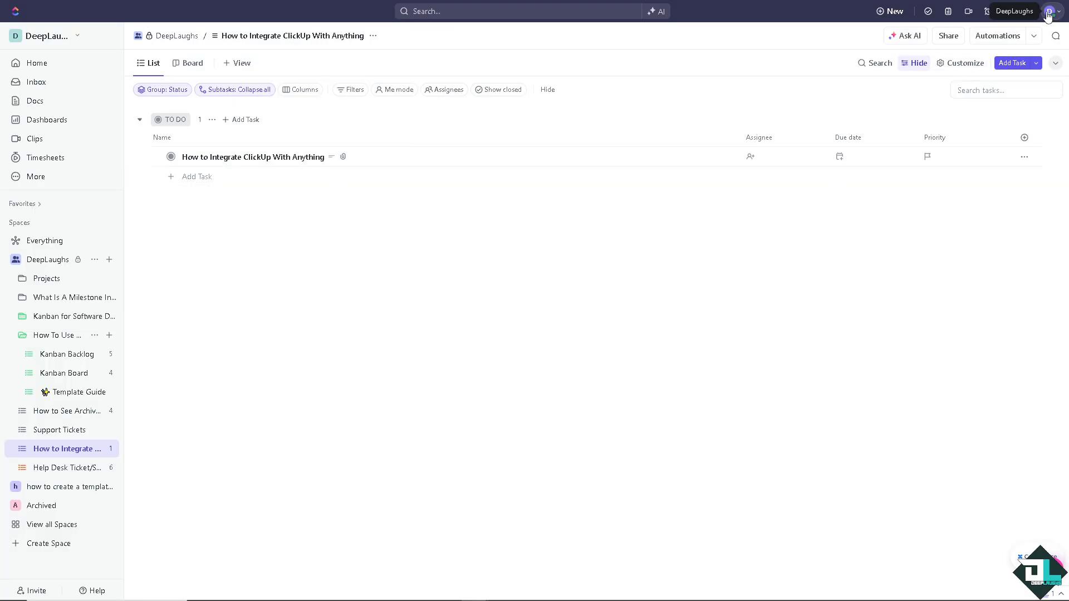
# Step: Browse the All Apps catalog and open the Zapier integration page
pyautogui.click(1053, 11)
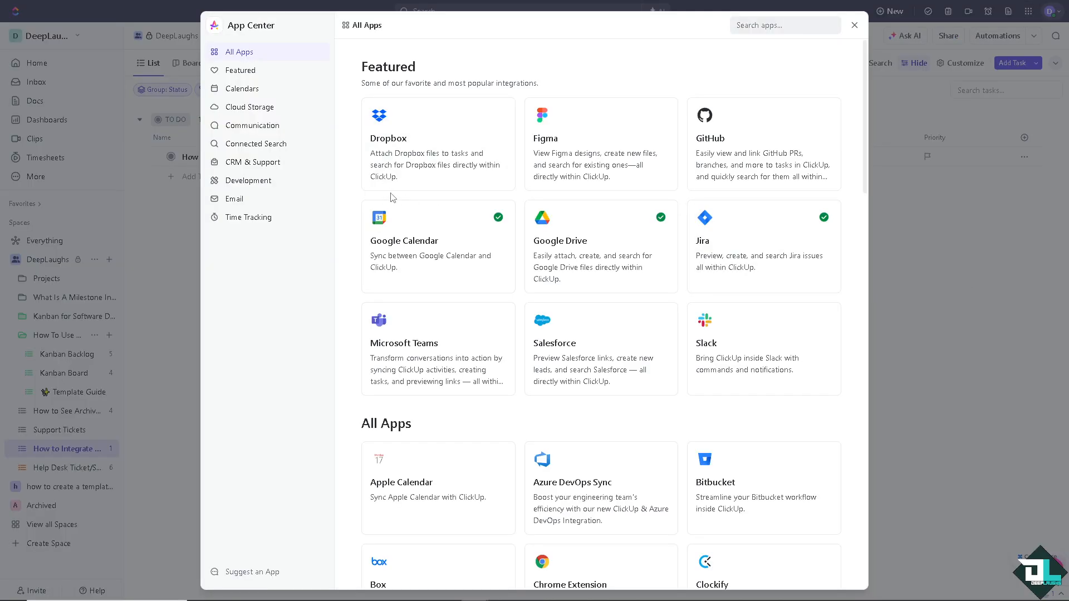
pyautogui.moveTo(444, 330)
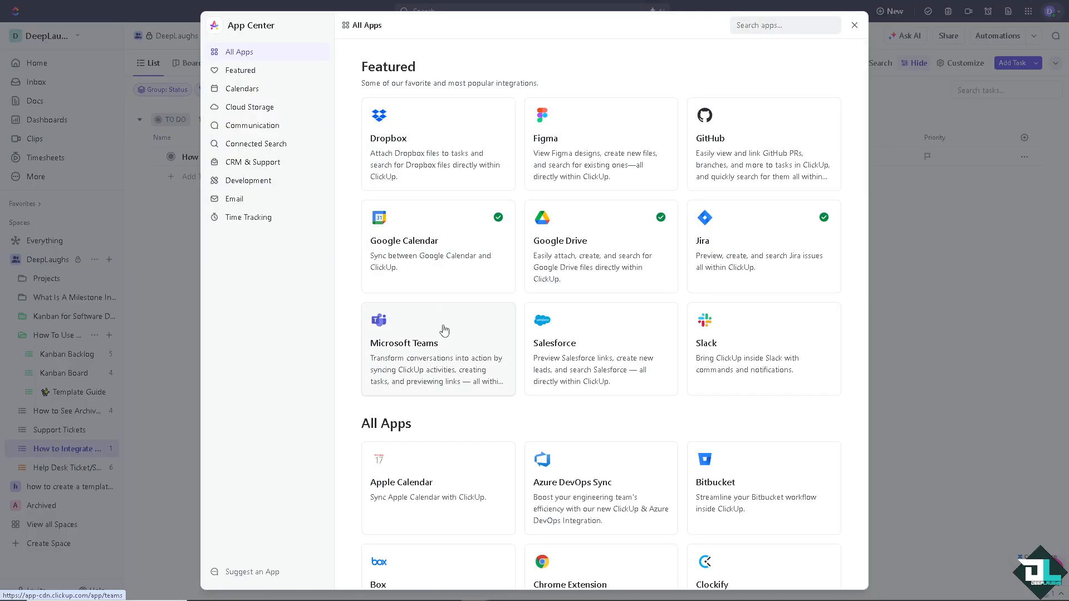
pyautogui.scroll(-3)
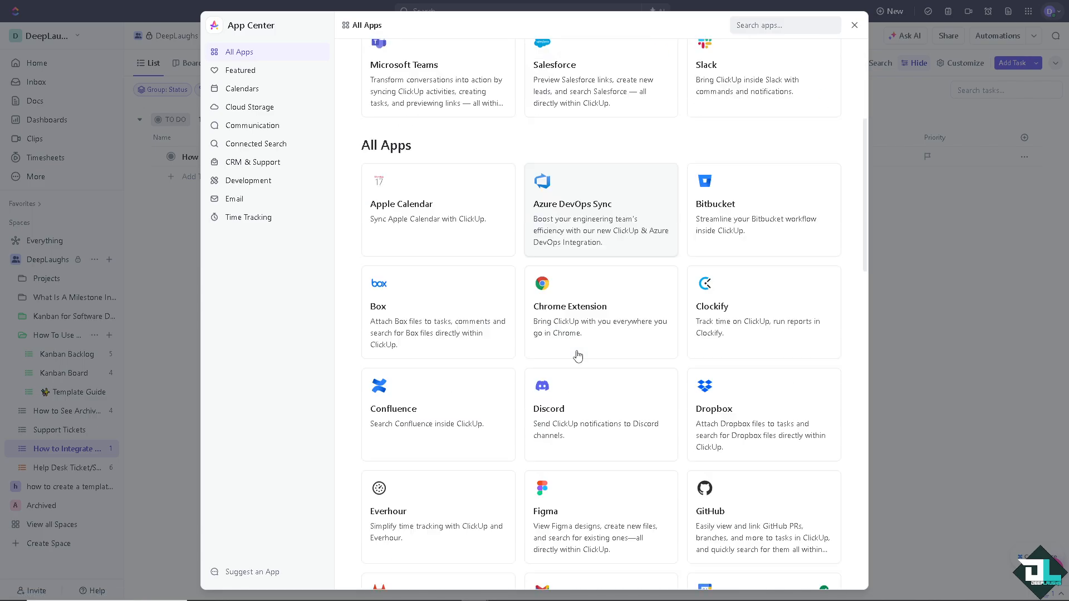
pyautogui.scroll(-3)
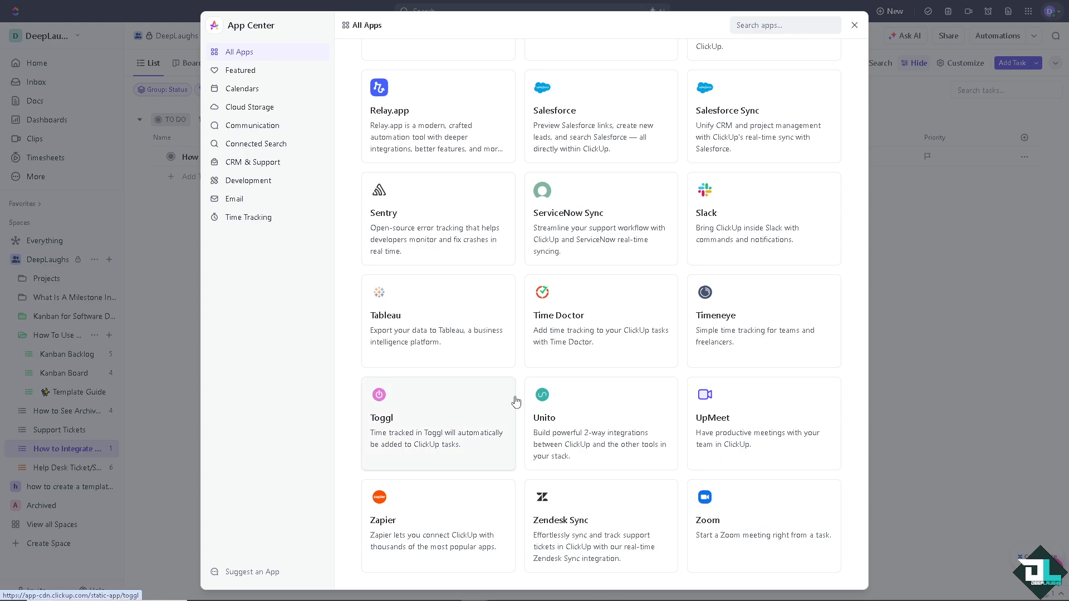
pyautogui.moveTo(450, 459)
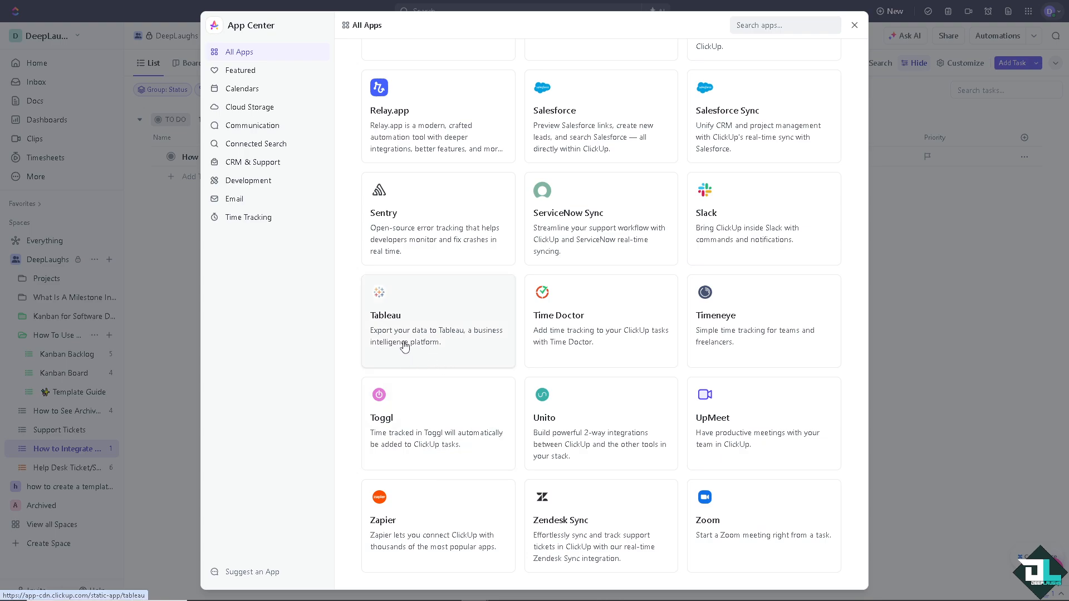
pyautogui.moveTo(466, 208)
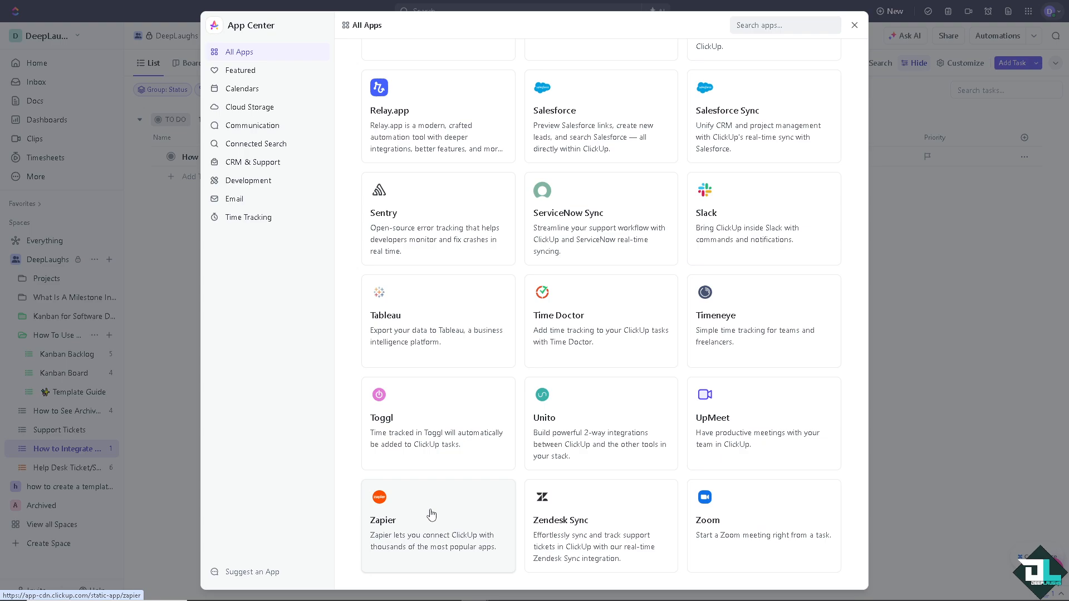
pyautogui.moveTo(449, 541)
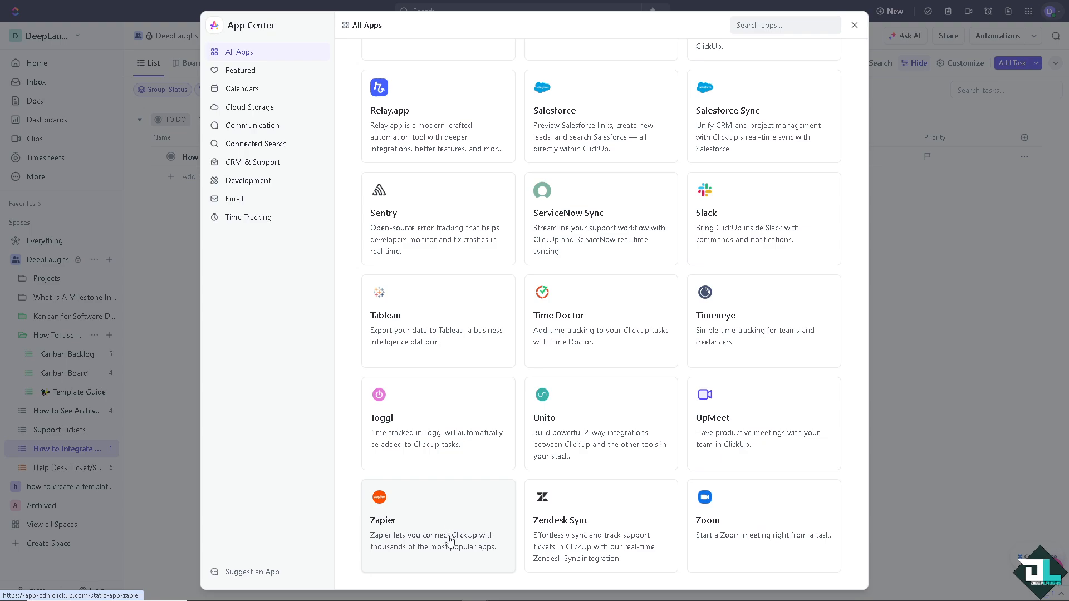
pyautogui.click(438, 525)
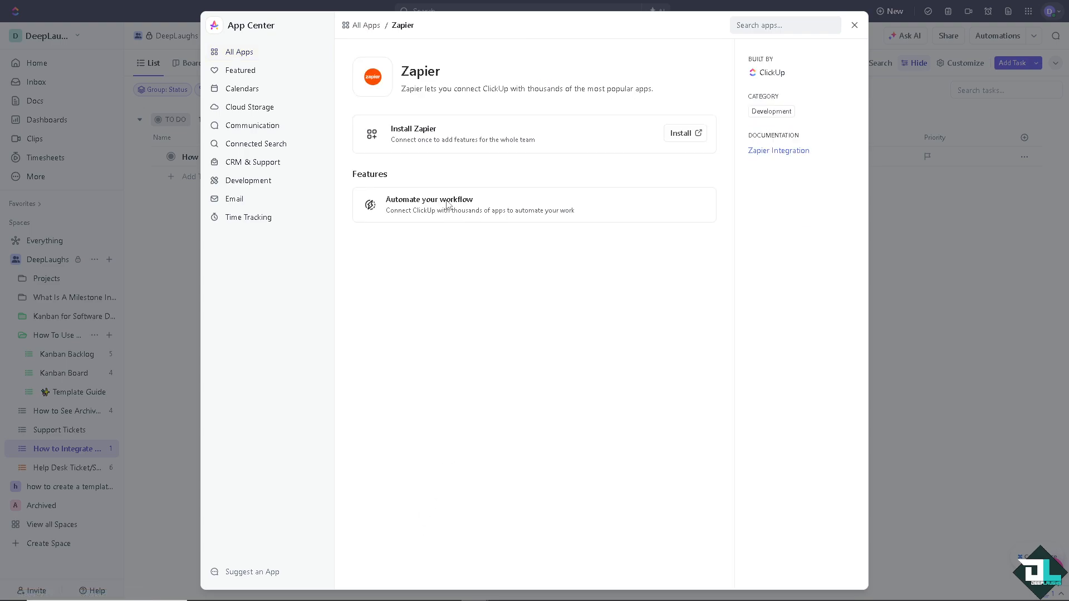
pyautogui.moveTo(516, 96)
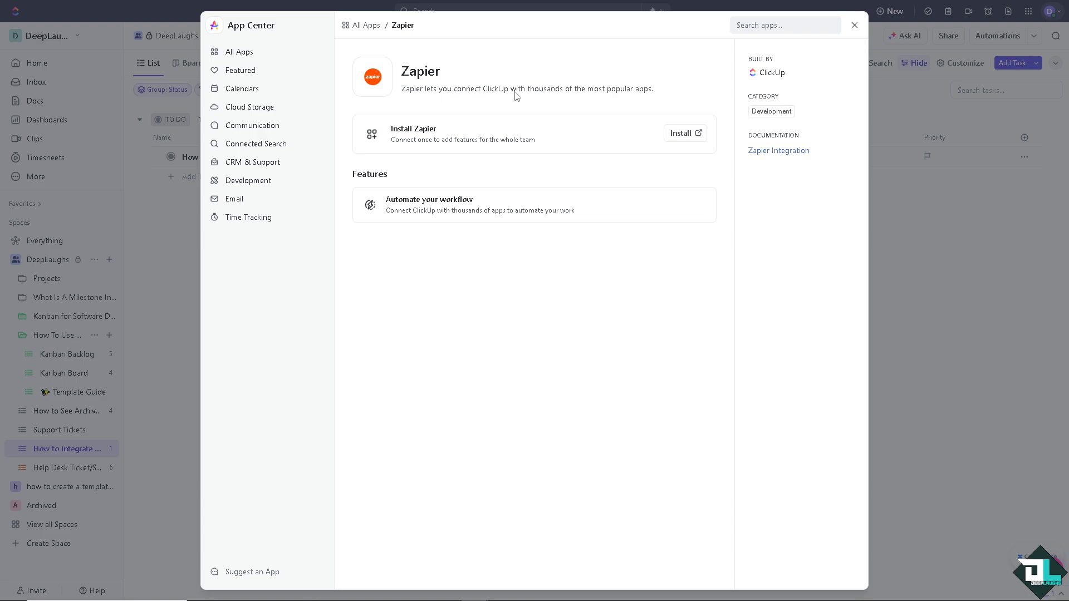
pyautogui.moveTo(603, 95)
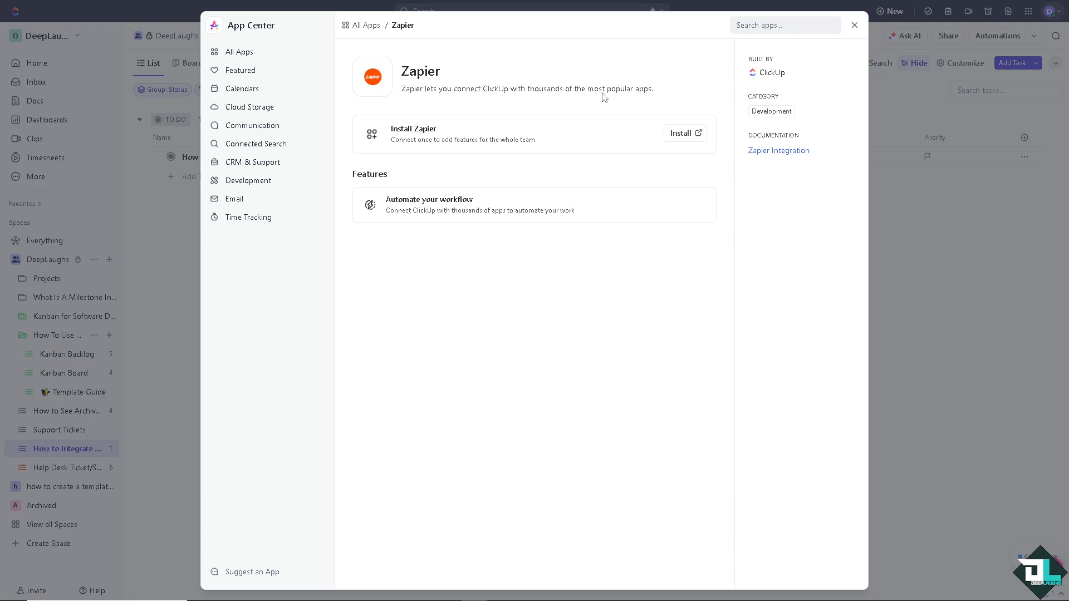
pyautogui.moveTo(406, 137)
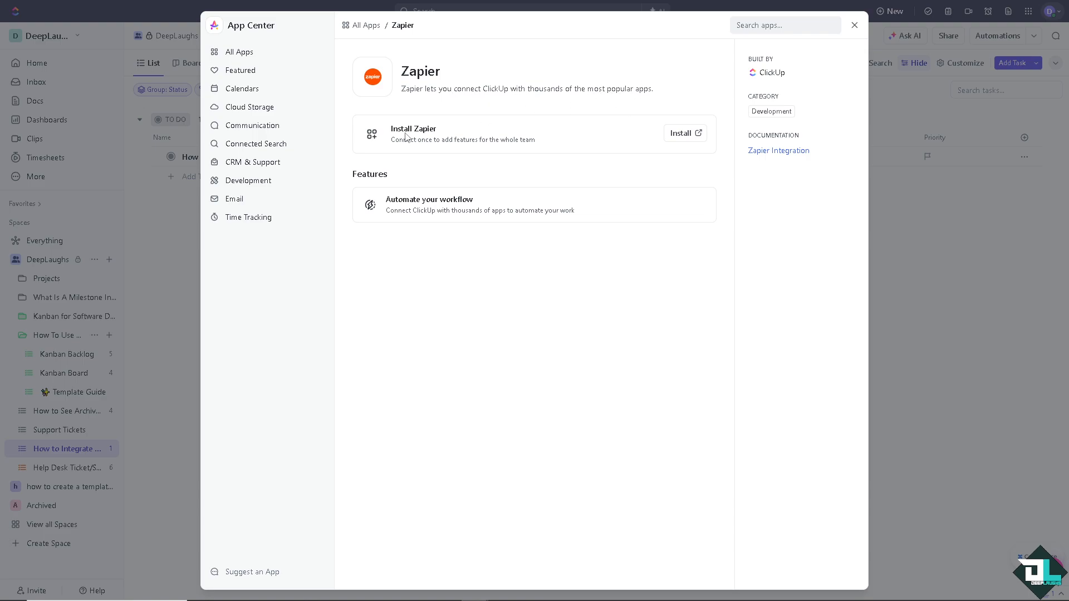
pyautogui.moveTo(403, 140)
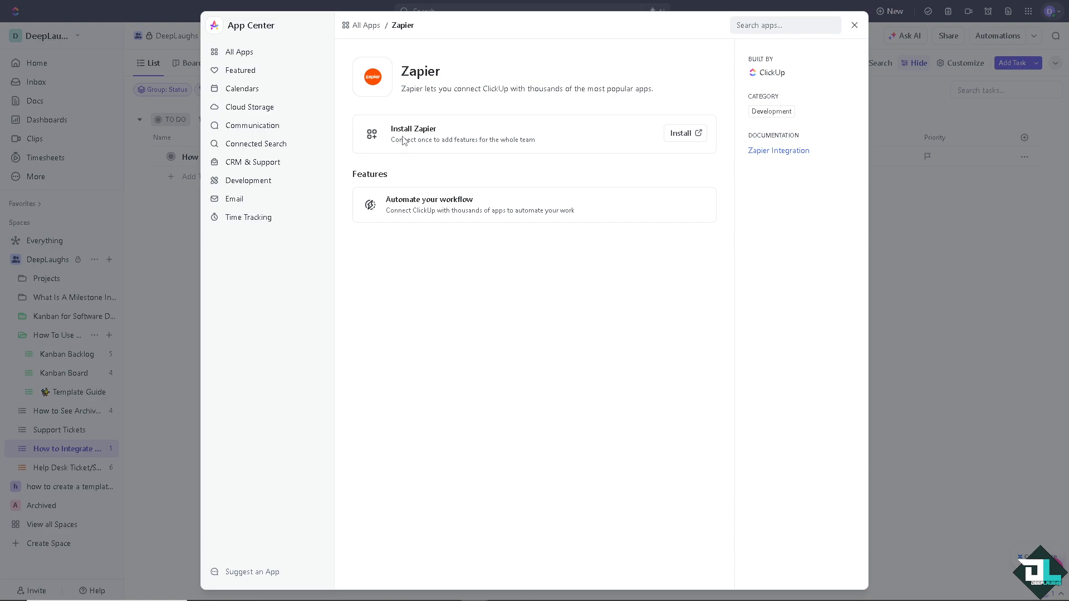
pyautogui.moveTo(463, 146)
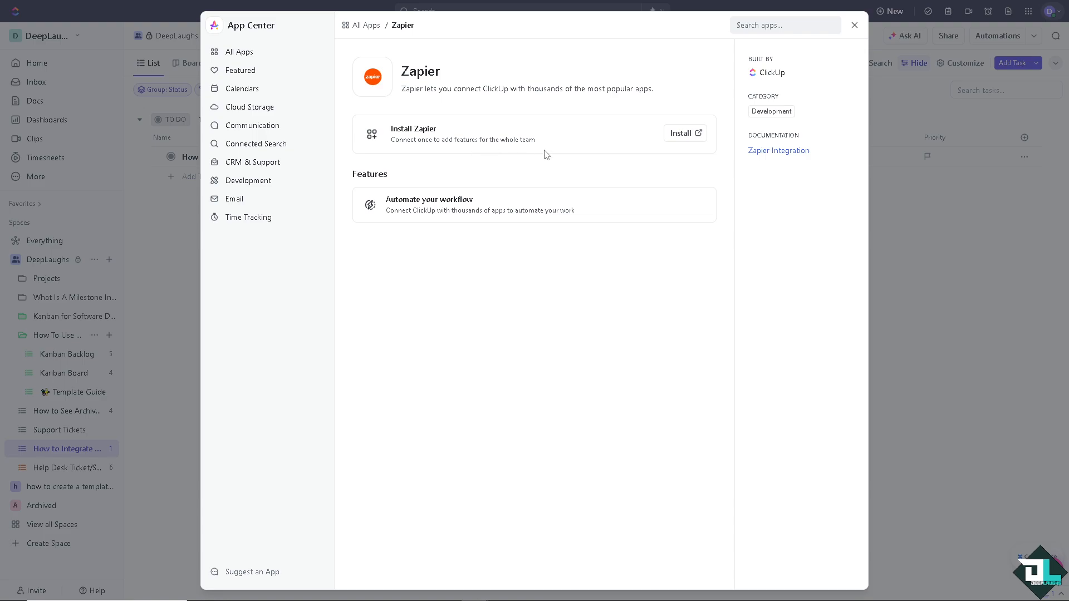
pyautogui.moveTo(95, 280)
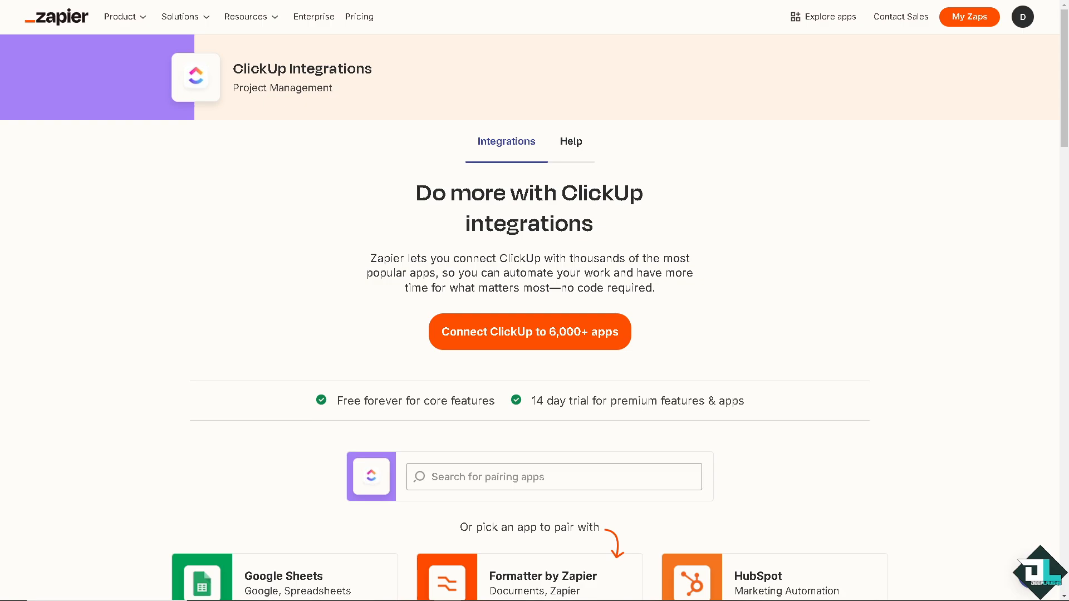
pyautogui.moveTo(330, 261)
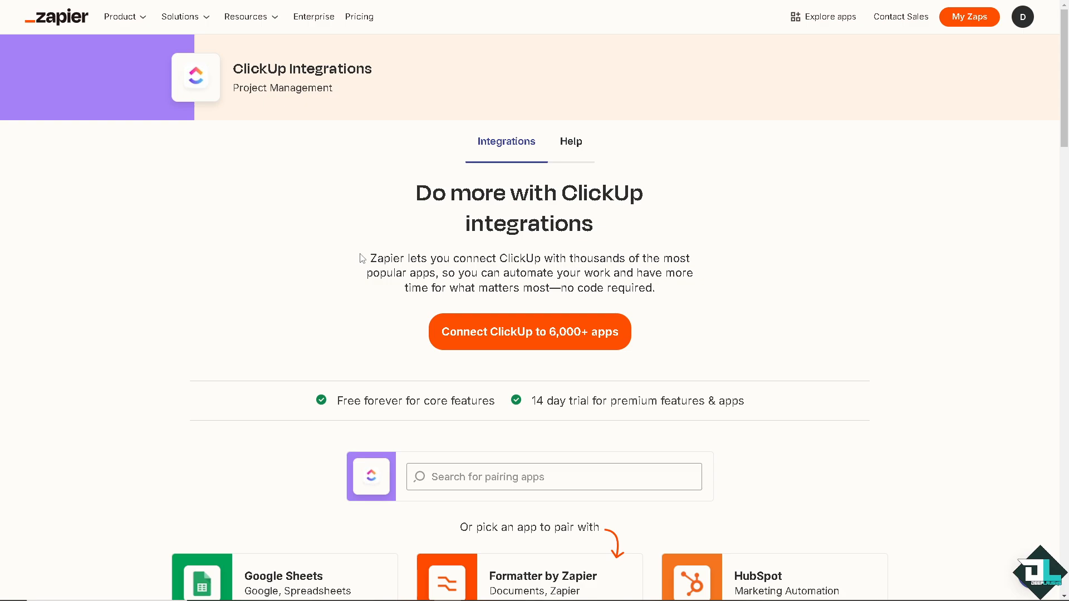
pyautogui.moveTo(312, 267)
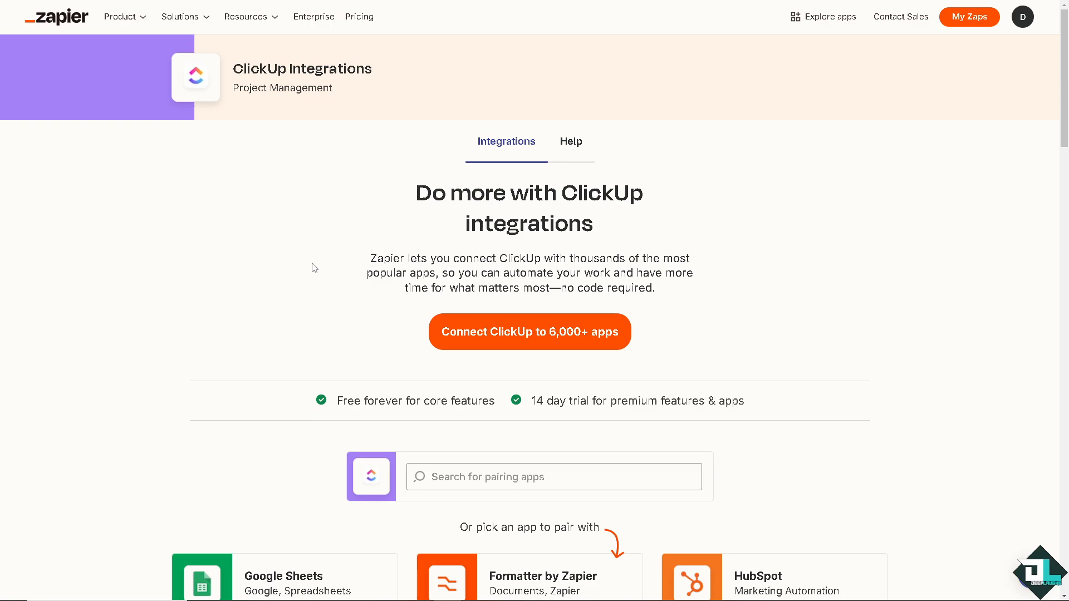
# Step: Scroll Zapier's ClickUp Integrations page through the suggested pairing apps
pyautogui.scroll(-3)
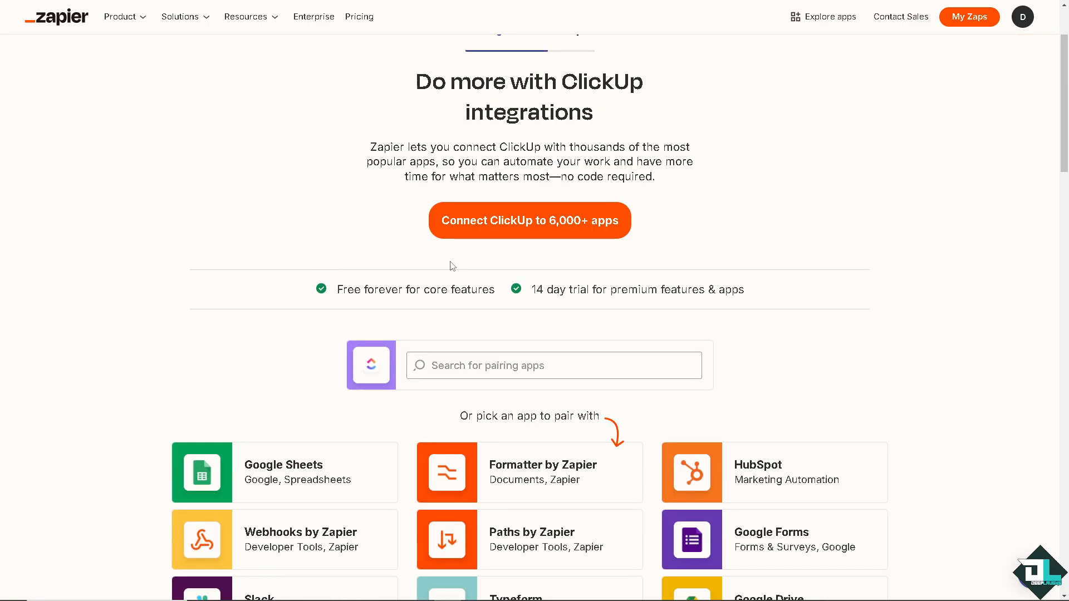
pyautogui.moveTo(391, 382)
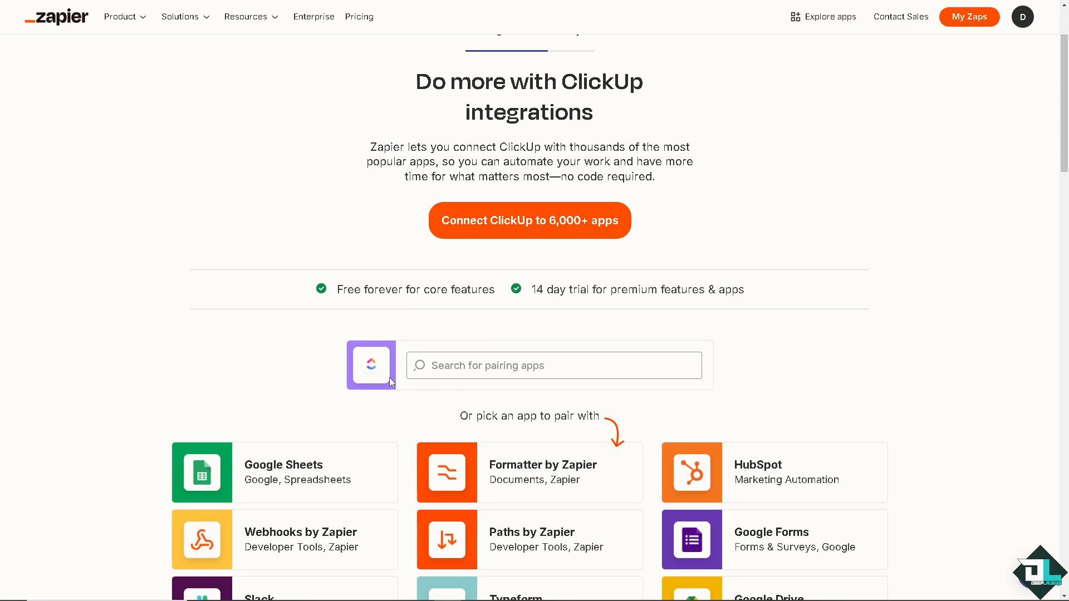
pyautogui.scroll(-3)
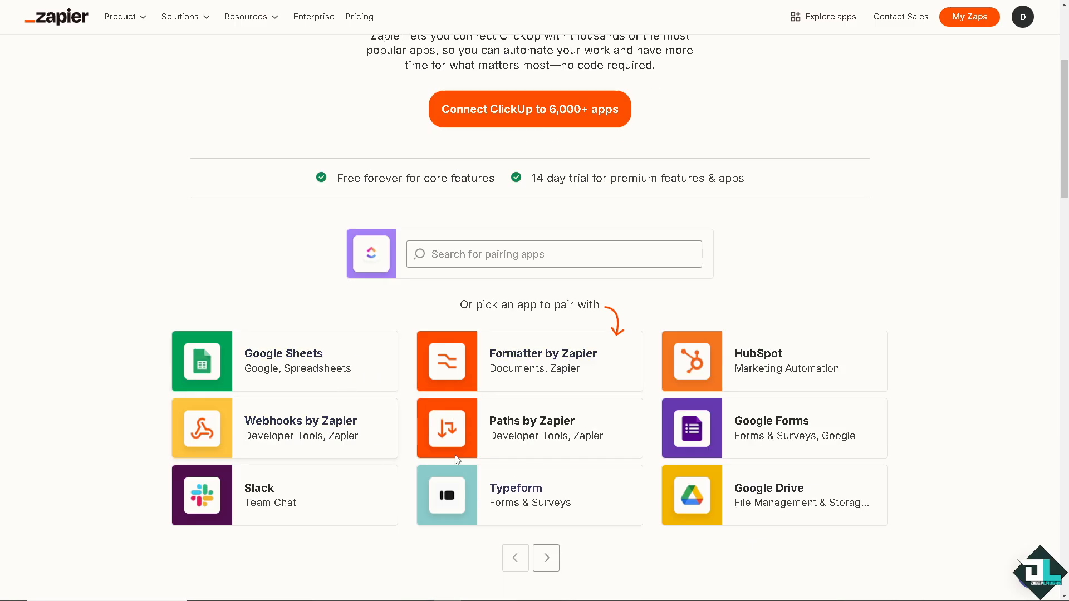
pyautogui.moveTo(655, 335)
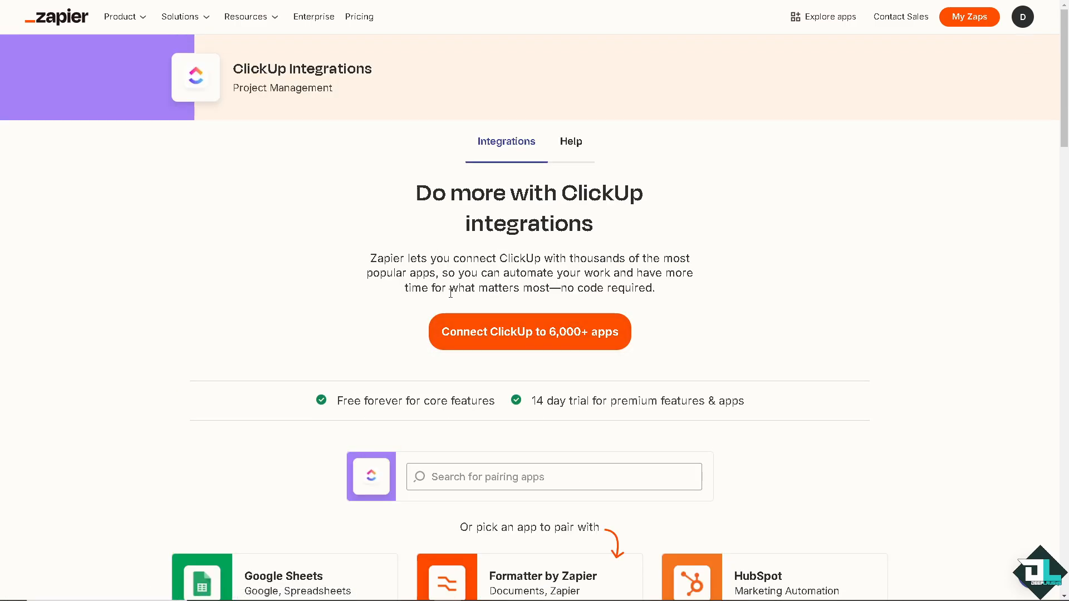
pyautogui.scroll(-3)
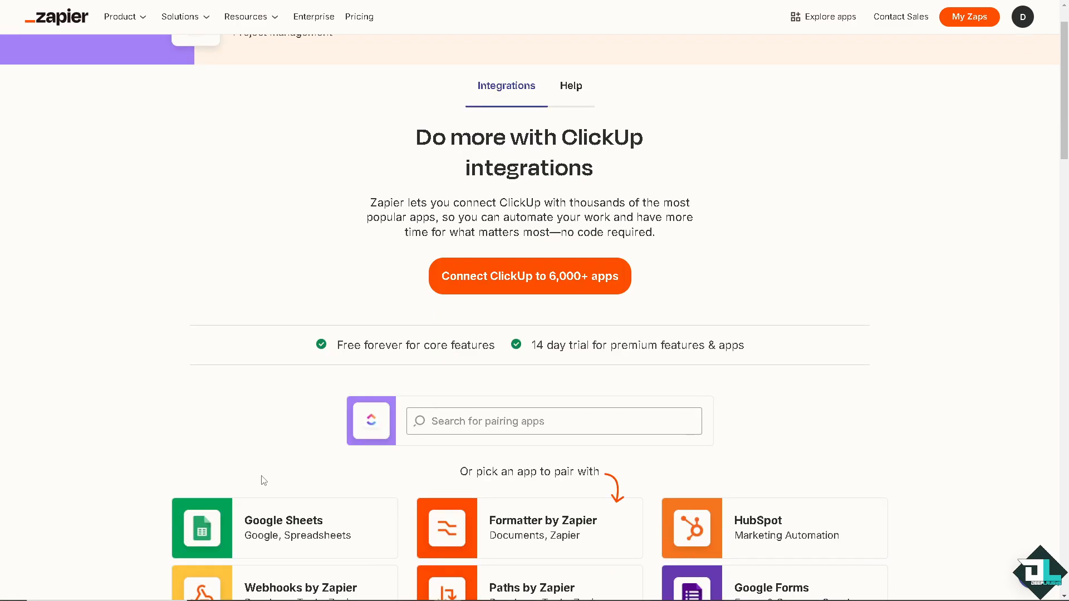
pyautogui.scroll(-3)
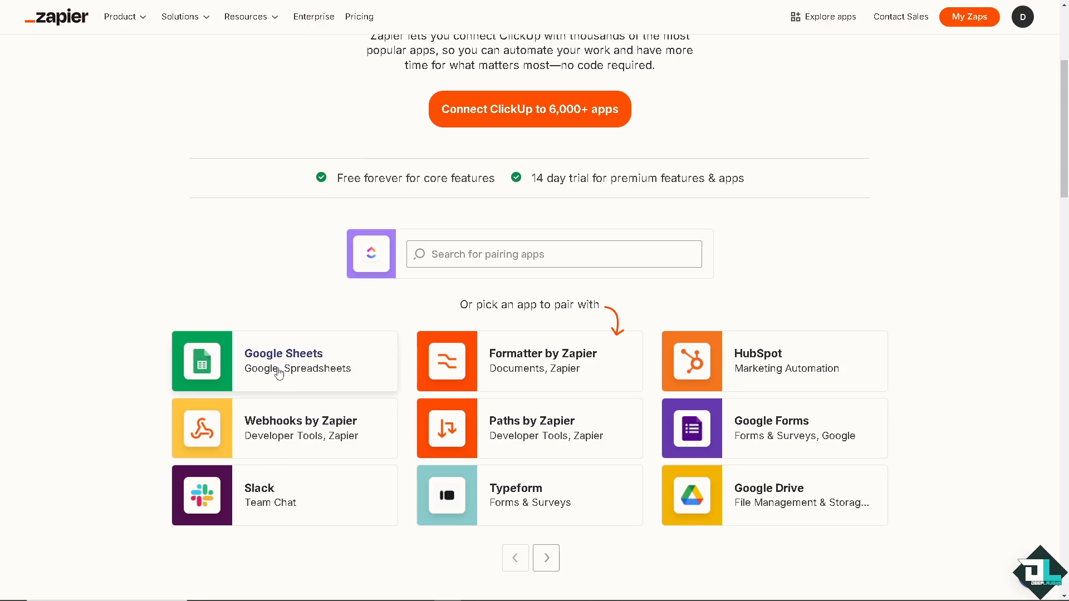
pyautogui.moveTo(278, 373)
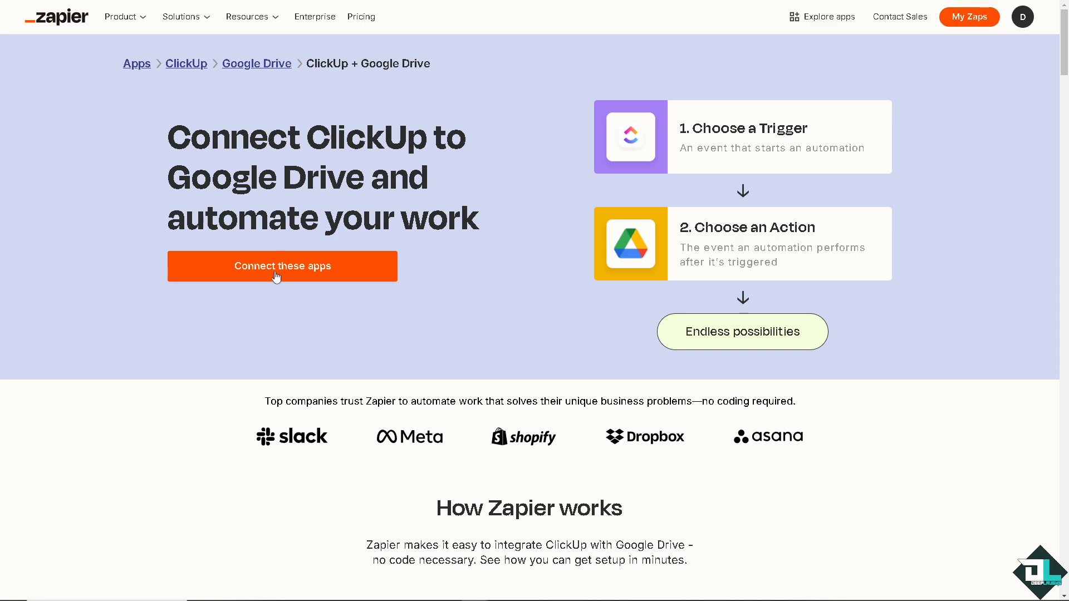
pyautogui.moveTo(347, 274)
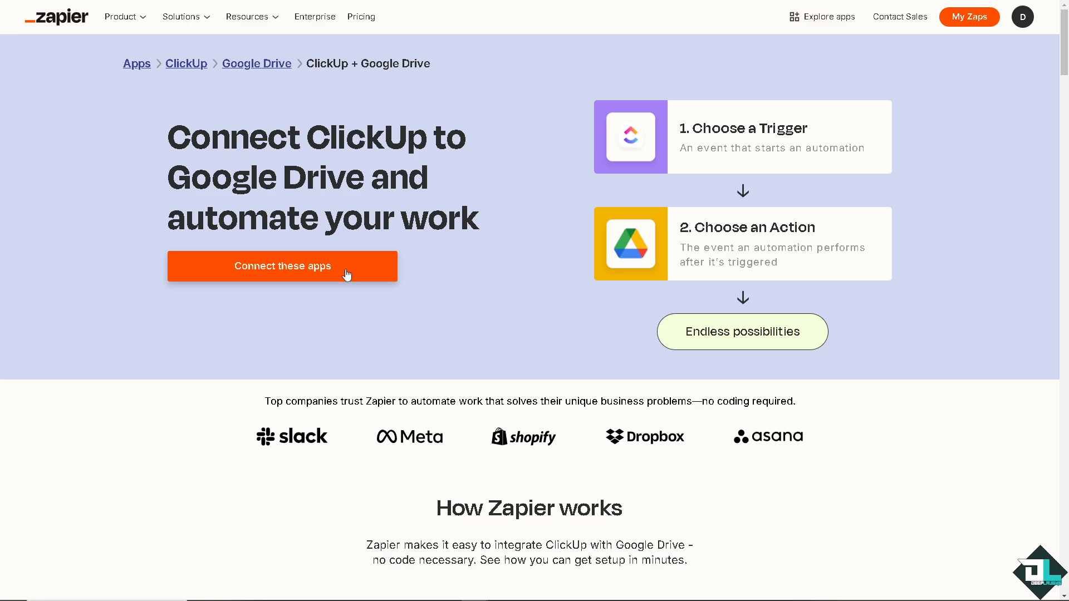
# Step: Start a ClickUp + Google Drive zap with New Folder as the trigger event
pyautogui.click(282, 266)
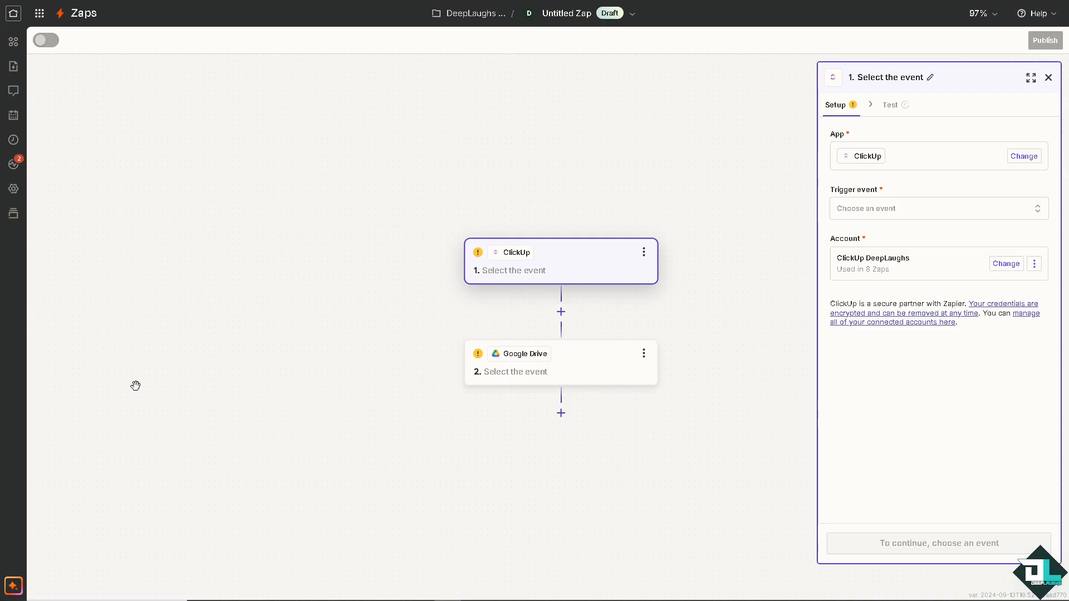
pyautogui.moveTo(520, 275)
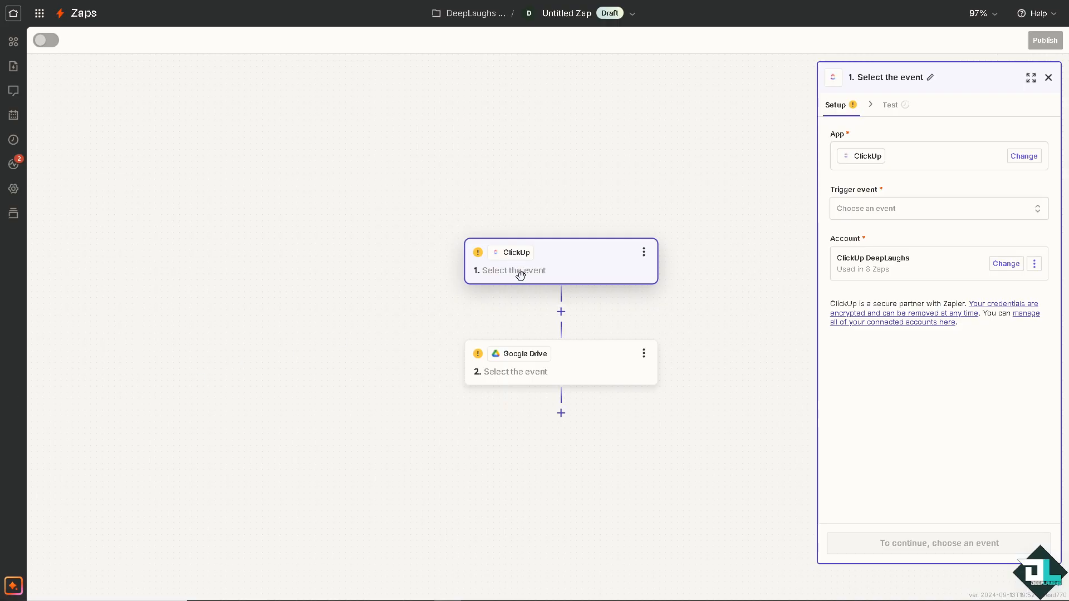
pyautogui.moveTo(705, 237)
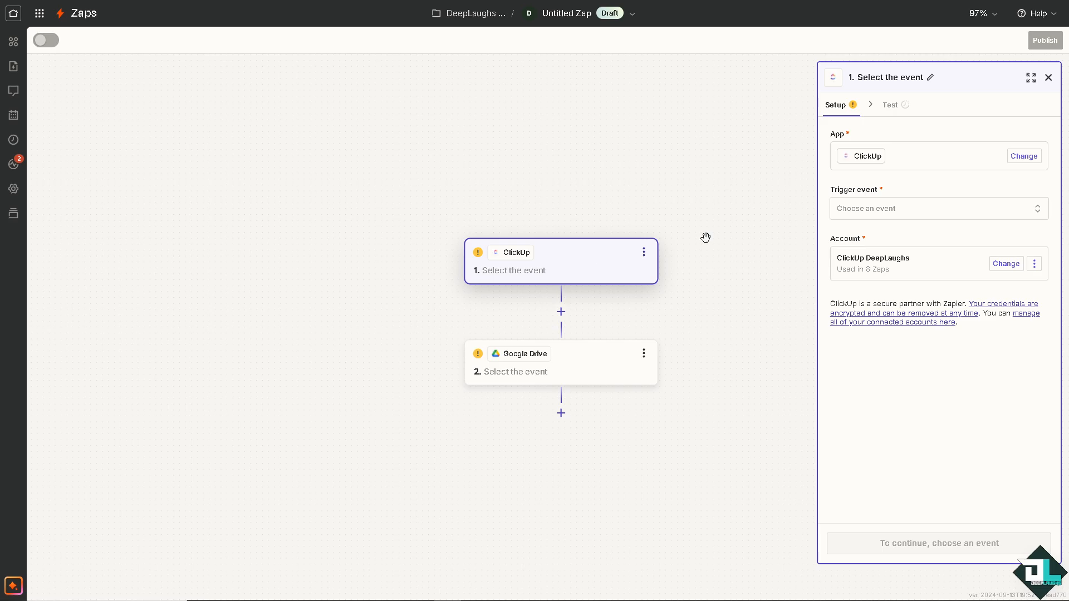
pyautogui.moveTo(567, 267)
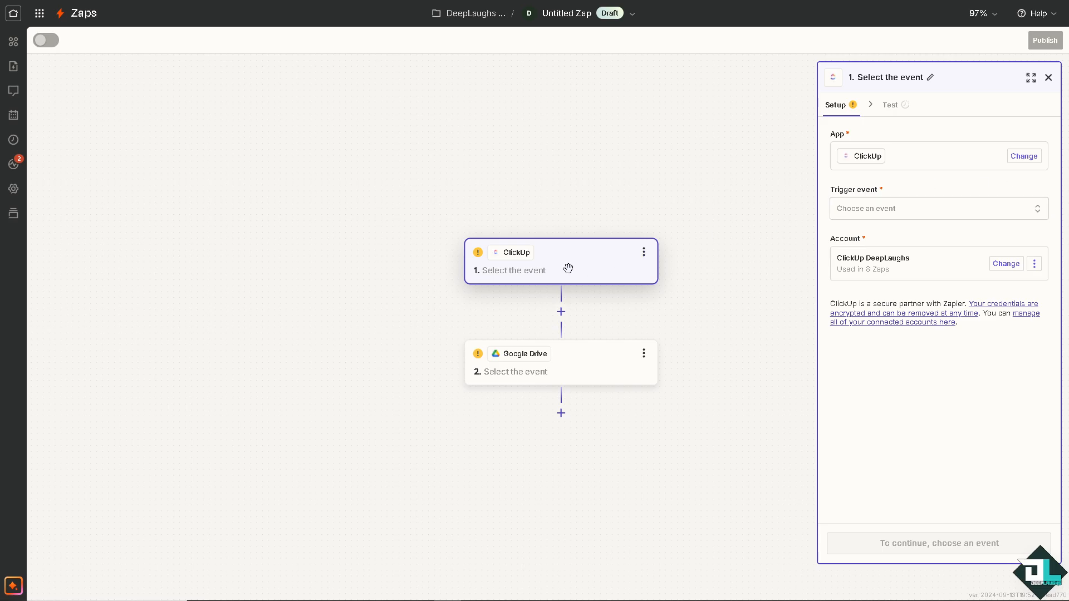
pyautogui.click(937, 207)
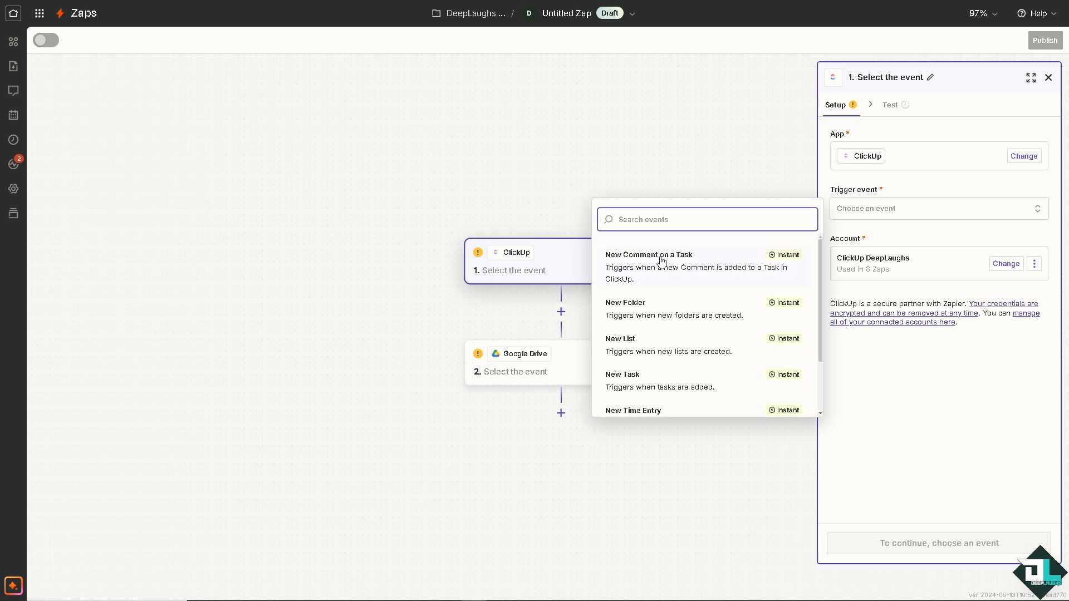
pyautogui.moveTo(690, 289)
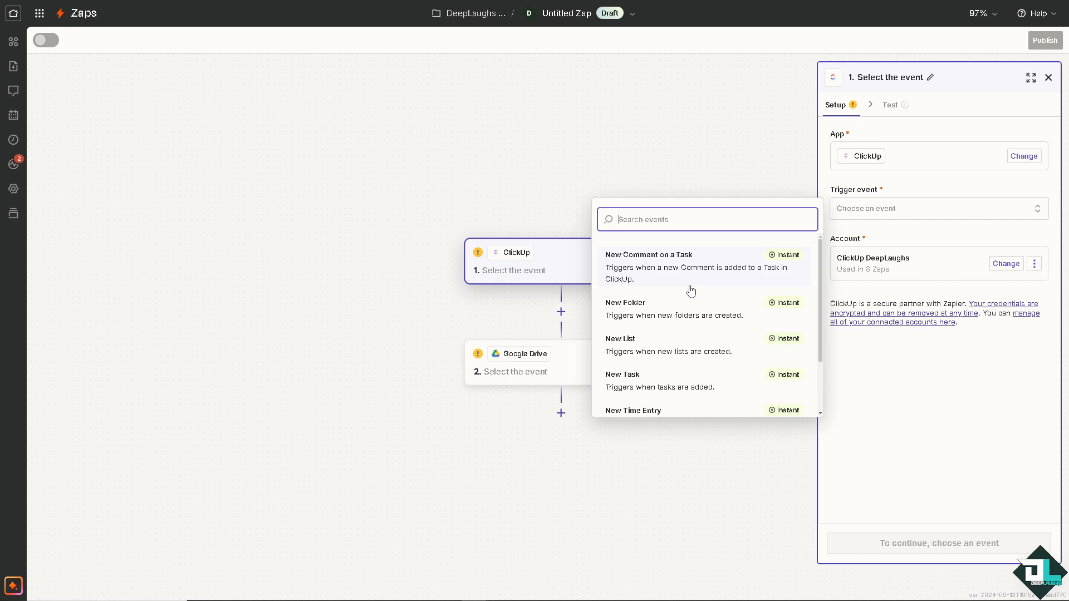
pyautogui.click(624, 302)
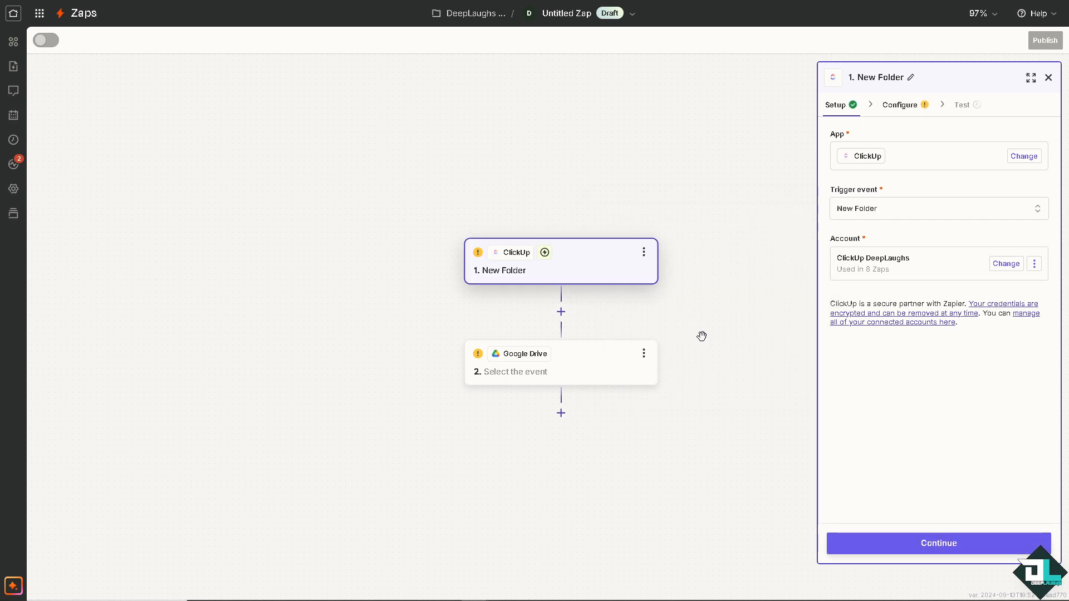
pyautogui.moveTo(908, 345)
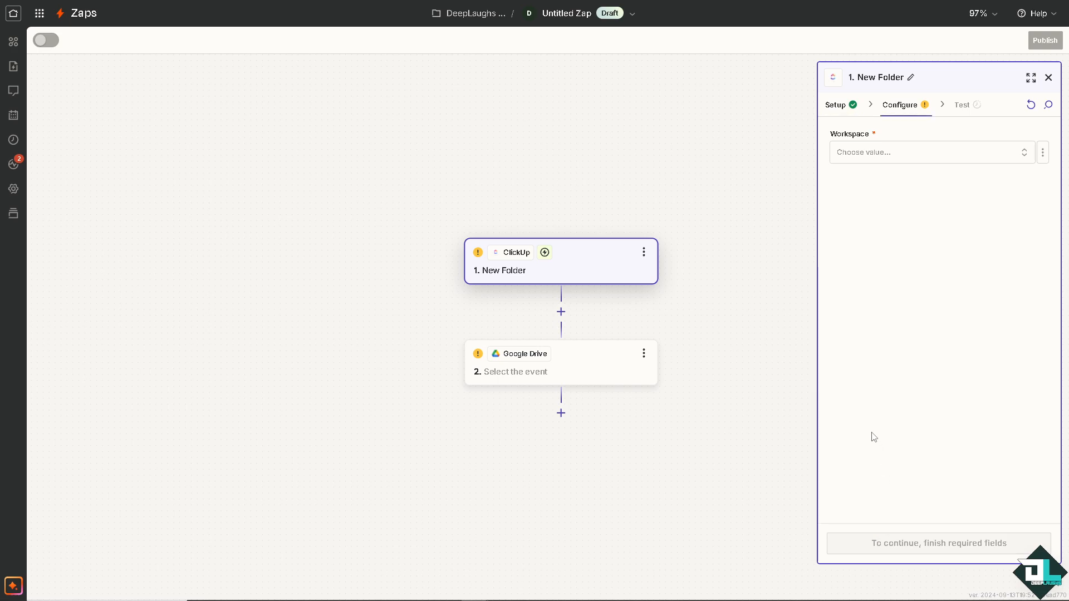
# Step: Set the trigger workspace to How-To Tutorials and the space to DeepLaughs
pyautogui.click(930, 152)
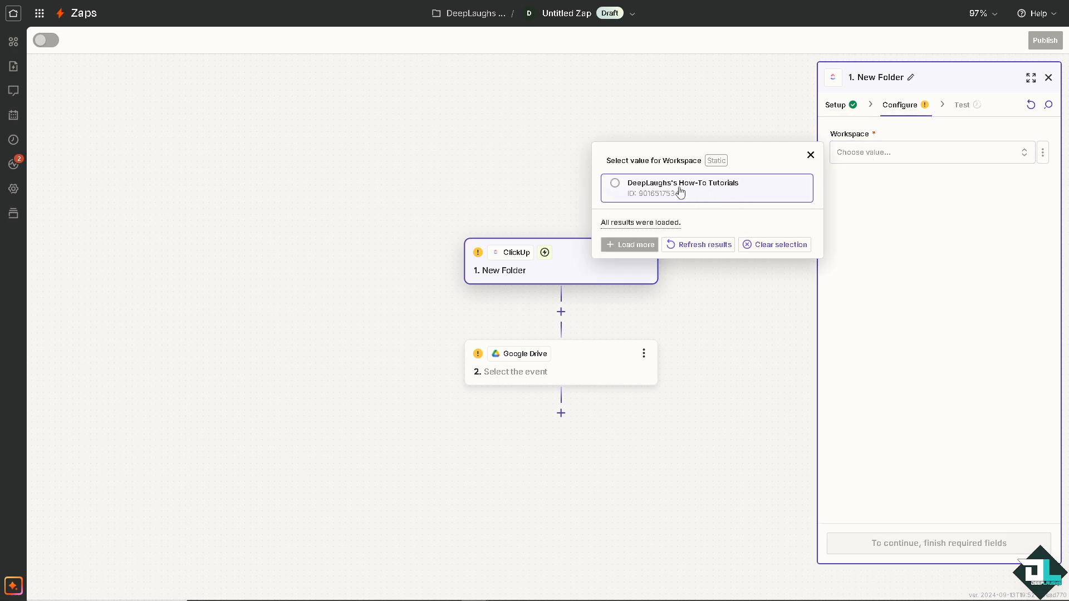
pyautogui.click(682, 187)
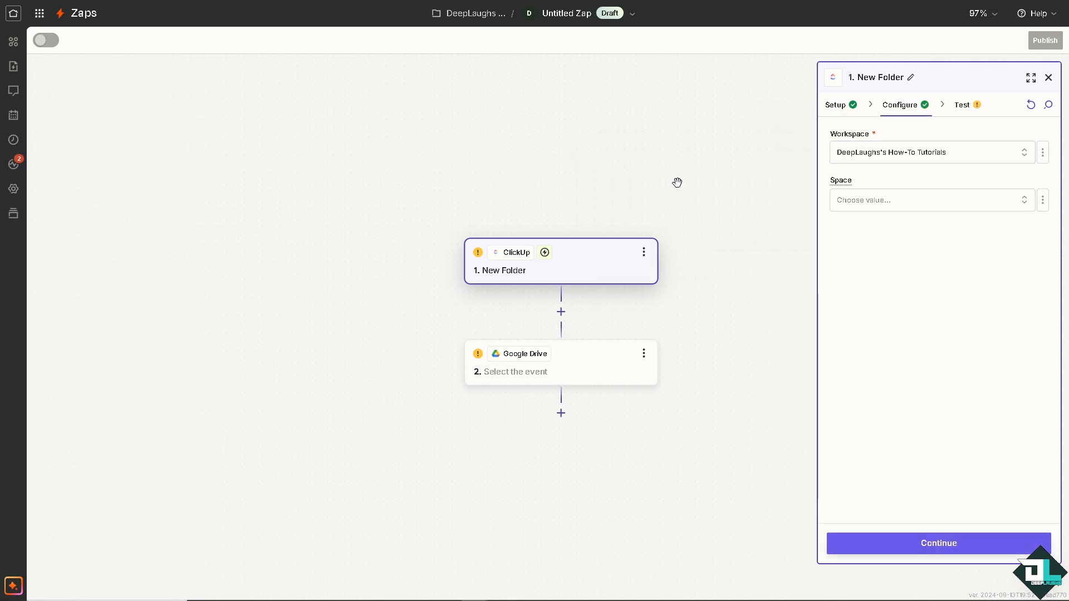
pyautogui.click(927, 200)
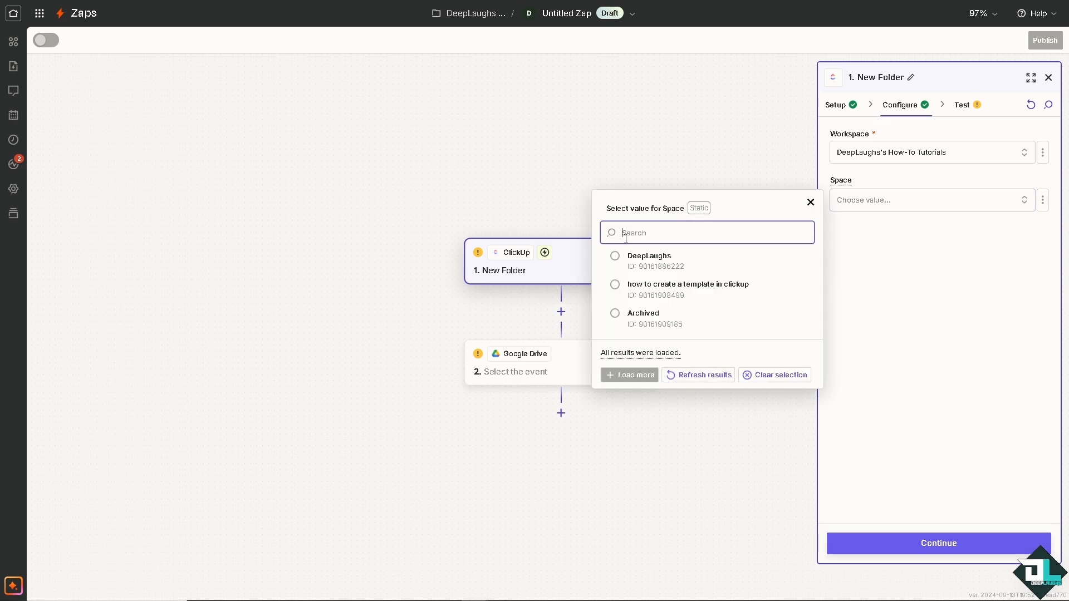
pyautogui.click(647, 256)
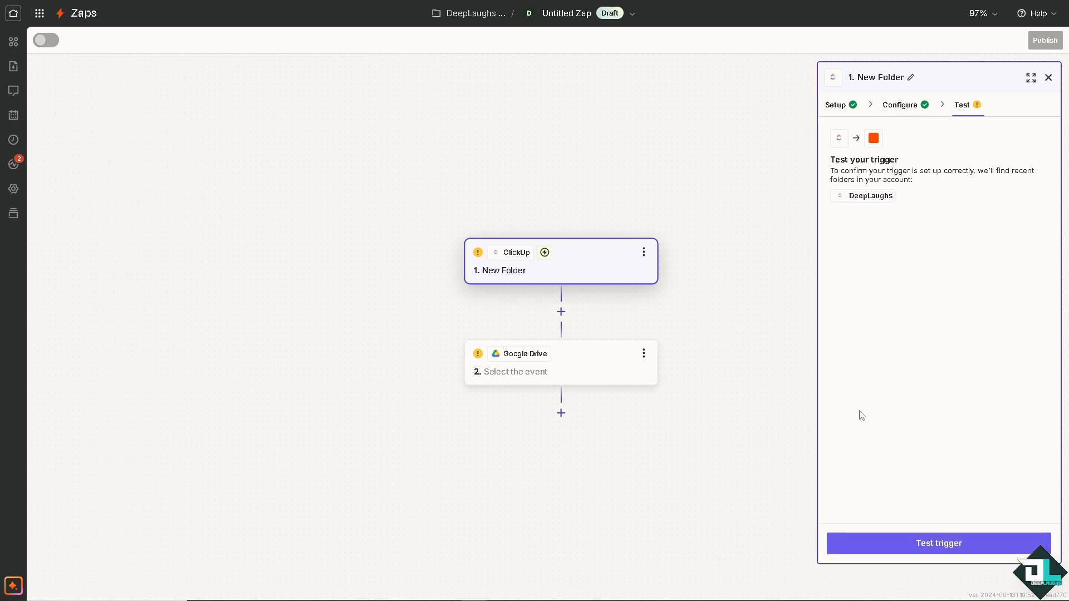
pyautogui.moveTo(989, 413)
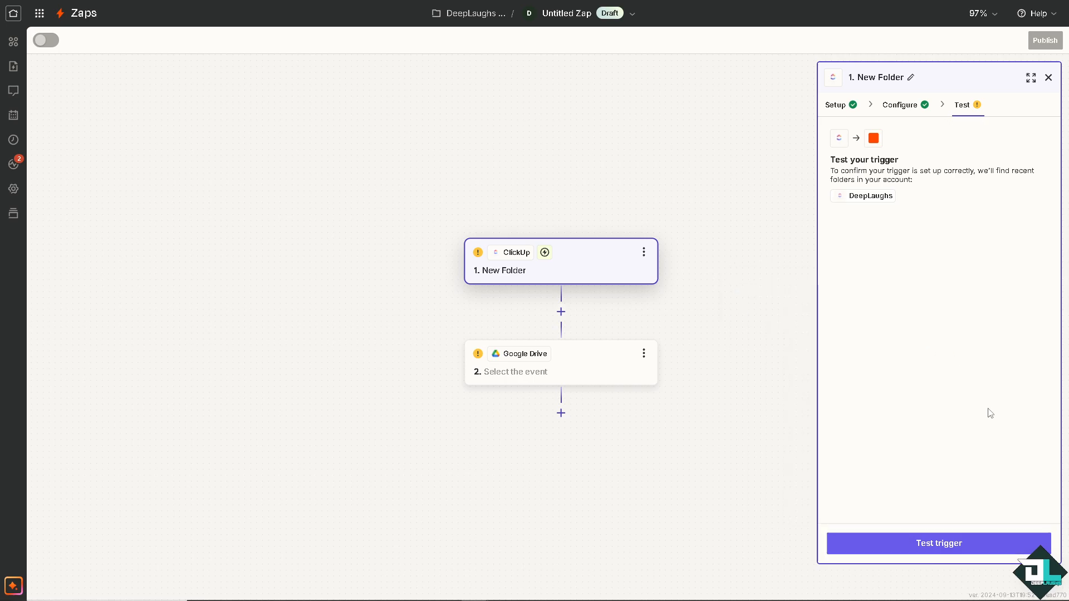
# Step: Test the trigger and continue with Folder C as the sample record
pyautogui.click(938, 543)
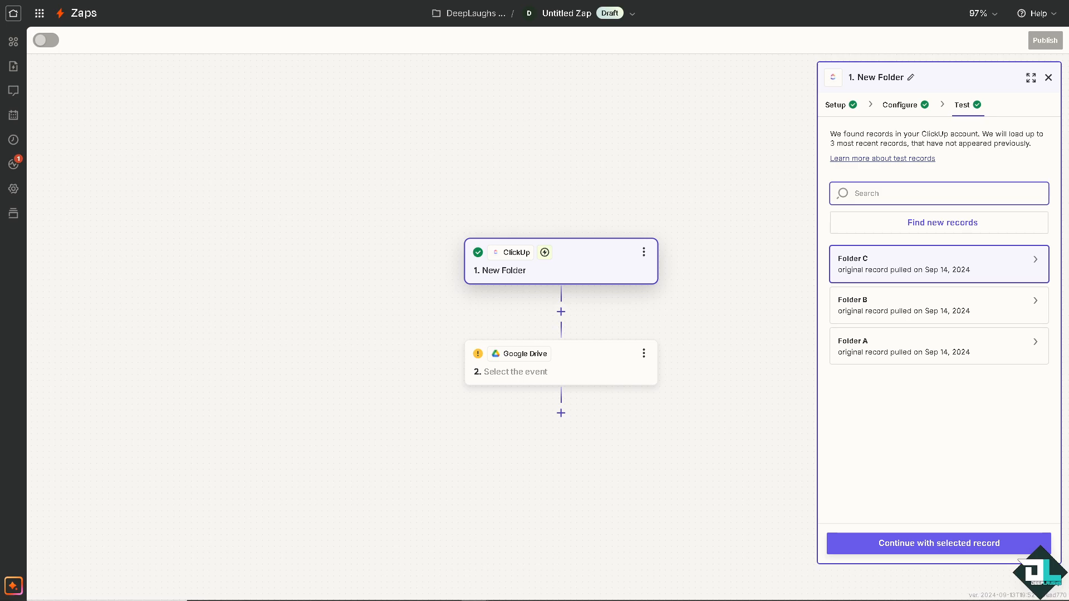
pyautogui.moveTo(124, 341)
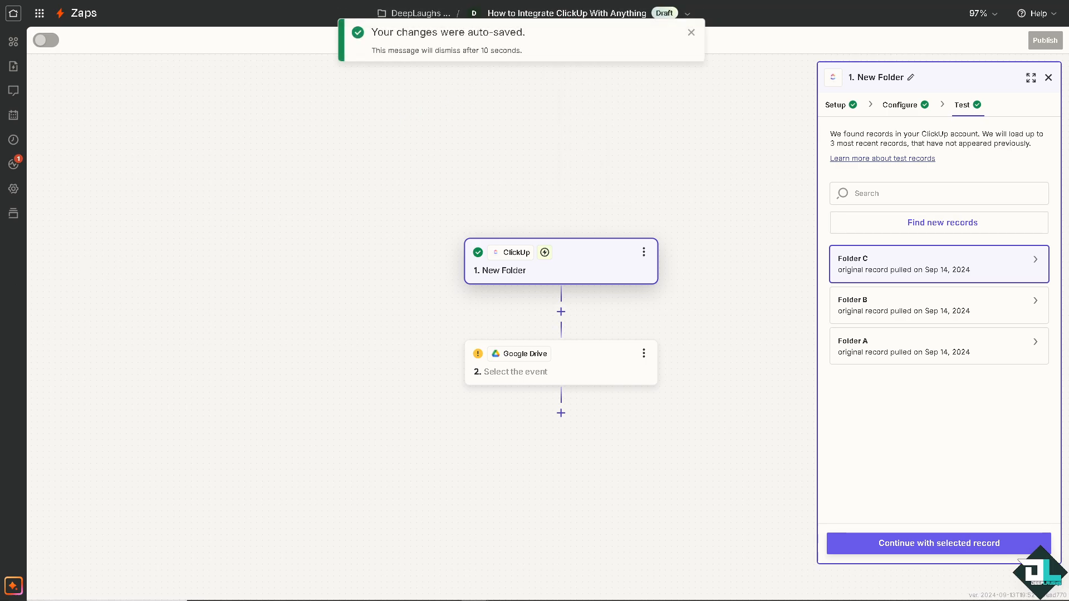
pyautogui.moveTo(249, 314)
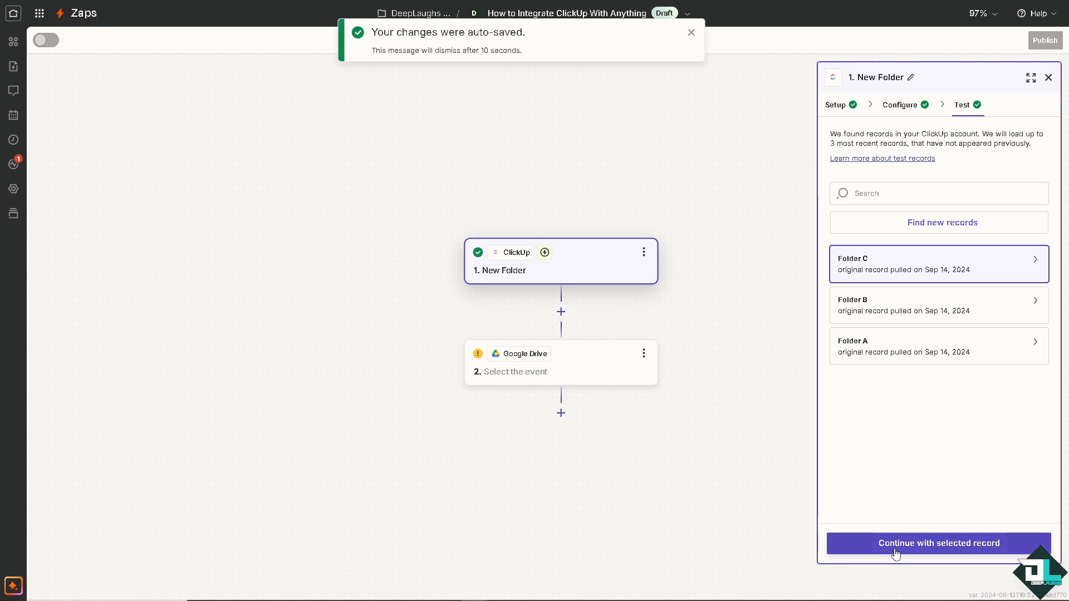
pyautogui.moveTo(923, 388)
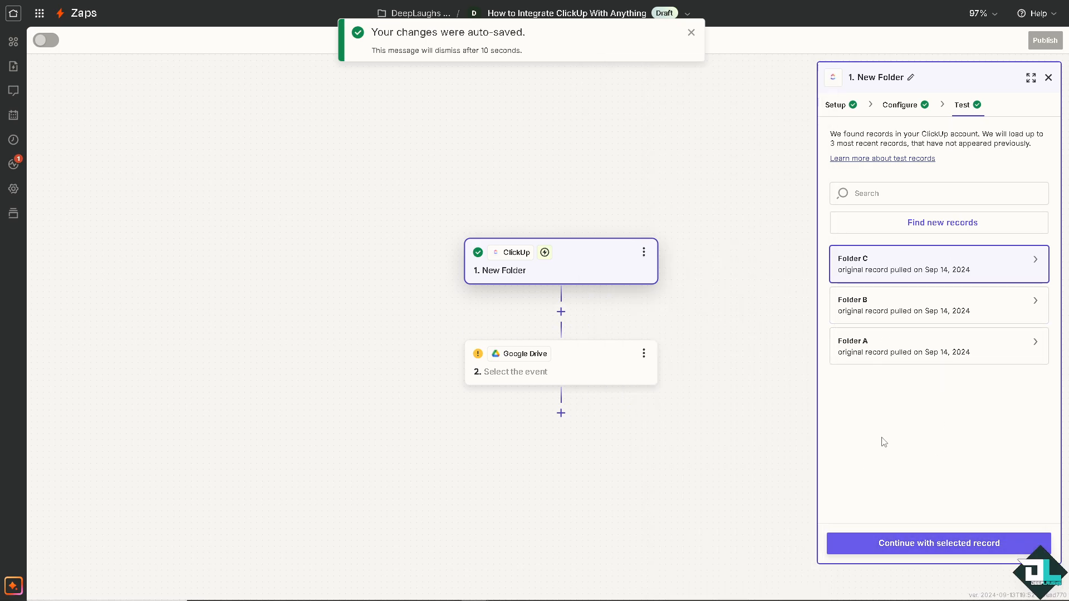
pyautogui.click(561, 362)
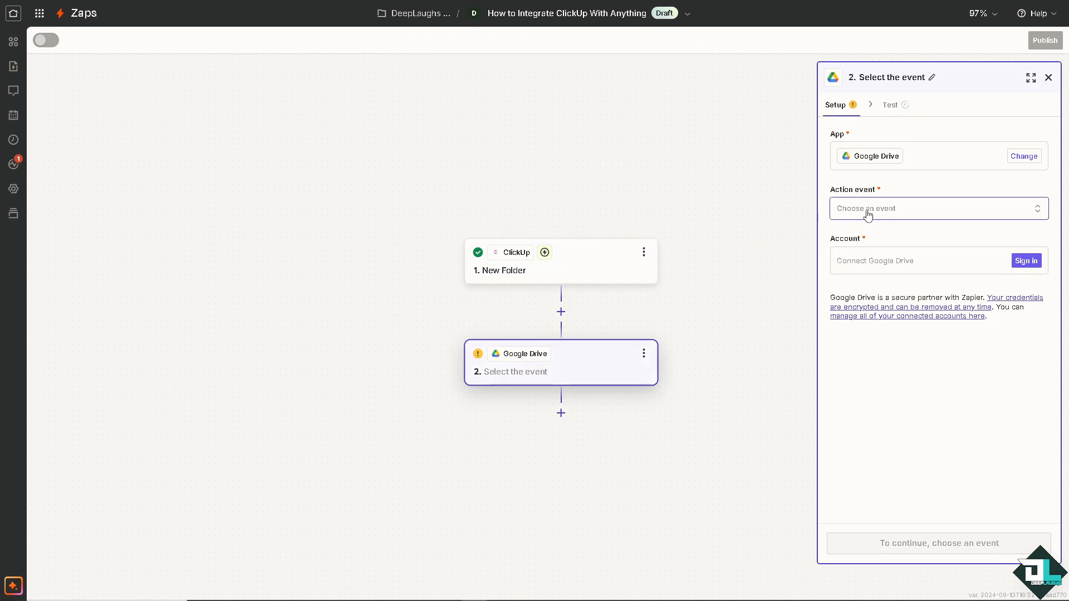
# Step: Set the Google Drive action event to Create Folder and connect a Google Drive account
pyautogui.click(934, 208)
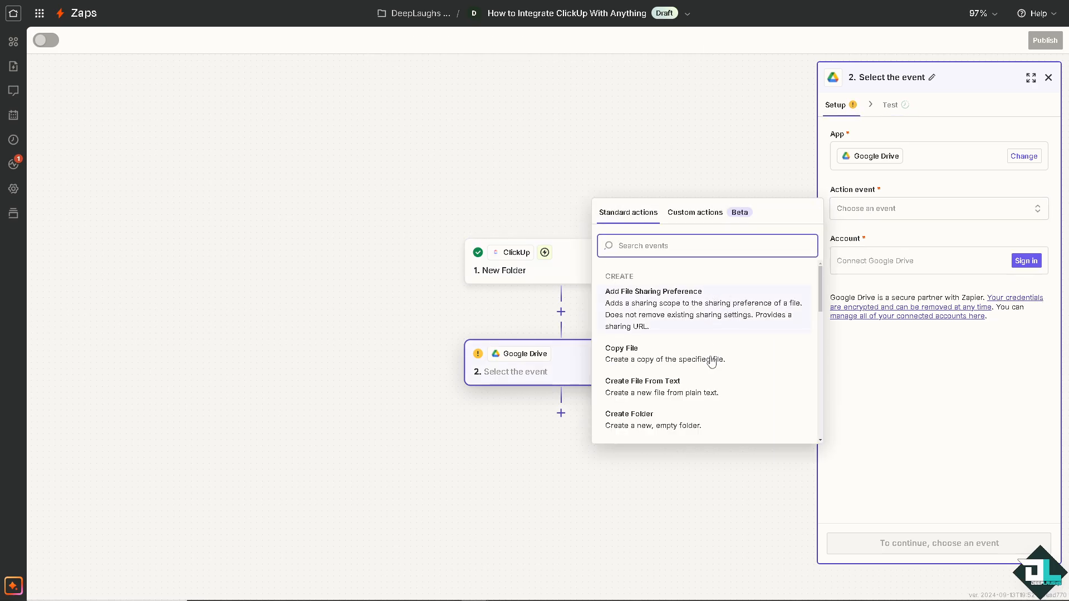
pyautogui.moveTo(735, 398)
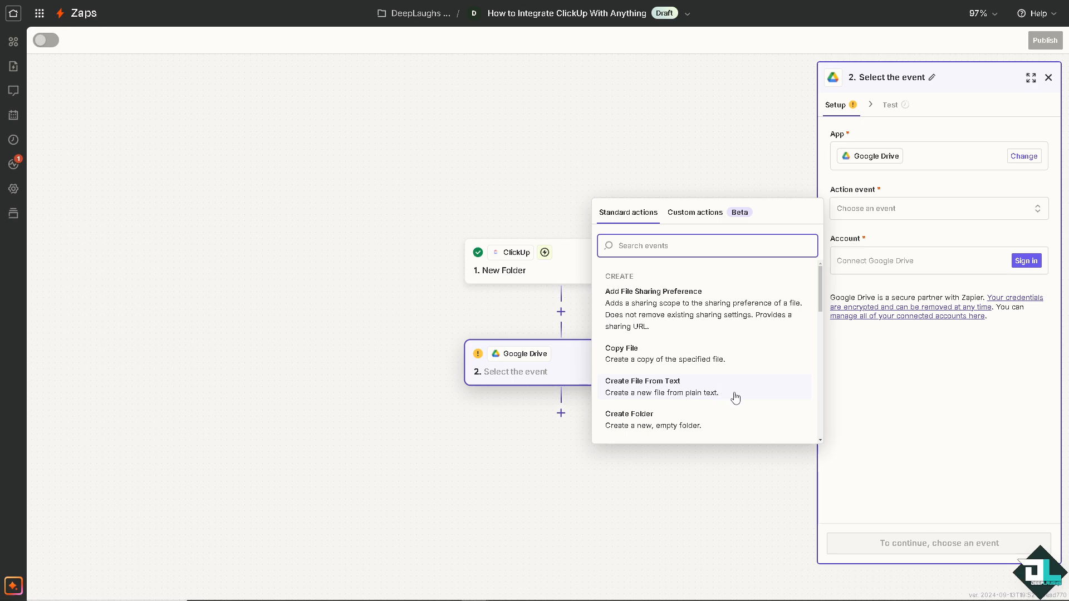
pyautogui.click(629, 416)
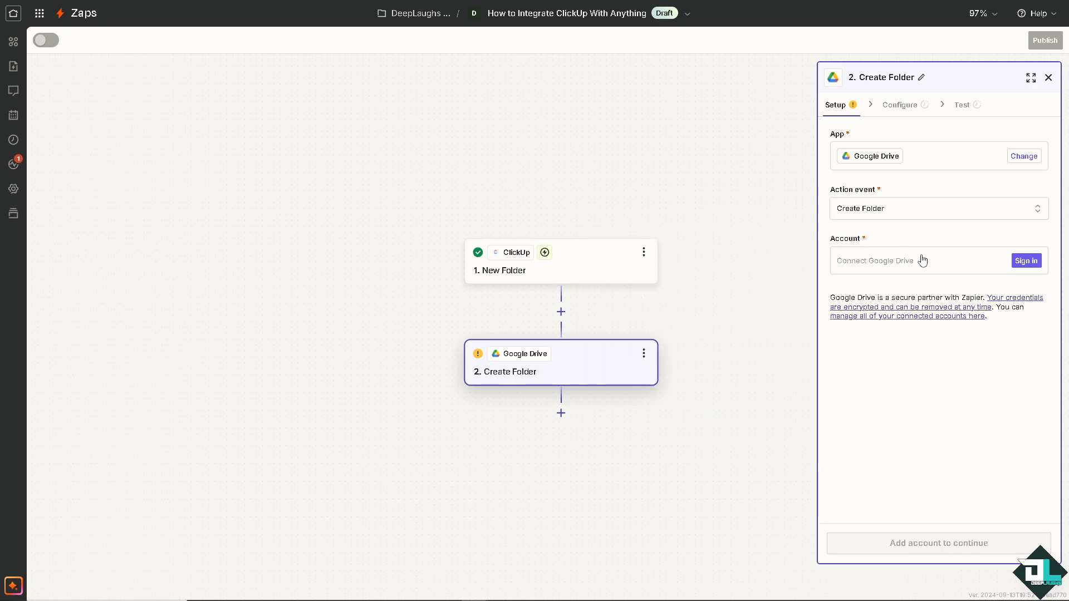
pyautogui.click(1025, 261)
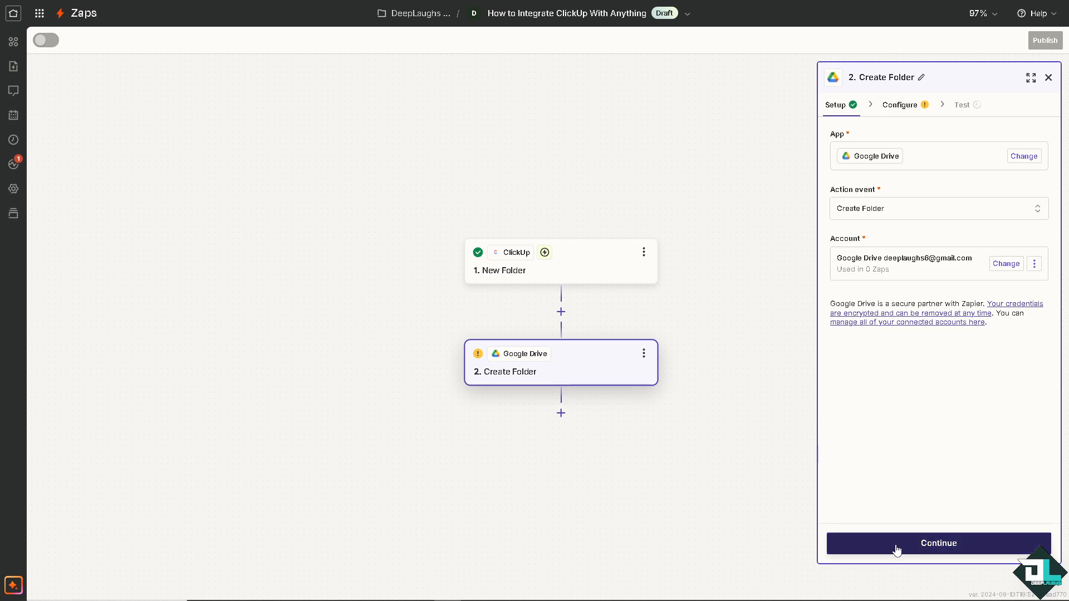
pyautogui.click(937, 542)
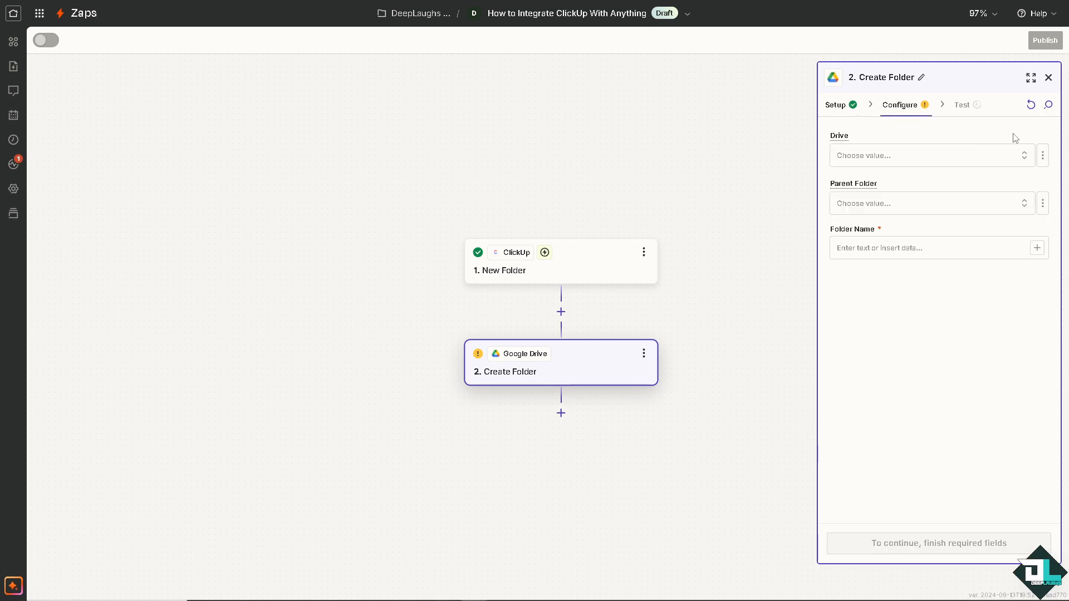
# Step: Use My Google Drive, parent Shared with Me, folder name 'How to Integrate ClickUp With Anything'
pyautogui.click(927, 154)
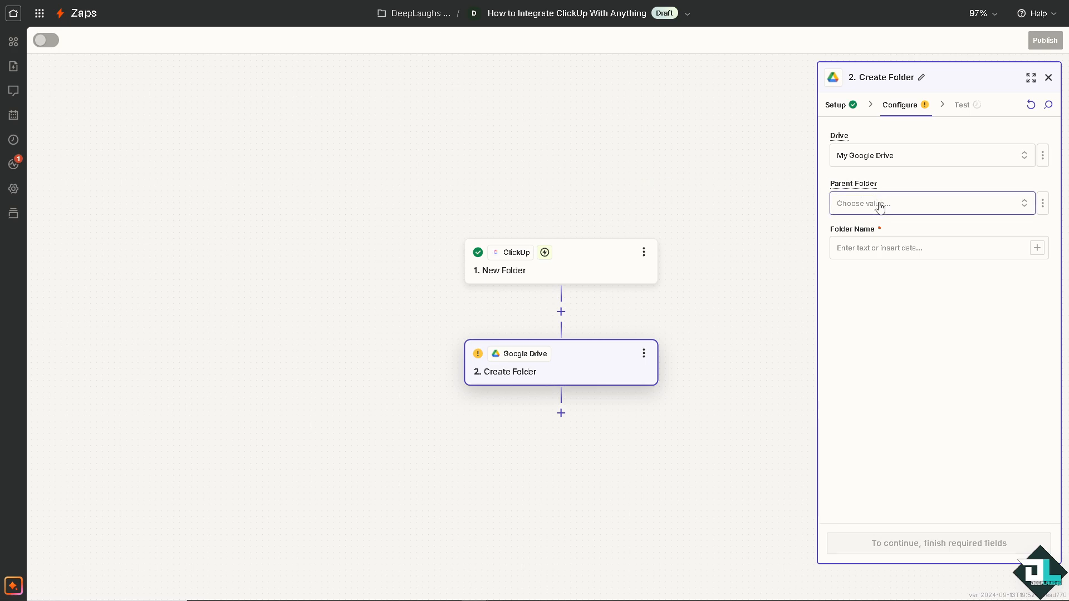
pyautogui.click(930, 203)
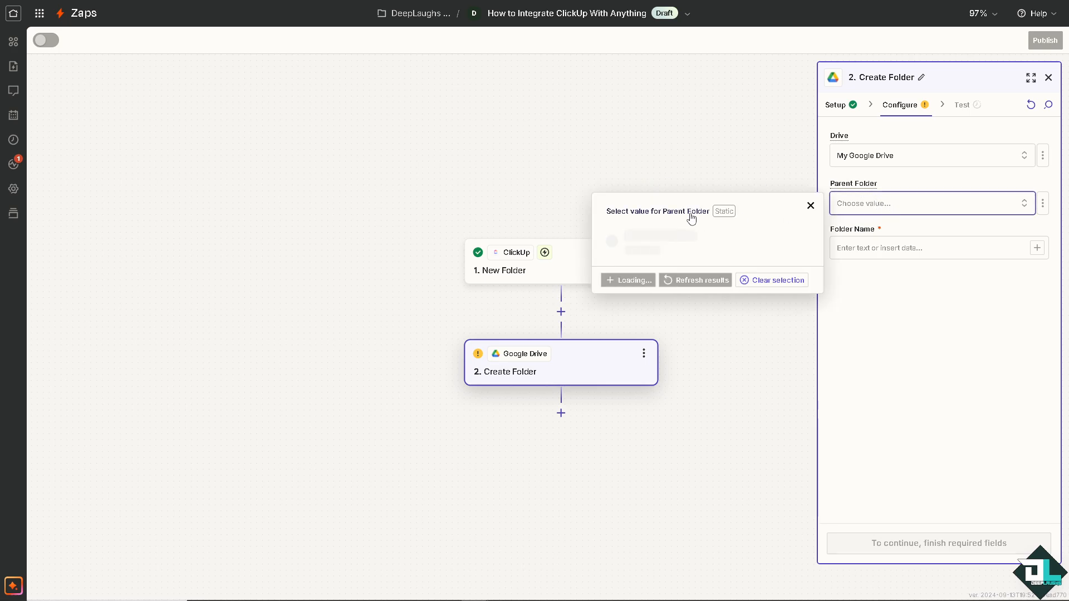
pyautogui.click(654, 235)
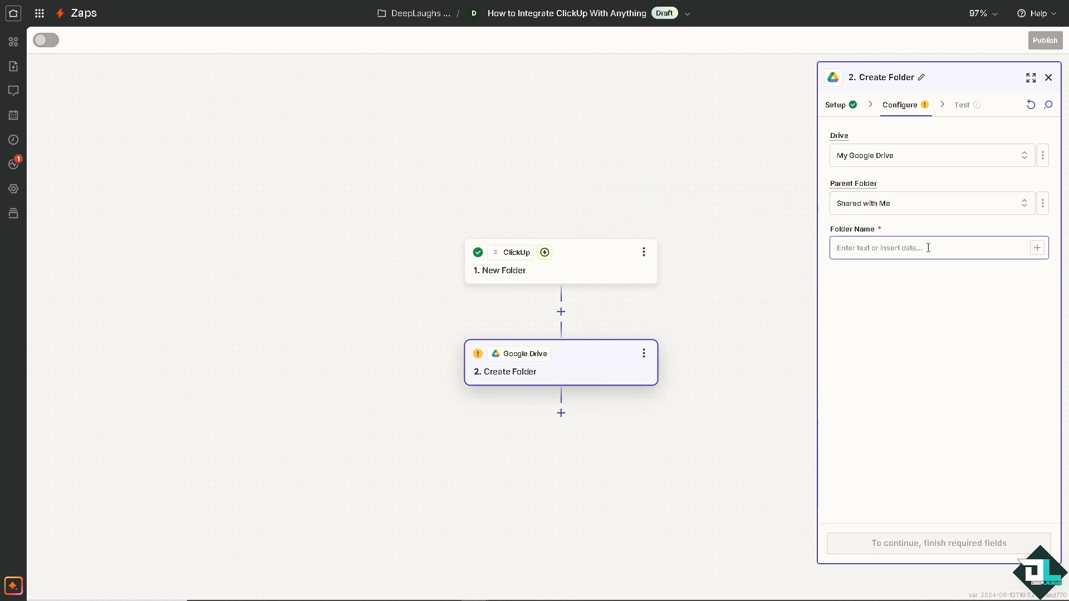
pyautogui.click(926, 247)
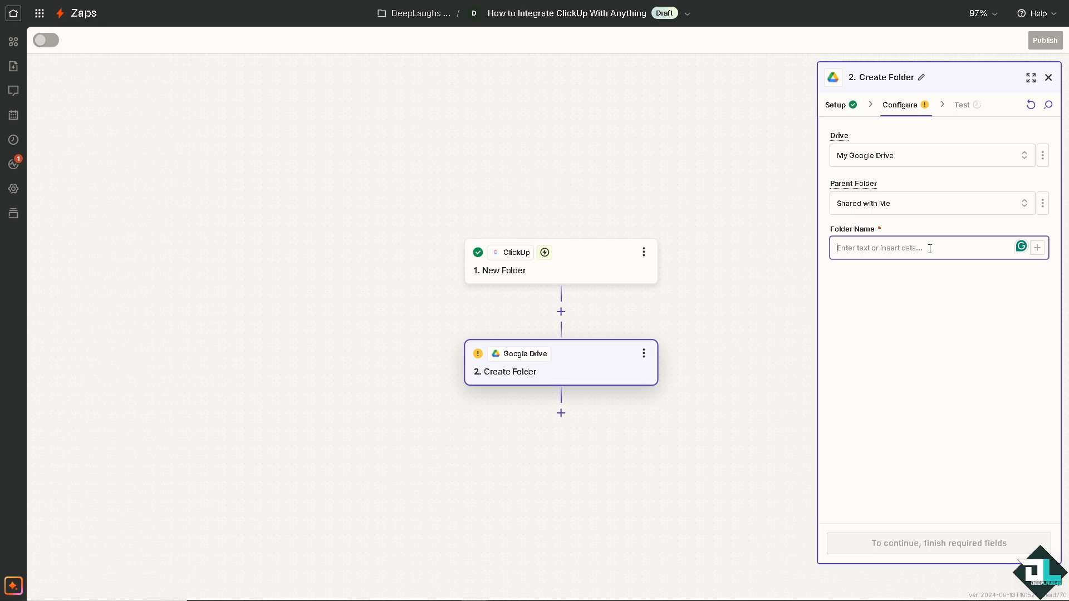
pyautogui.write('How to Integrate ClickUp With Anything')
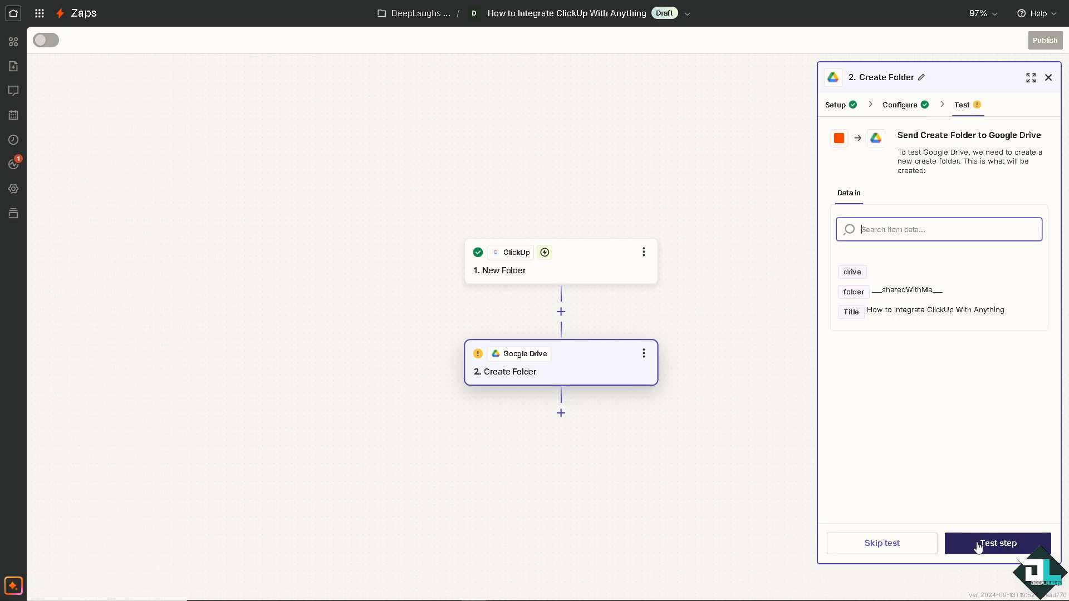
# Step: Test the Create Folder step, review the AI explanation of the sharedWithMe error, and retest
pyautogui.click(995, 543)
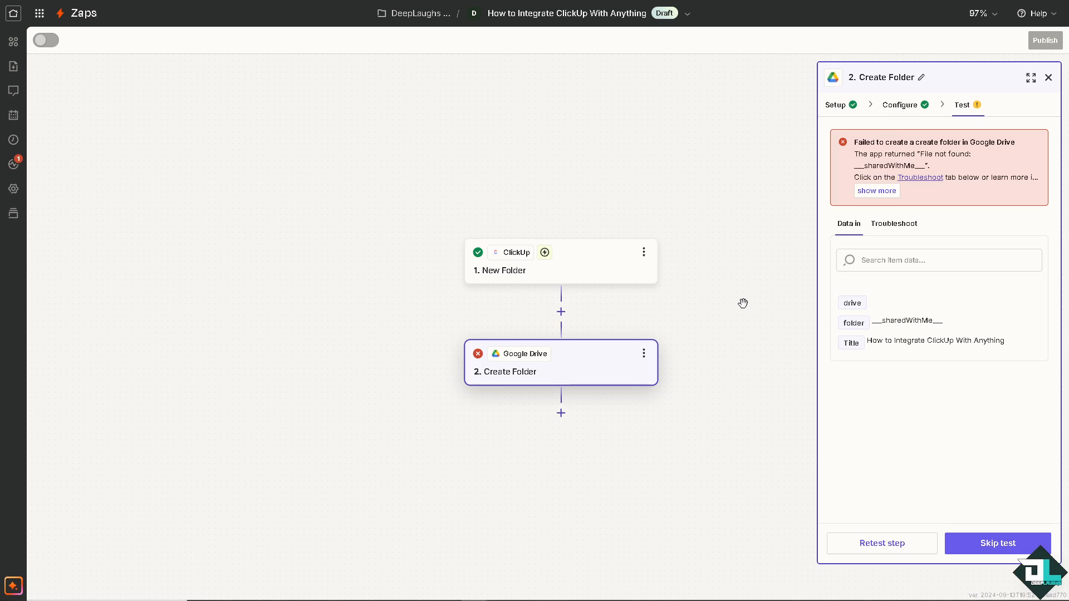
pyautogui.click(893, 223)
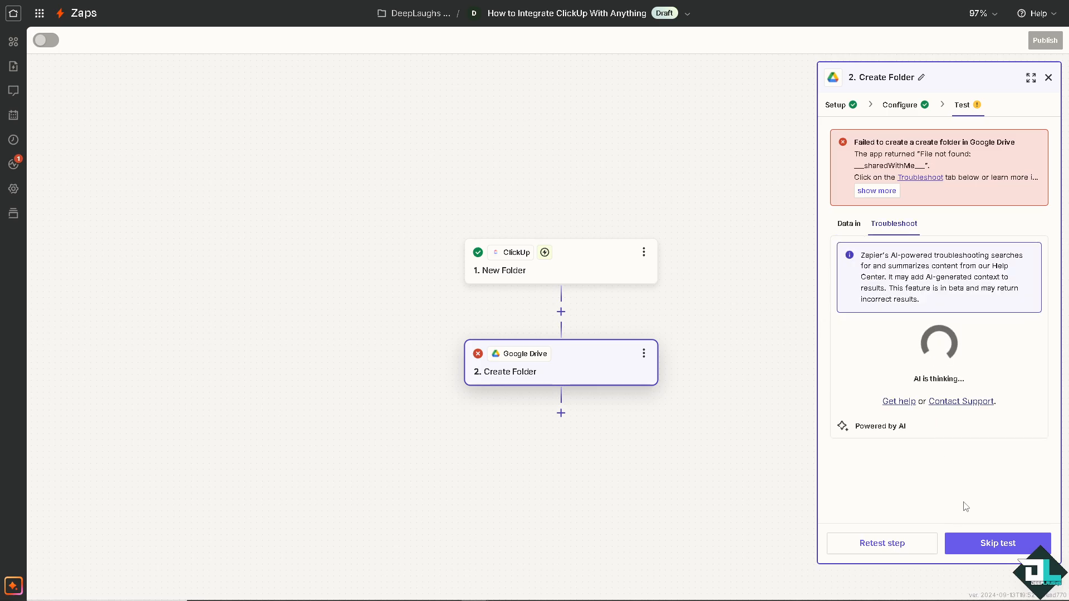
pyautogui.moveTo(975, 495)
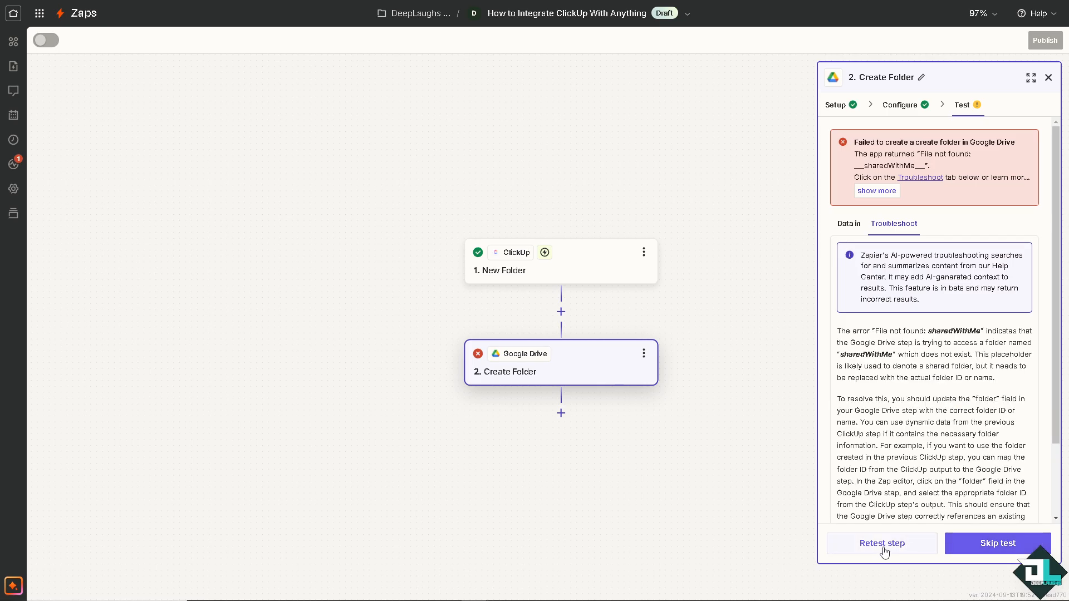
pyautogui.click(847, 222)
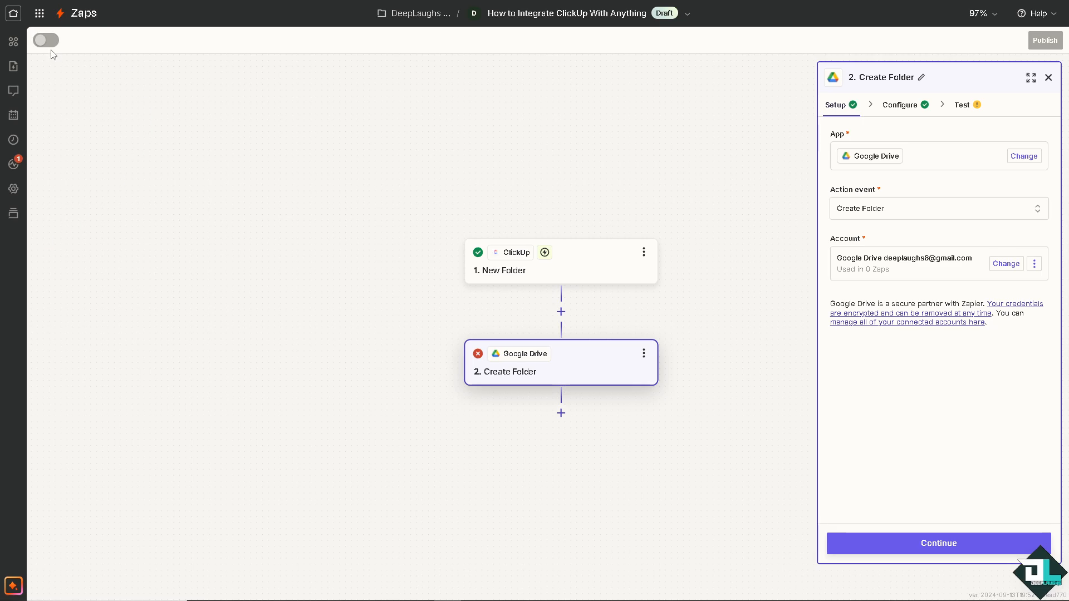
pyautogui.moveTo(45, 39)
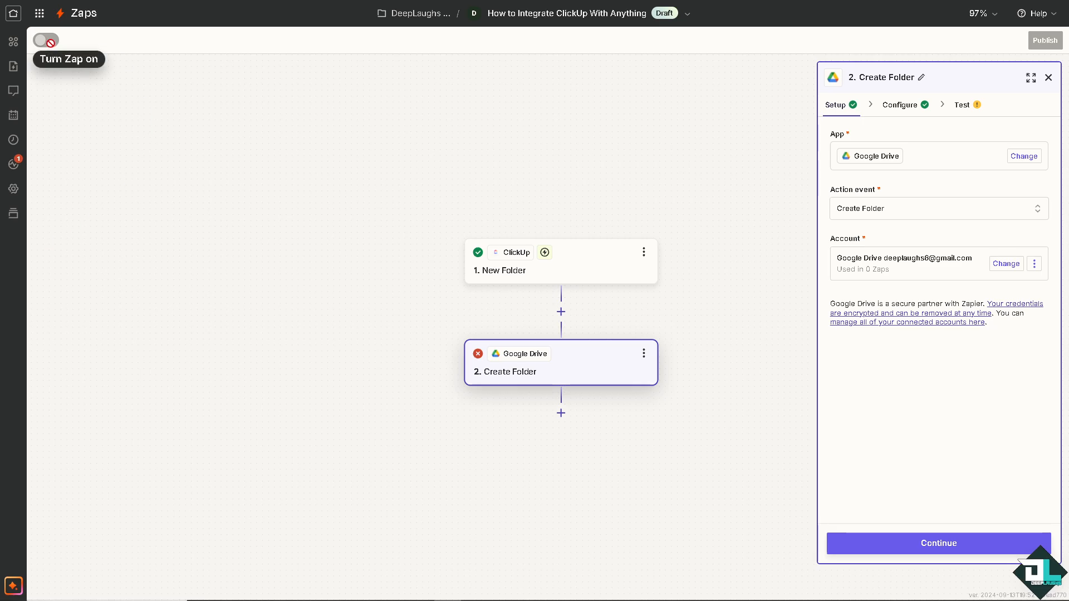
pyautogui.moveTo(12, 188)
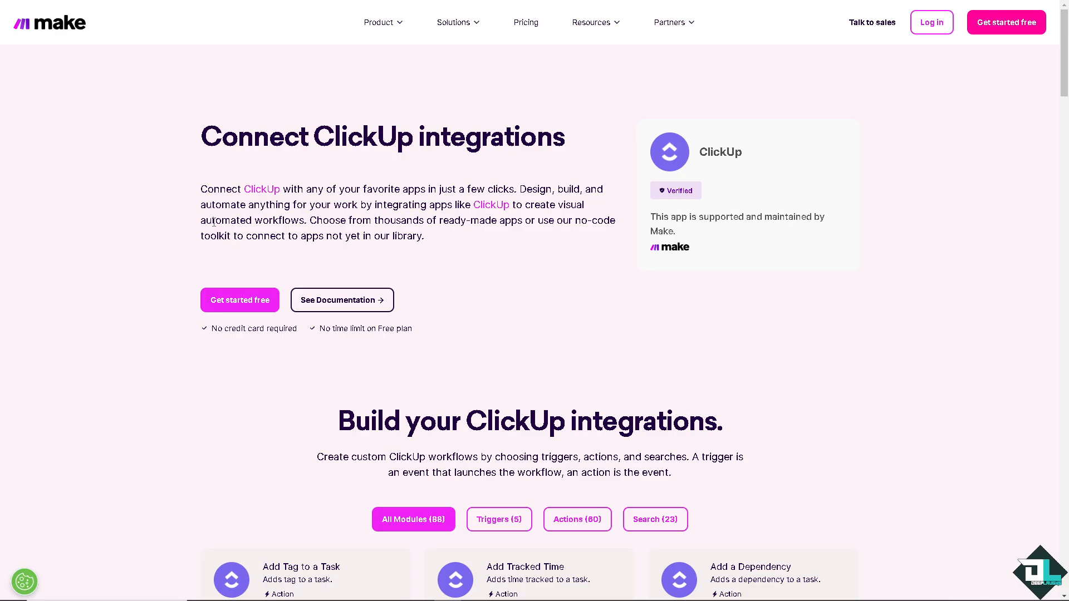
pyautogui.moveTo(154, 197)
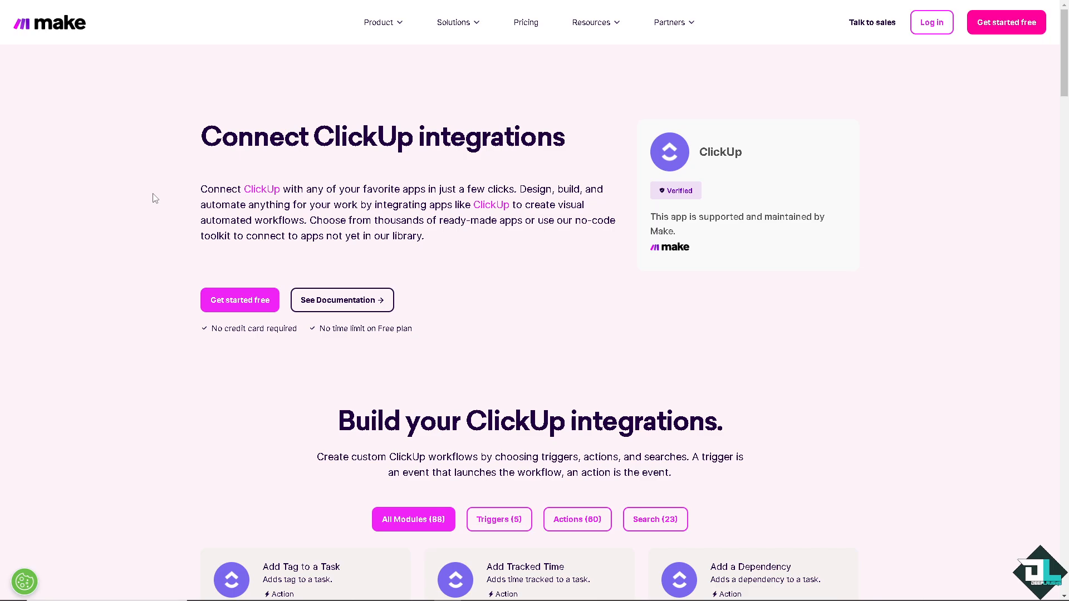
pyautogui.moveTo(538, 263)
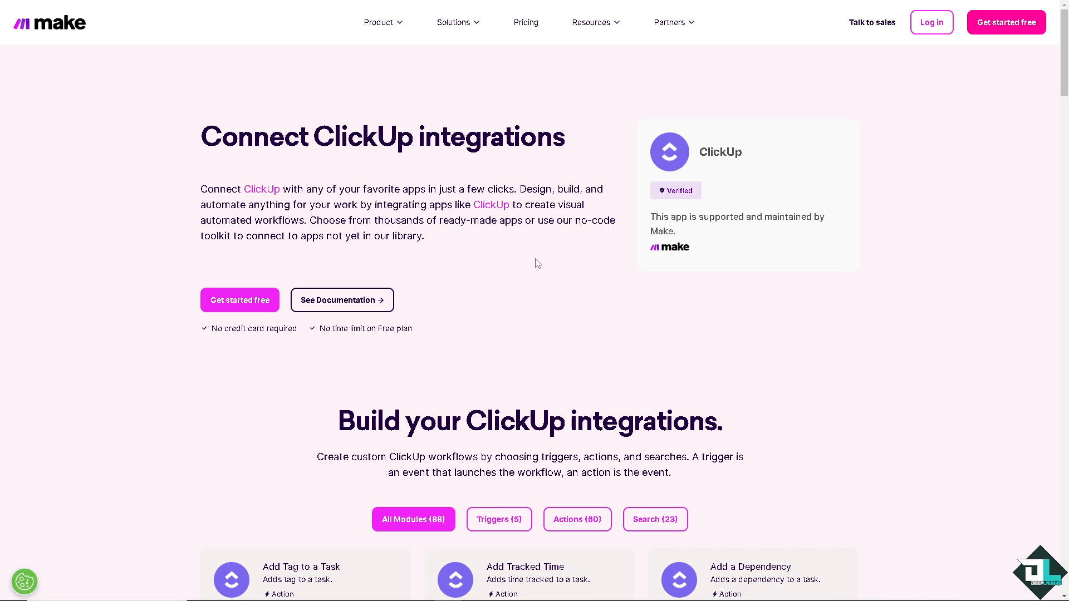
pyautogui.moveTo(529, 318)
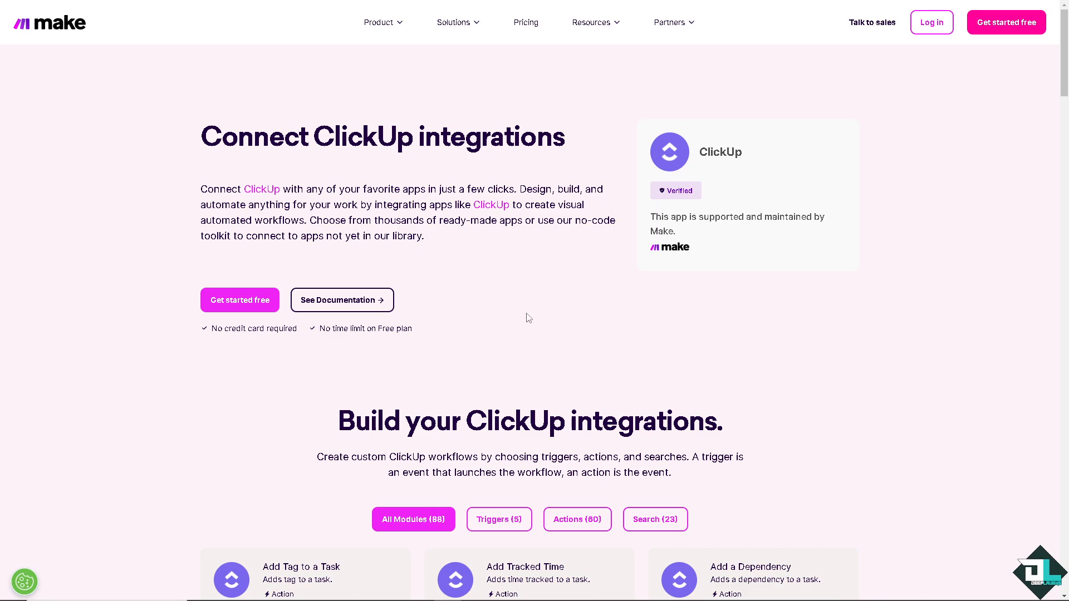
# Step: Scroll Make's ClickUp integrations page down to the 'Connect any app with ClickUp' grid
pyautogui.scroll(-3)
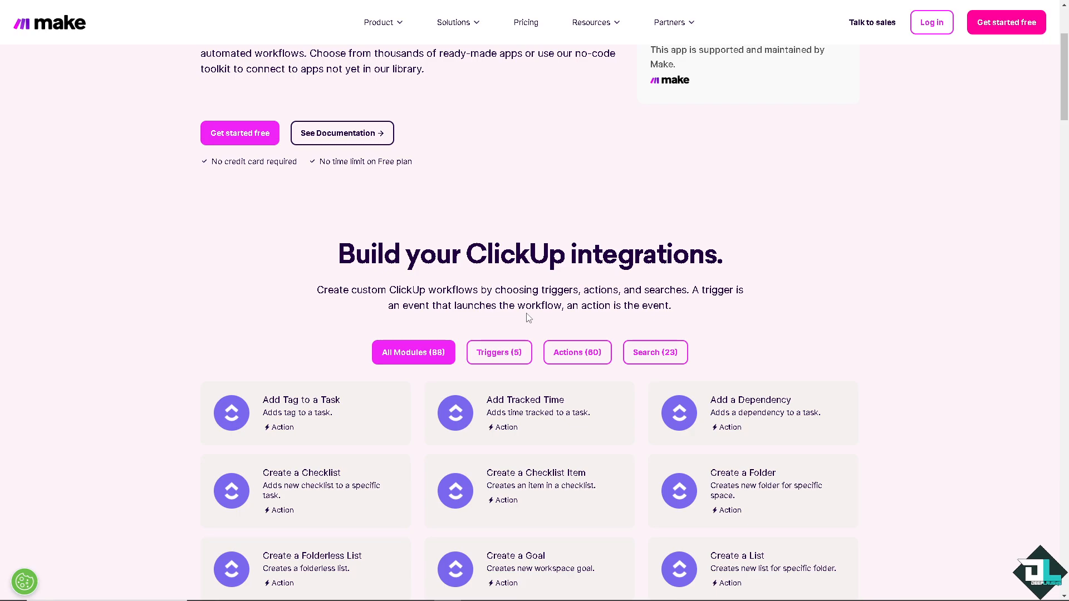
pyautogui.scroll(-3)
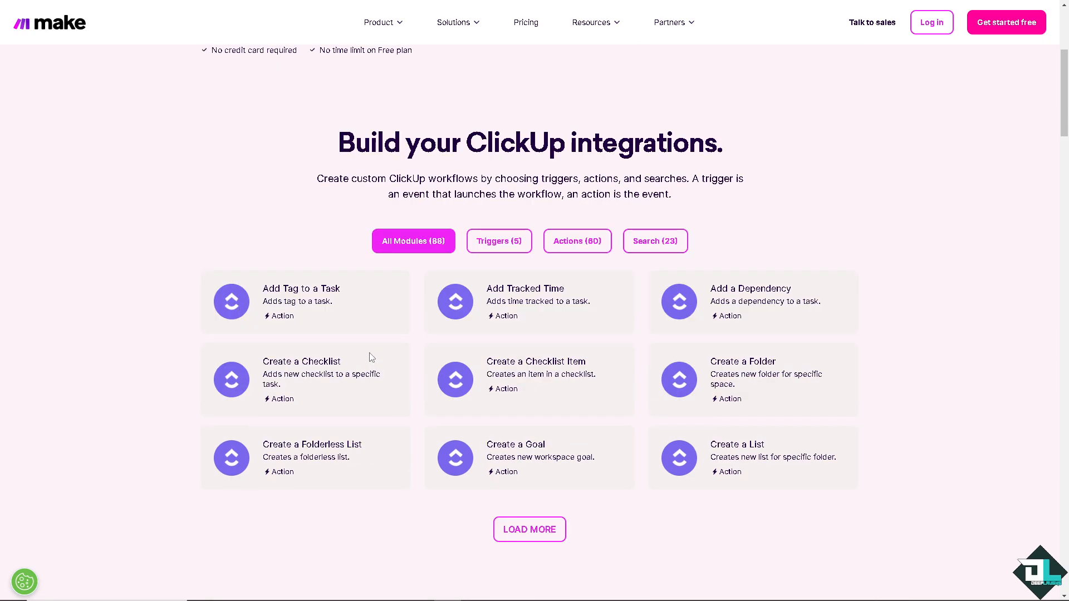
pyautogui.scroll(-3)
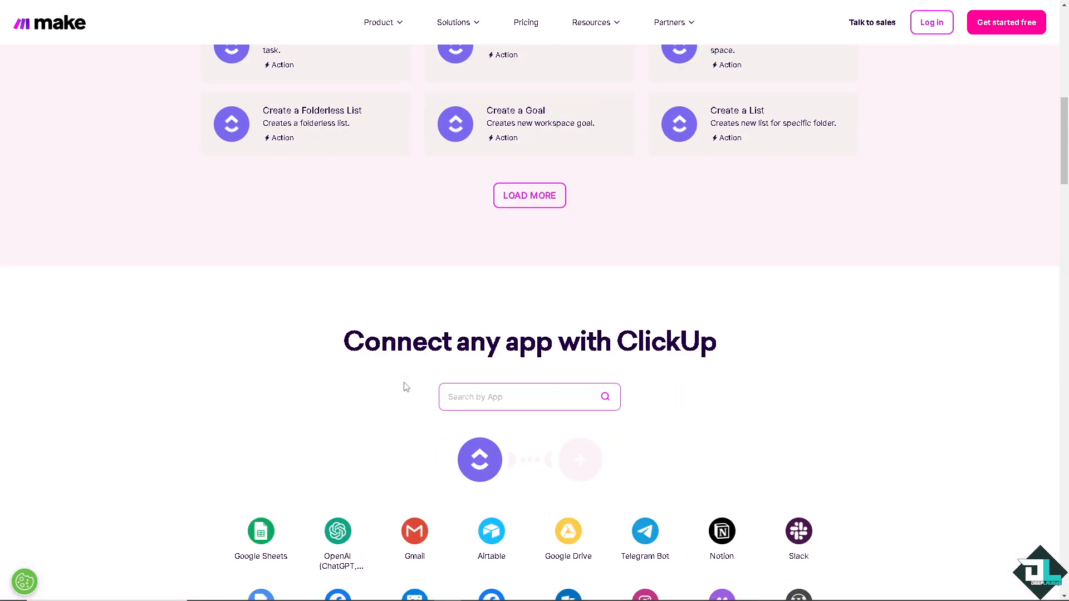
pyautogui.scroll(-3)
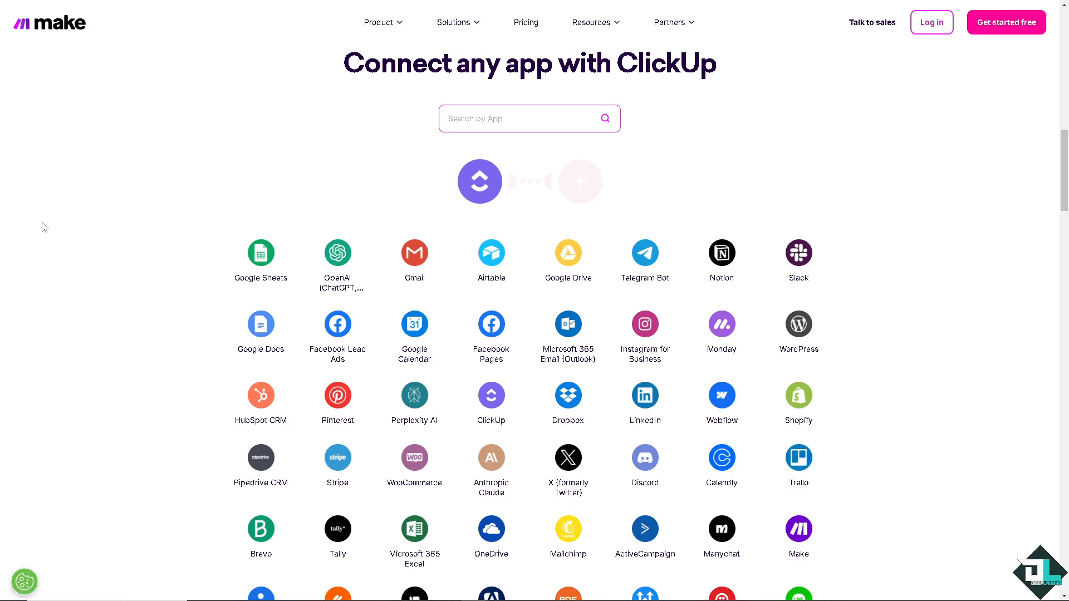
pyautogui.moveTo(200, 149)
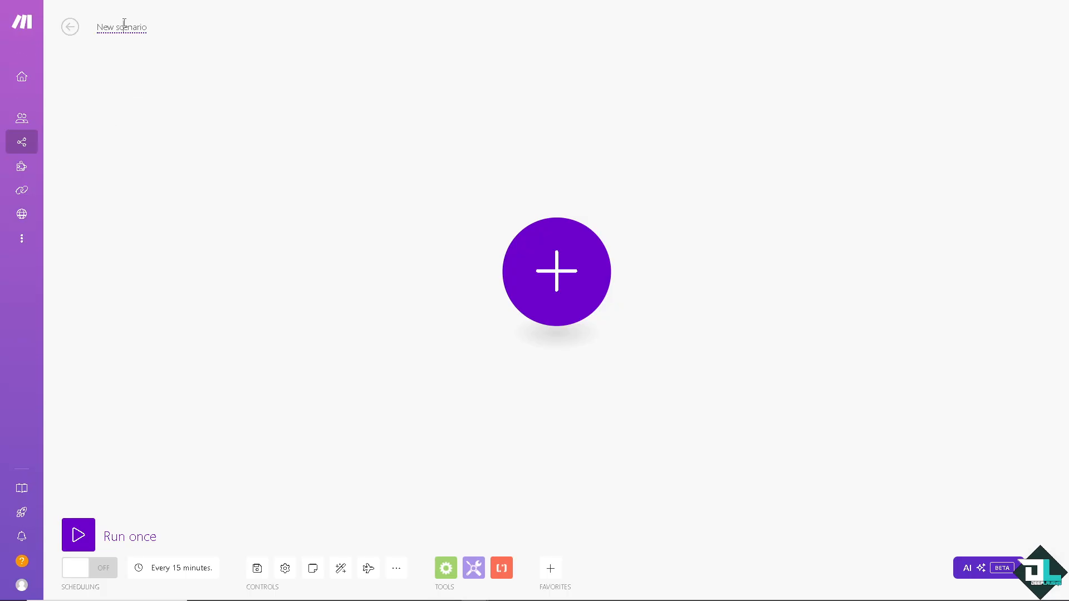
# Step: Title the scenario 'How to Integrate ClickUp With Anything' and add instant ClickUp Watch Tasks on My Tasks webhook
pyautogui.write('How to Integrate ClickUp With Anything')
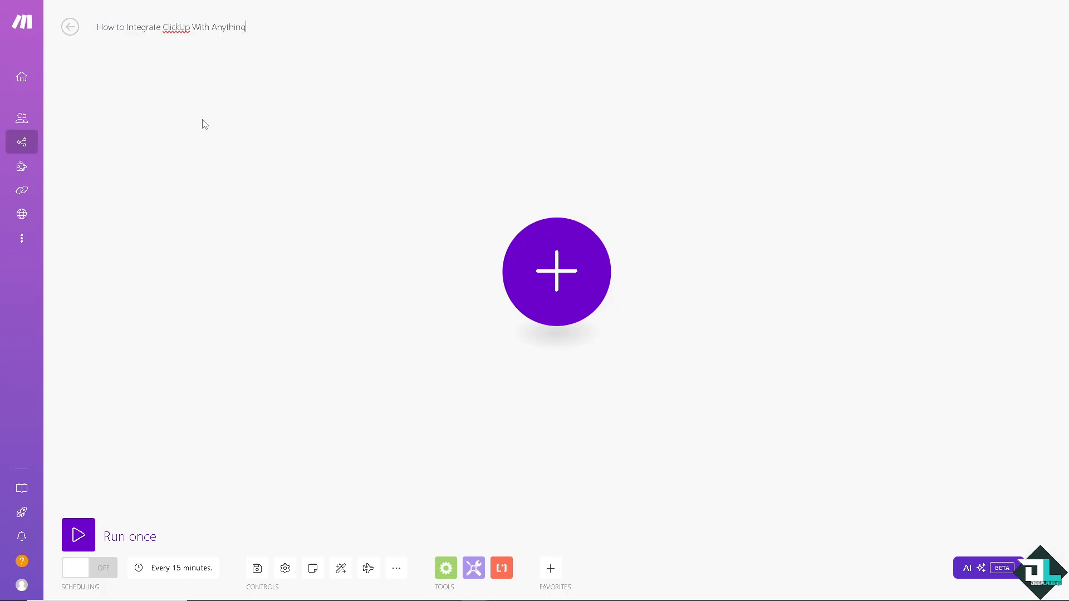
pyautogui.click(555, 271)
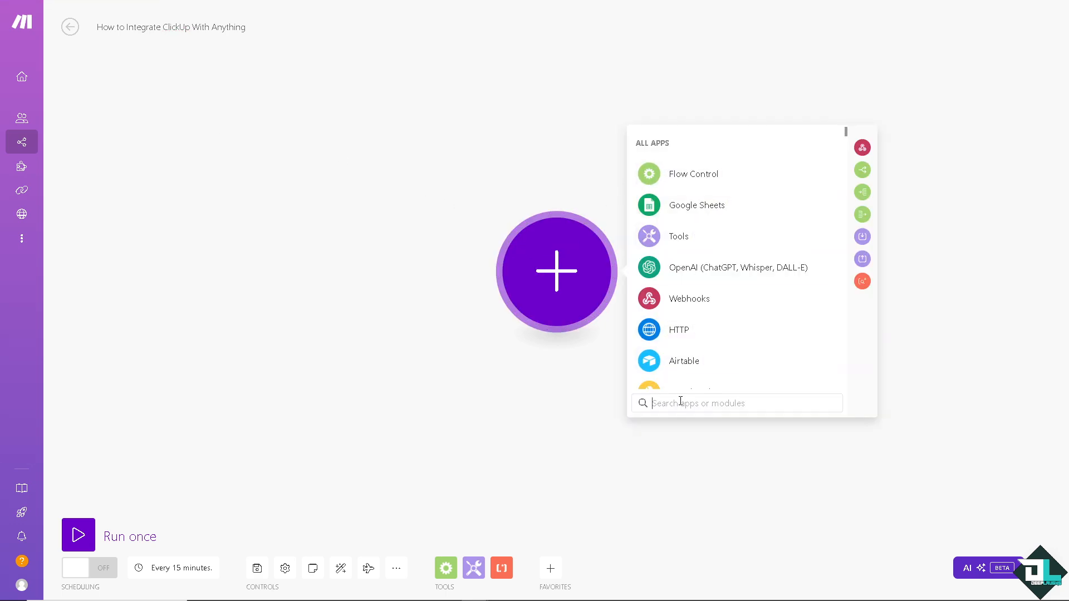
pyautogui.write('Click')
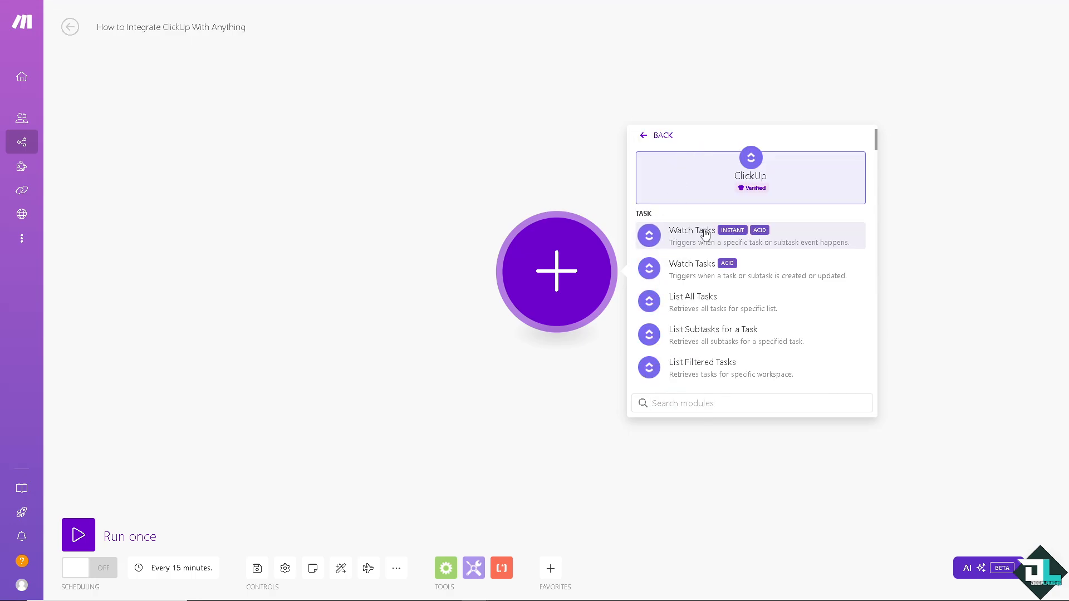
pyautogui.moveTo(686, 257)
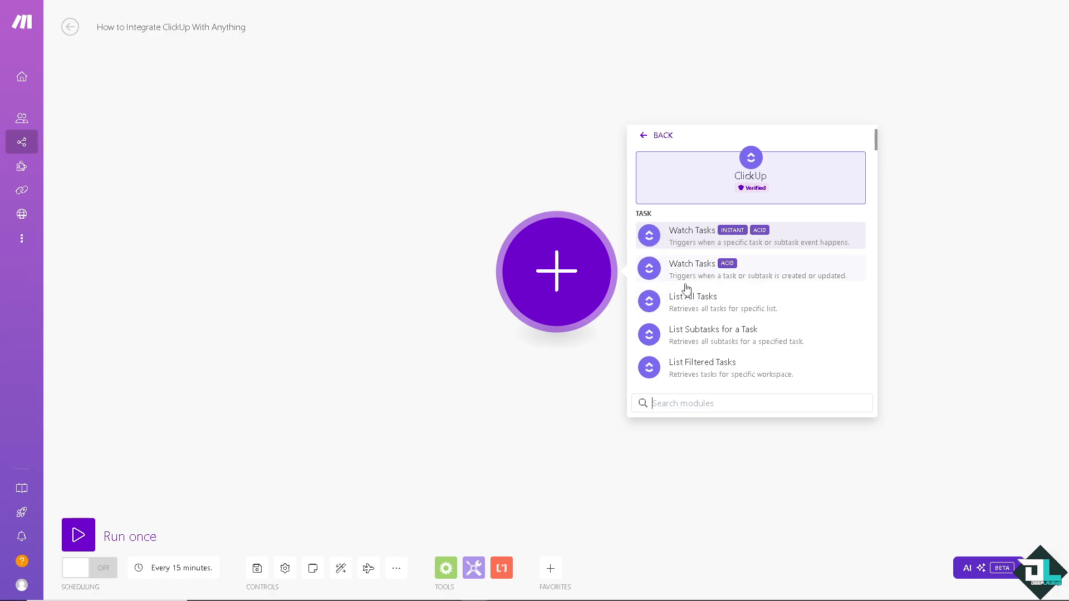
pyautogui.moveTo(249, 295)
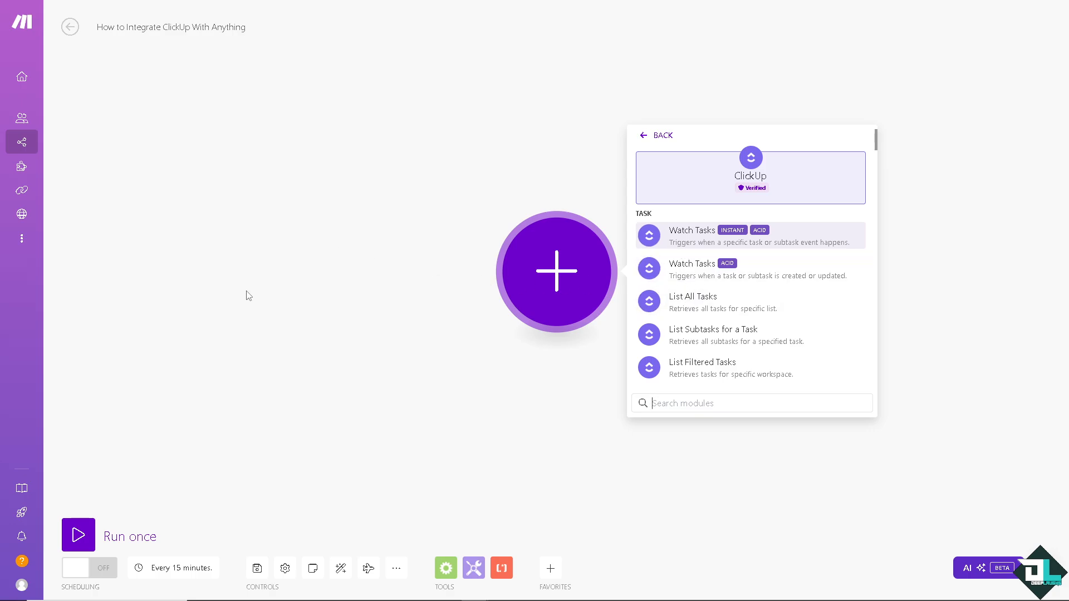
pyautogui.moveTo(688, 251)
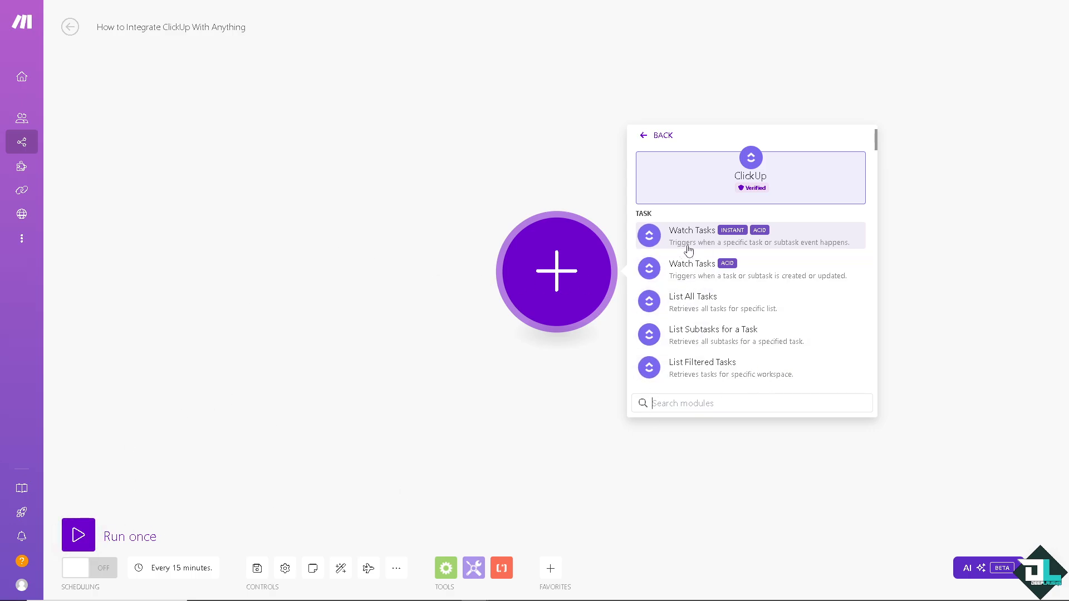
pyautogui.click(691, 235)
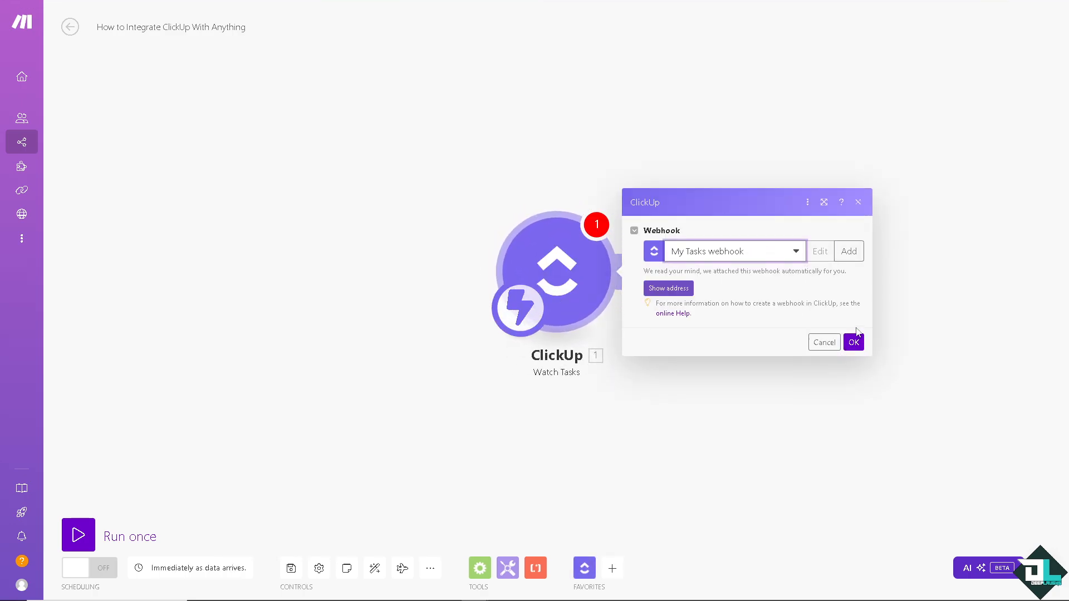
pyautogui.click(852, 341)
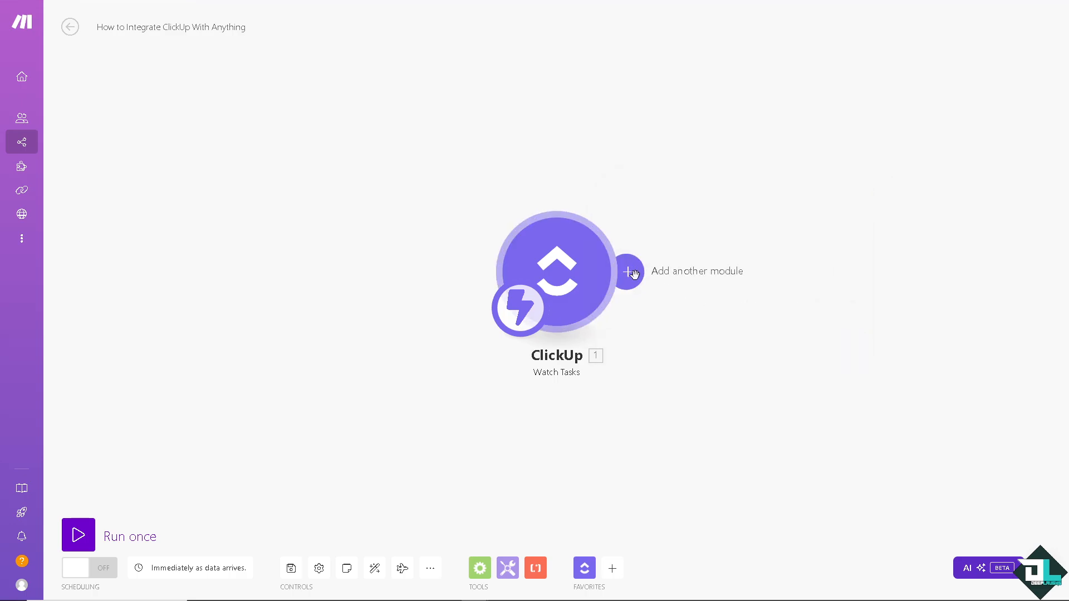
# Step: Add a second module after the ClickUp trigger using Trello's Search for Organizations action
pyautogui.click(629, 271)
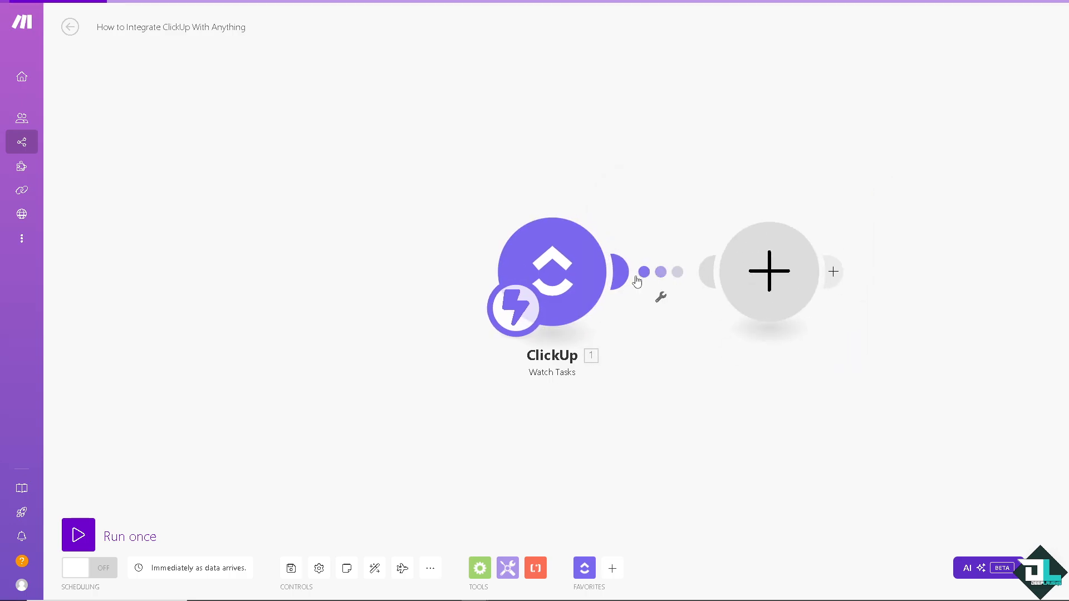
pyautogui.click(768, 271)
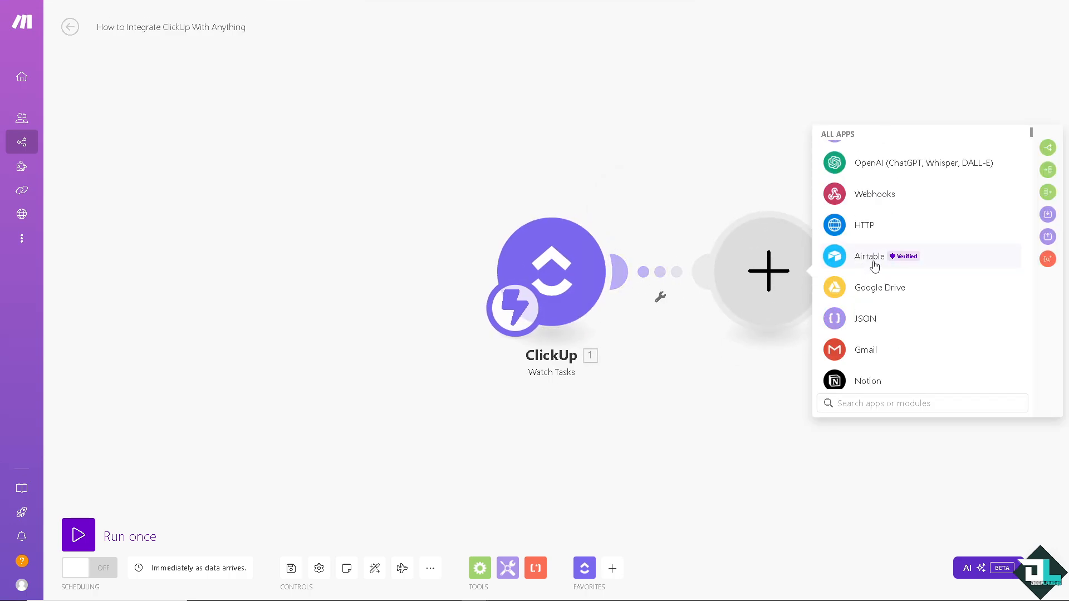
pyautogui.scroll(-3)
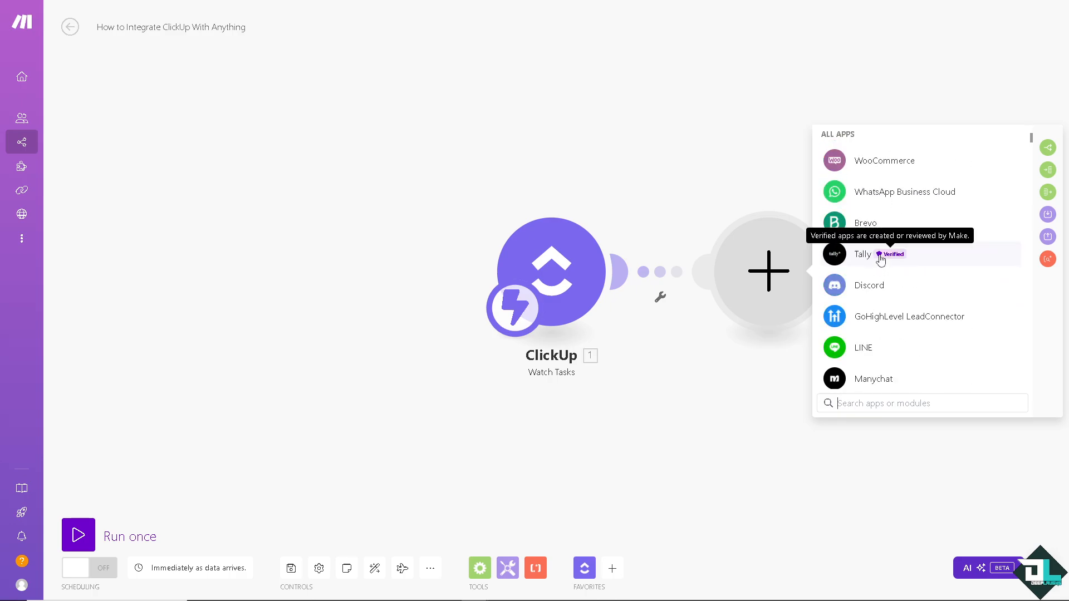
pyautogui.scroll(-3)
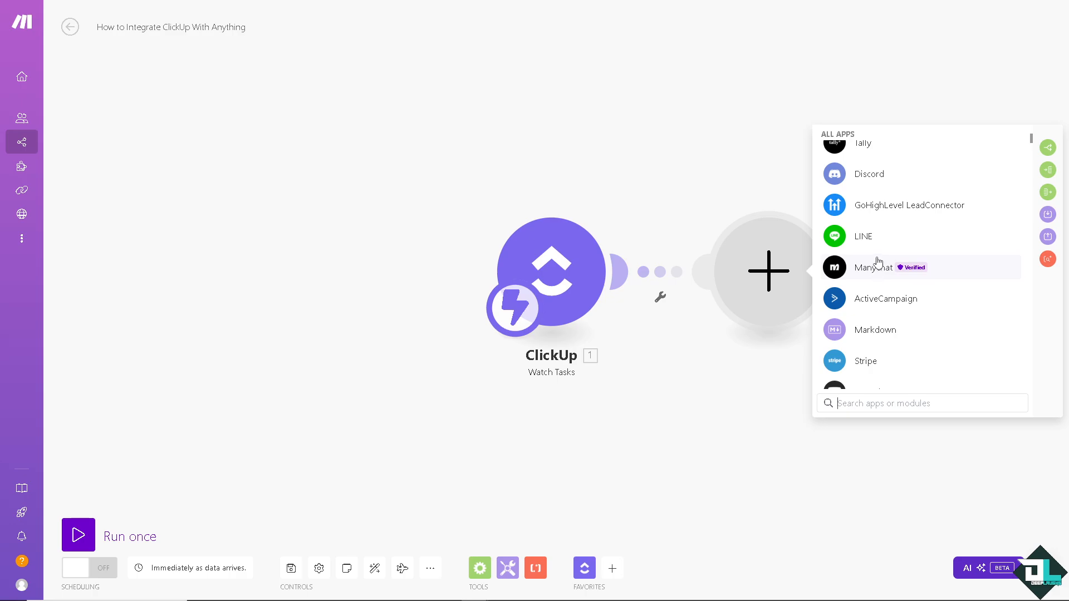
pyautogui.moveTo(868, 237)
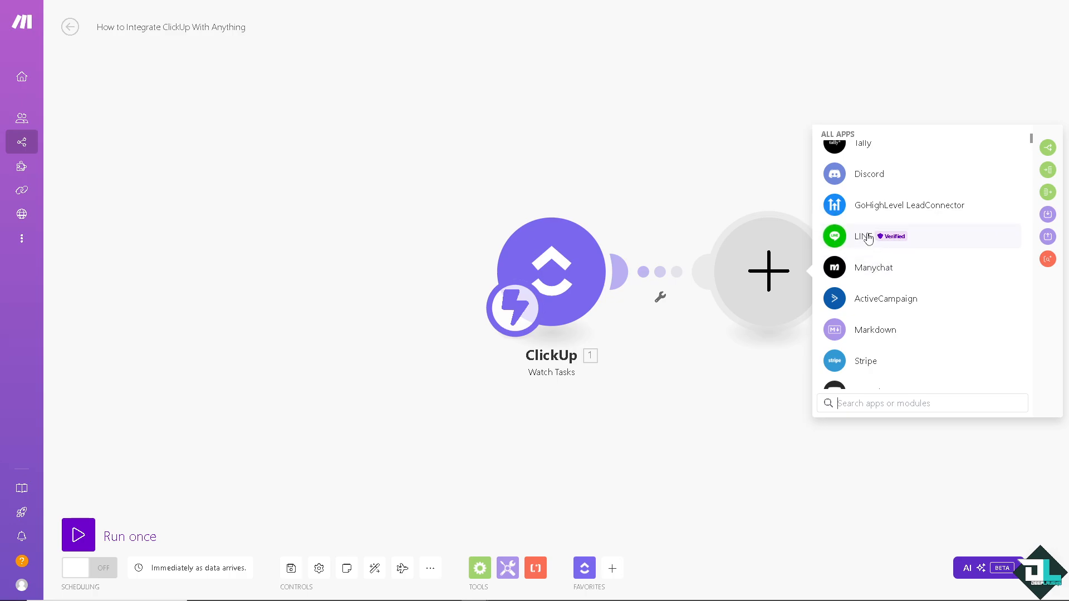
pyautogui.scroll(-3)
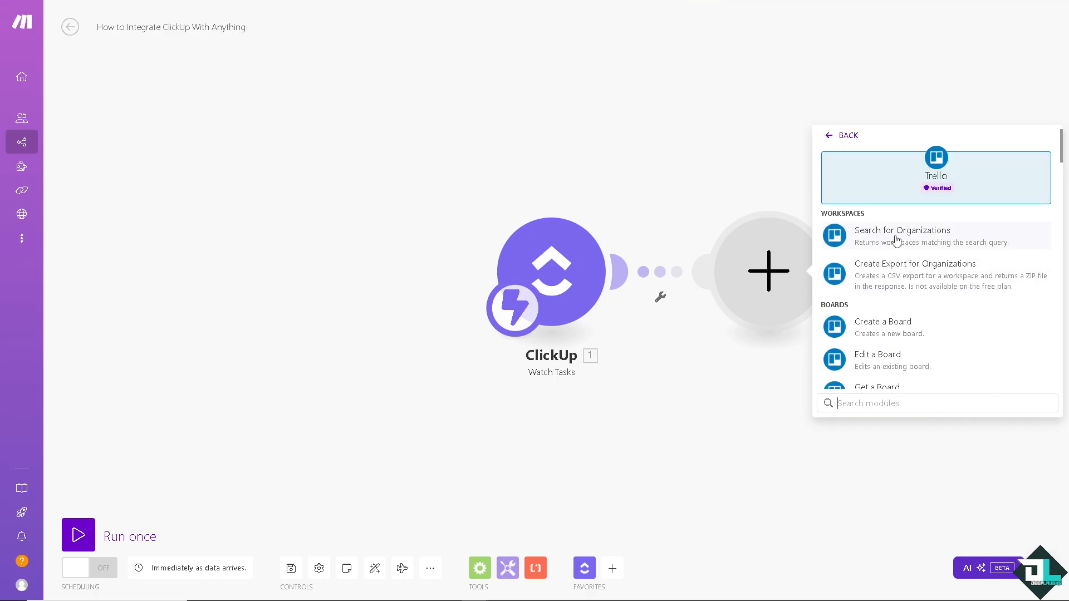
pyautogui.click(902, 230)
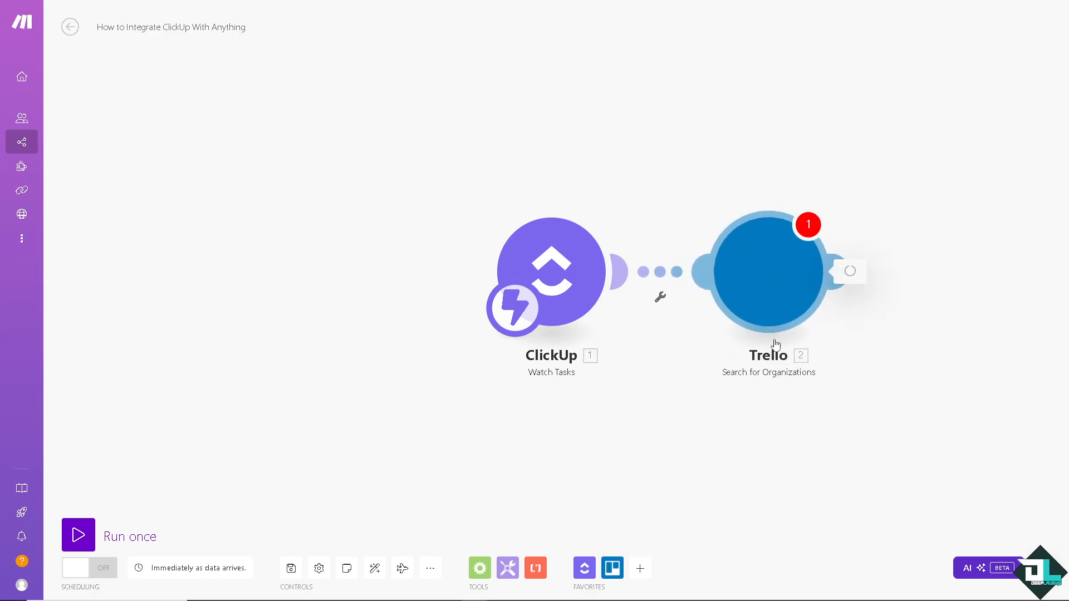
# Step: Create and save the My Trello connection, then set Query to 0
pyautogui.click(768, 271)
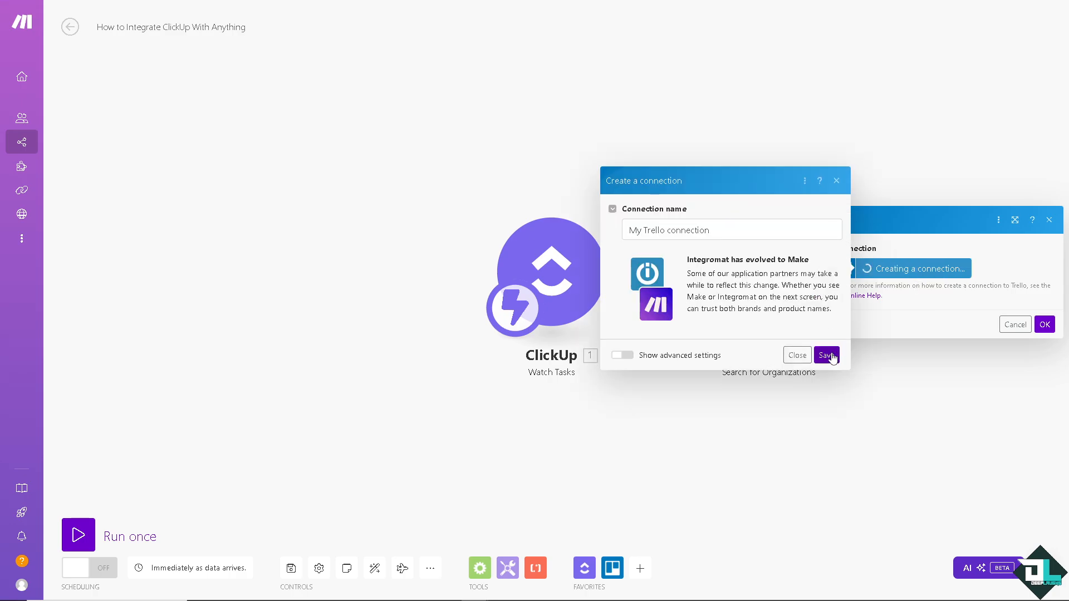
pyautogui.click(826, 355)
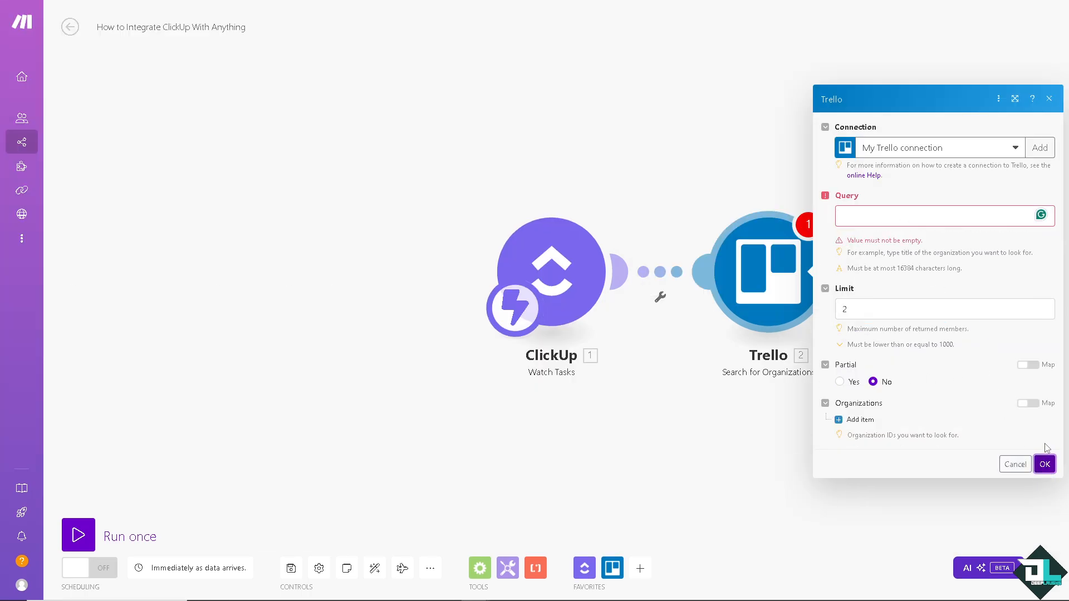
pyautogui.click(943, 215)
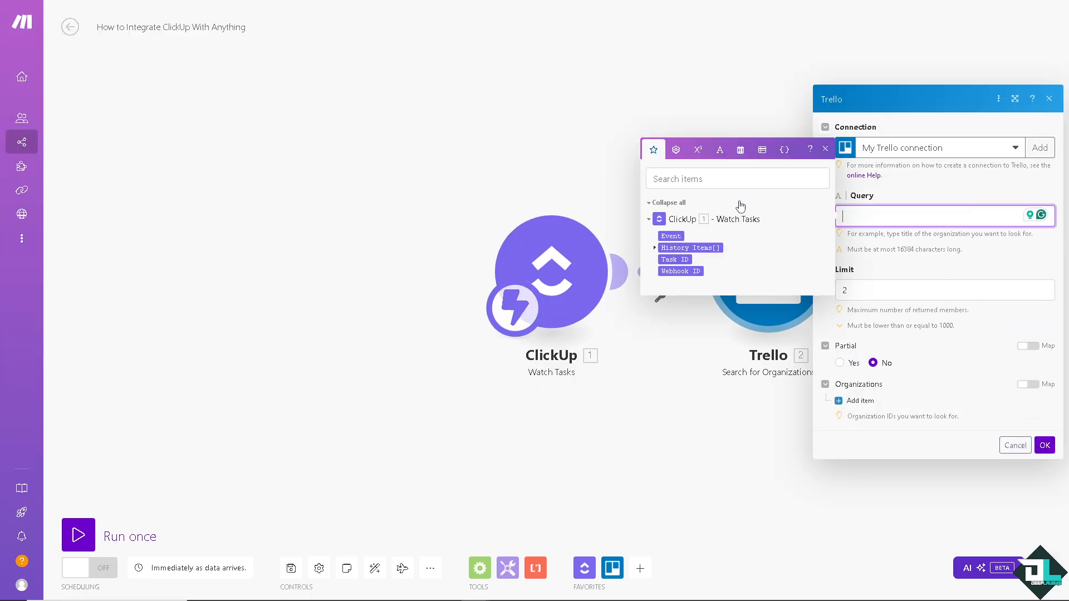
pyautogui.write('0')
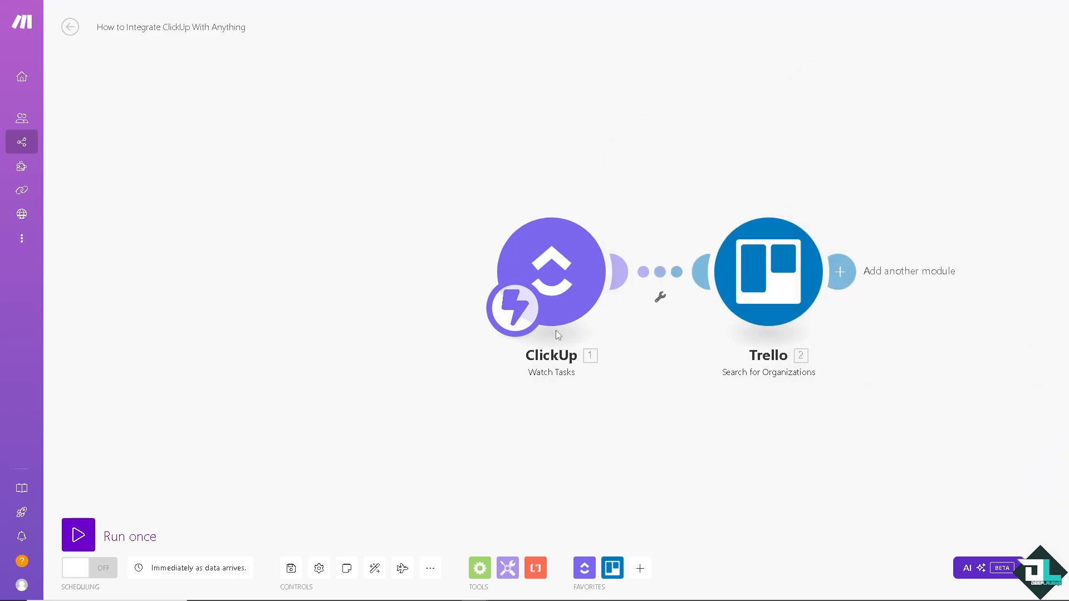
# Step: Save the ClickUp-to-Trello scenario and start a single run
pyautogui.click(107, 535)
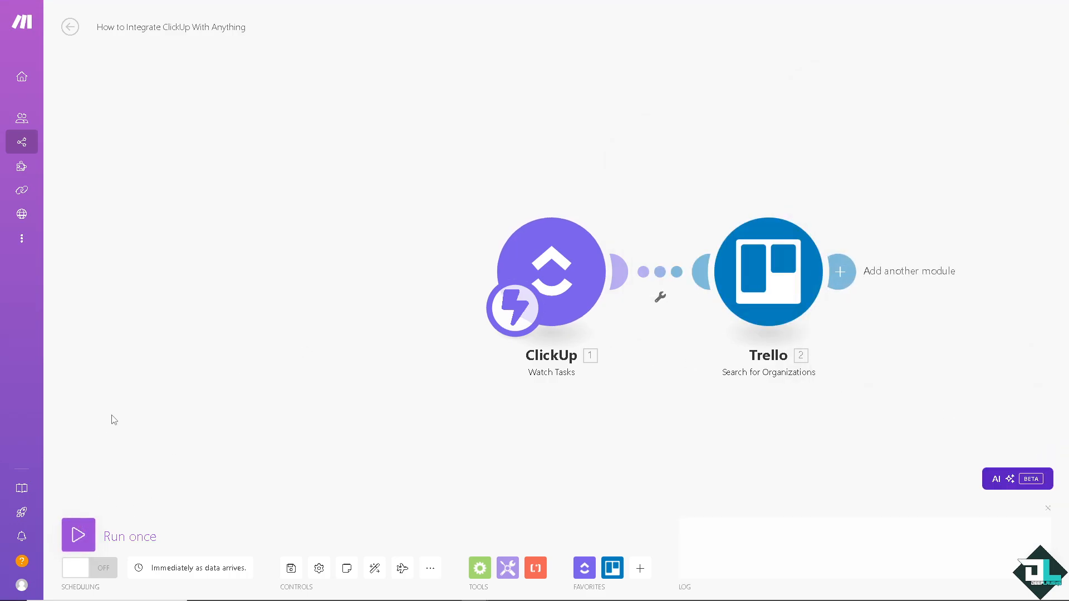
pyautogui.click(78, 534)
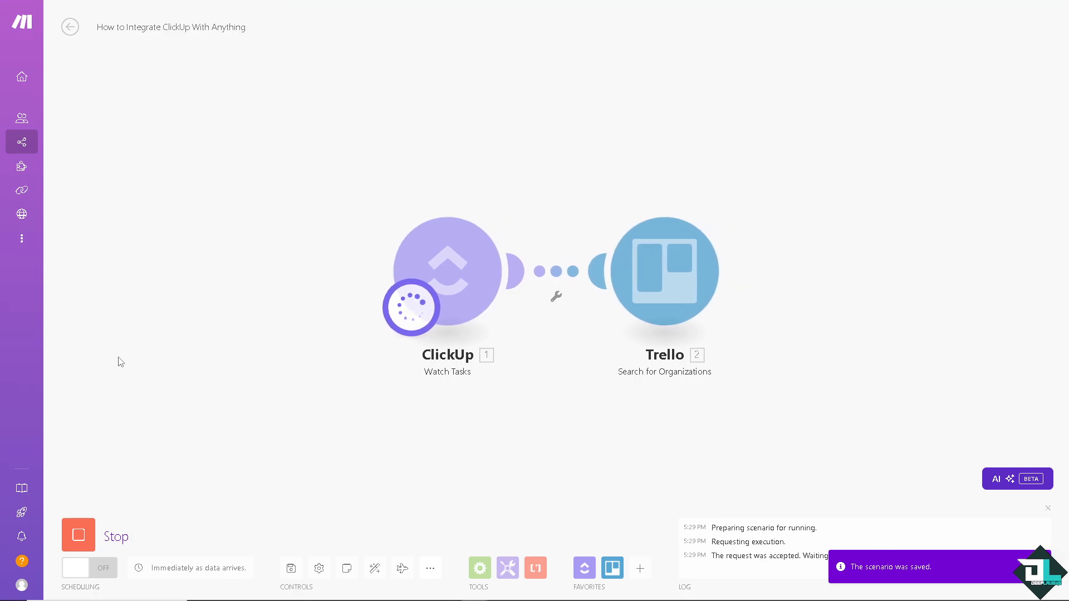